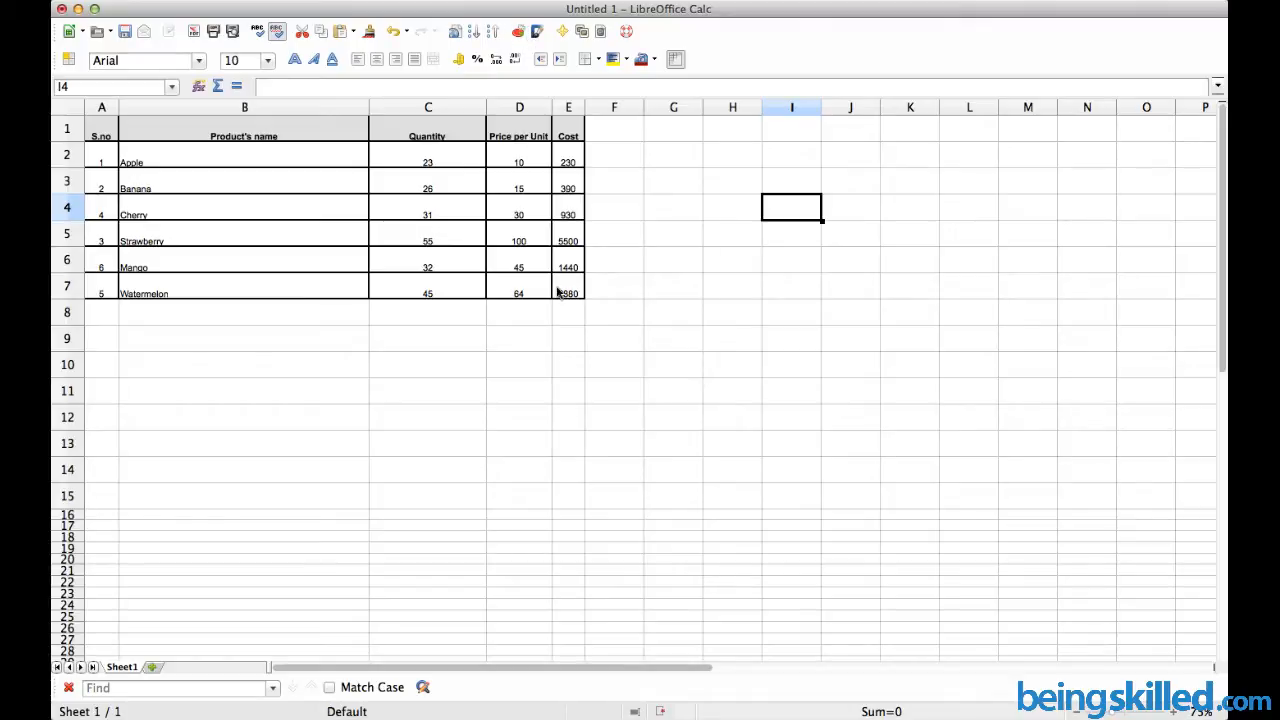
- Select the whole fruit table, then settle on an empty cell beside it
{"action": "left_click_drag", "start_coordinate": [101, 128], "coordinate": [568, 293]}
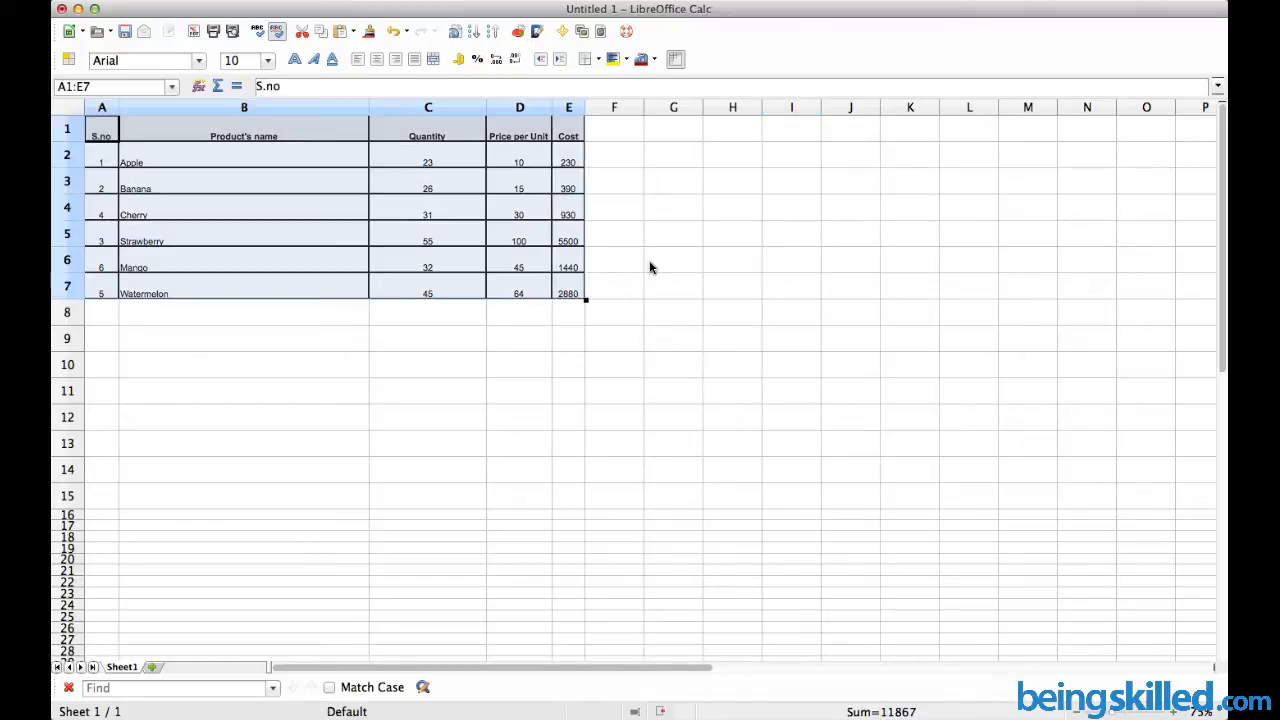
{"action": "left_click", "coordinate": [791, 207]}
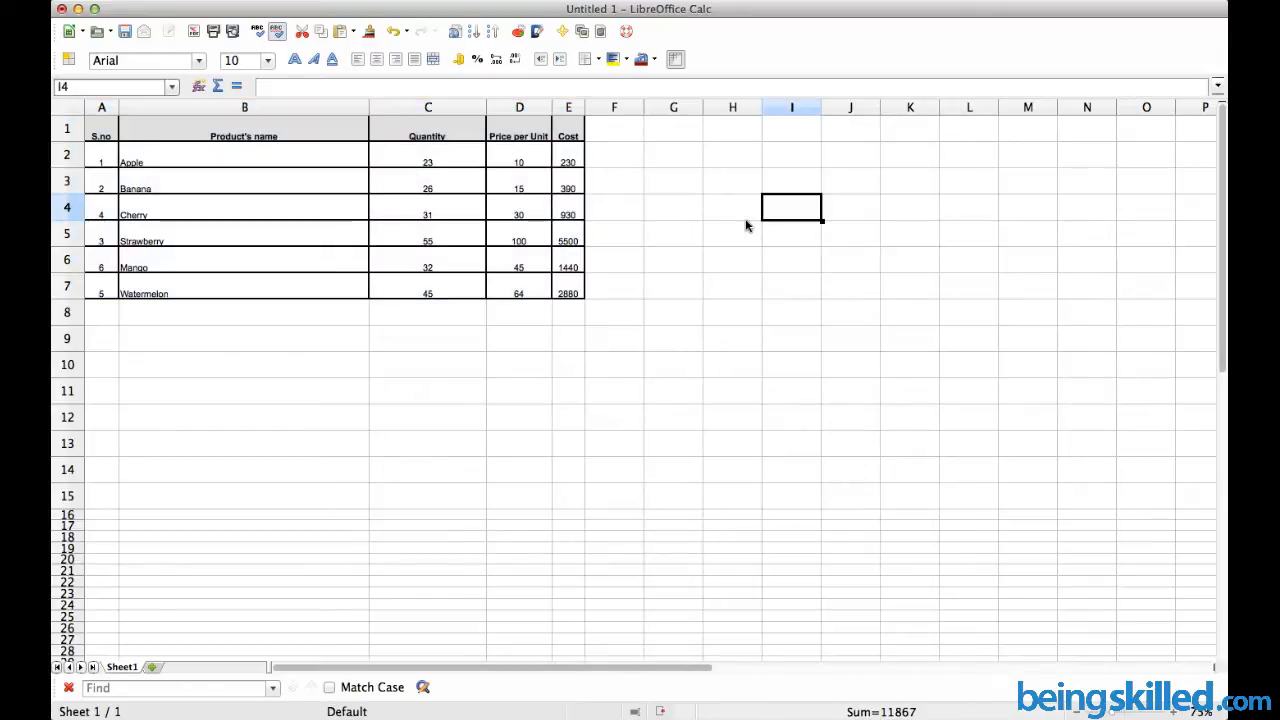
{"action": "left_click", "coordinate": [732, 233]}
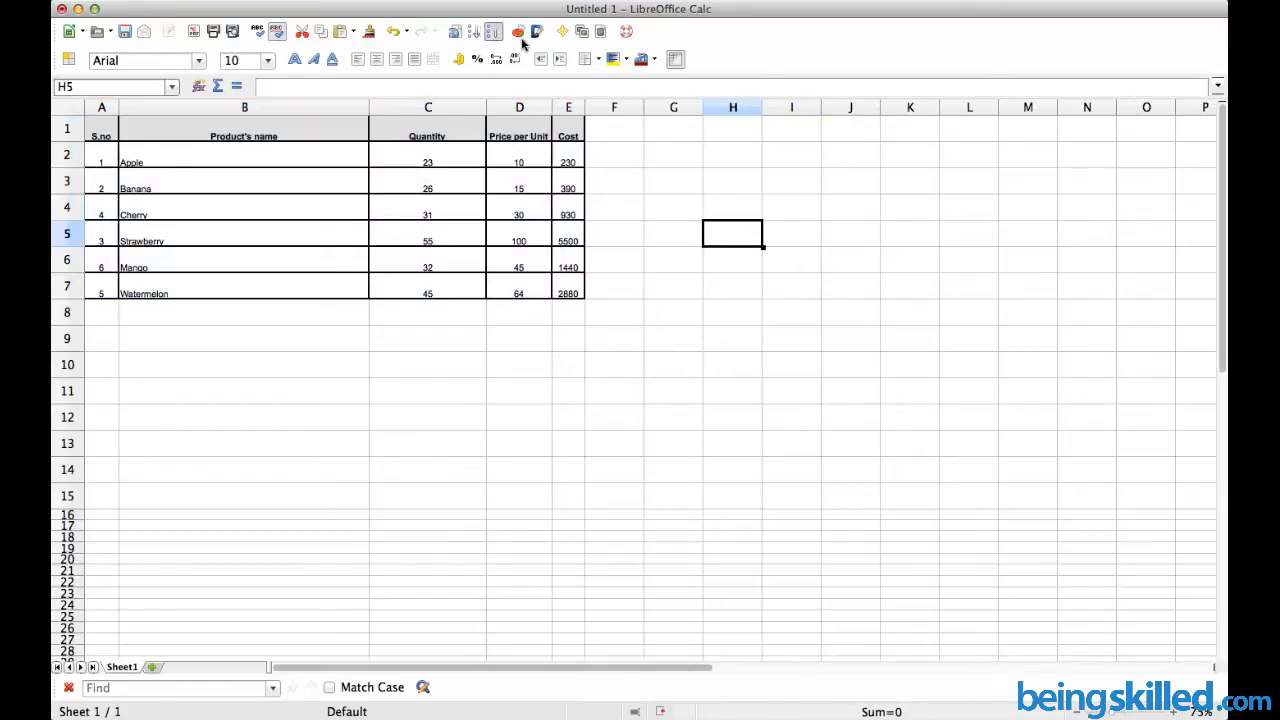
{"action": "mouse_move", "coordinate": [519, 31]}
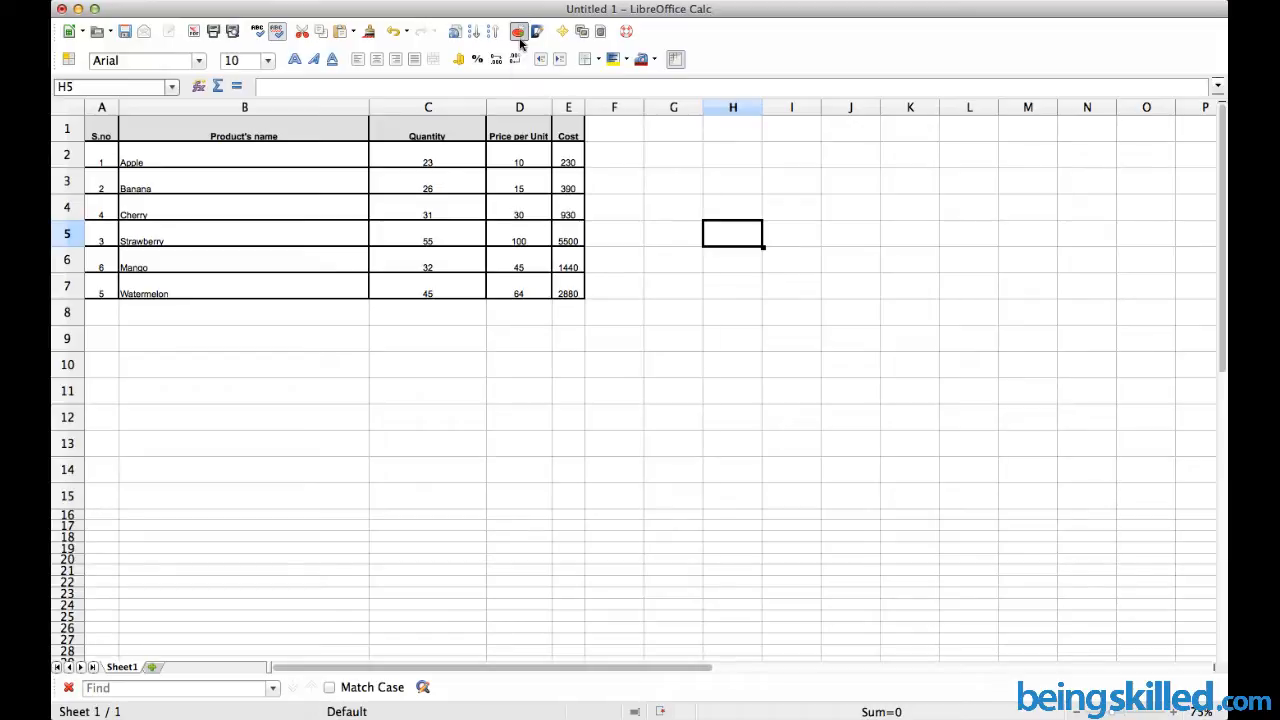
- Insert a new Column chart and proceed to its data range settings
{"action": "left_click", "coordinate": [518, 31]}
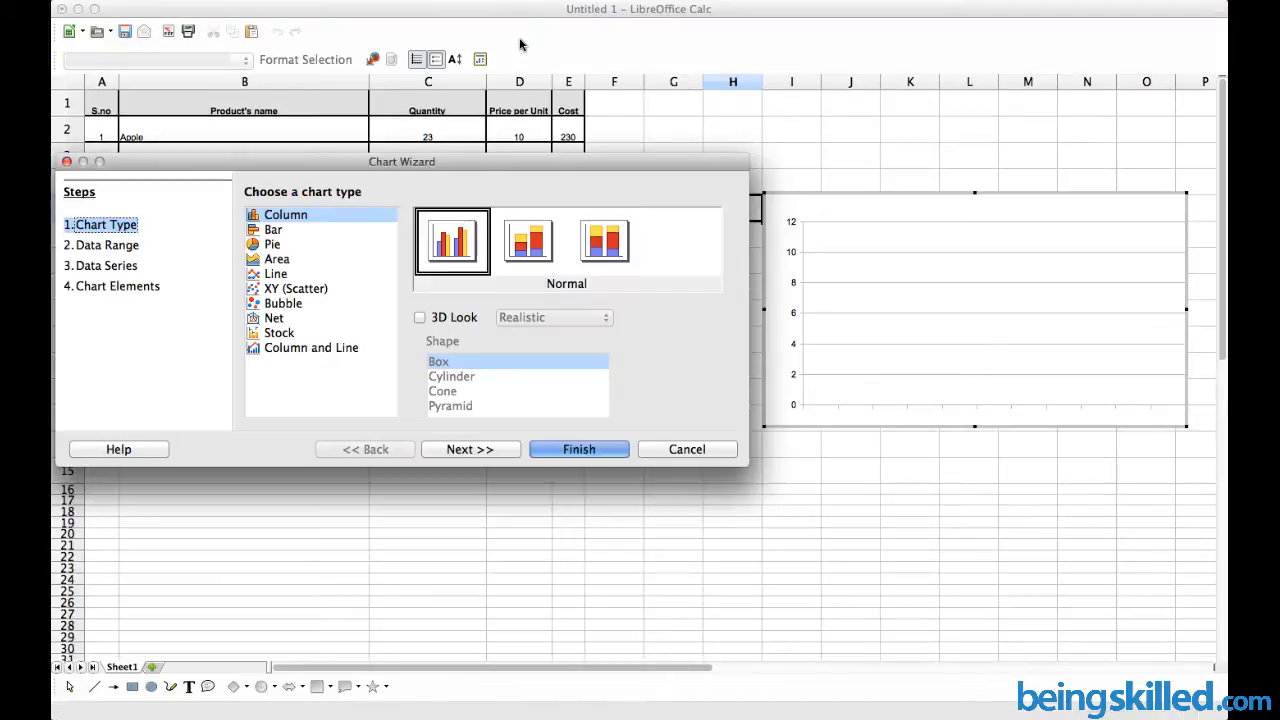
{"action": "left_click_drag", "start_coordinate": [401, 161], "coordinate": [561, 167]}
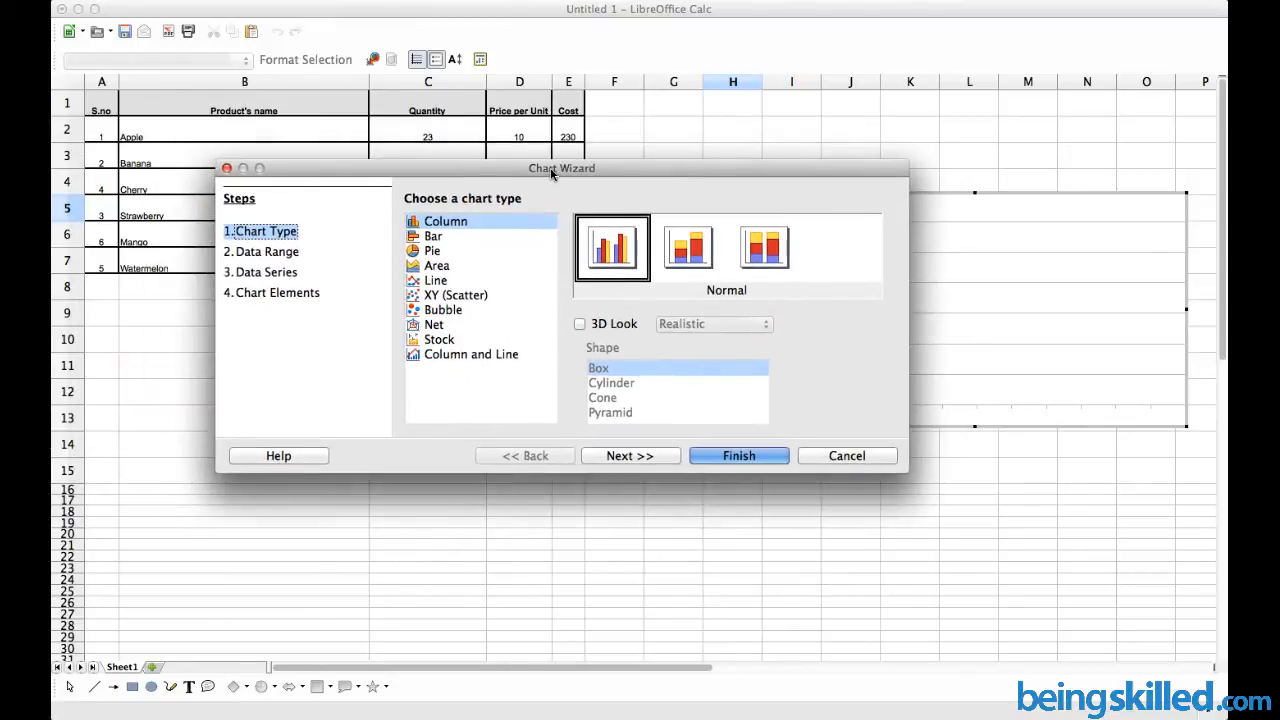
{"action": "mouse_move", "coordinate": [278, 238]}
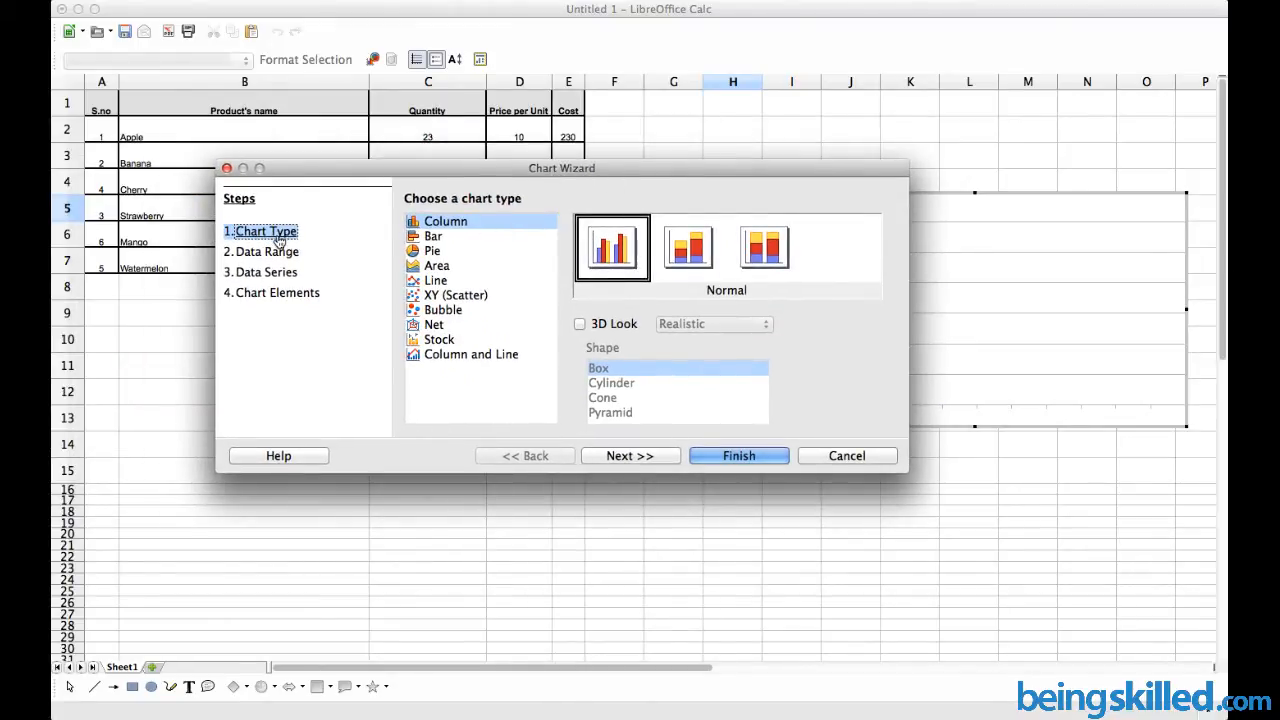
{"action": "mouse_move", "coordinate": [430, 308]}
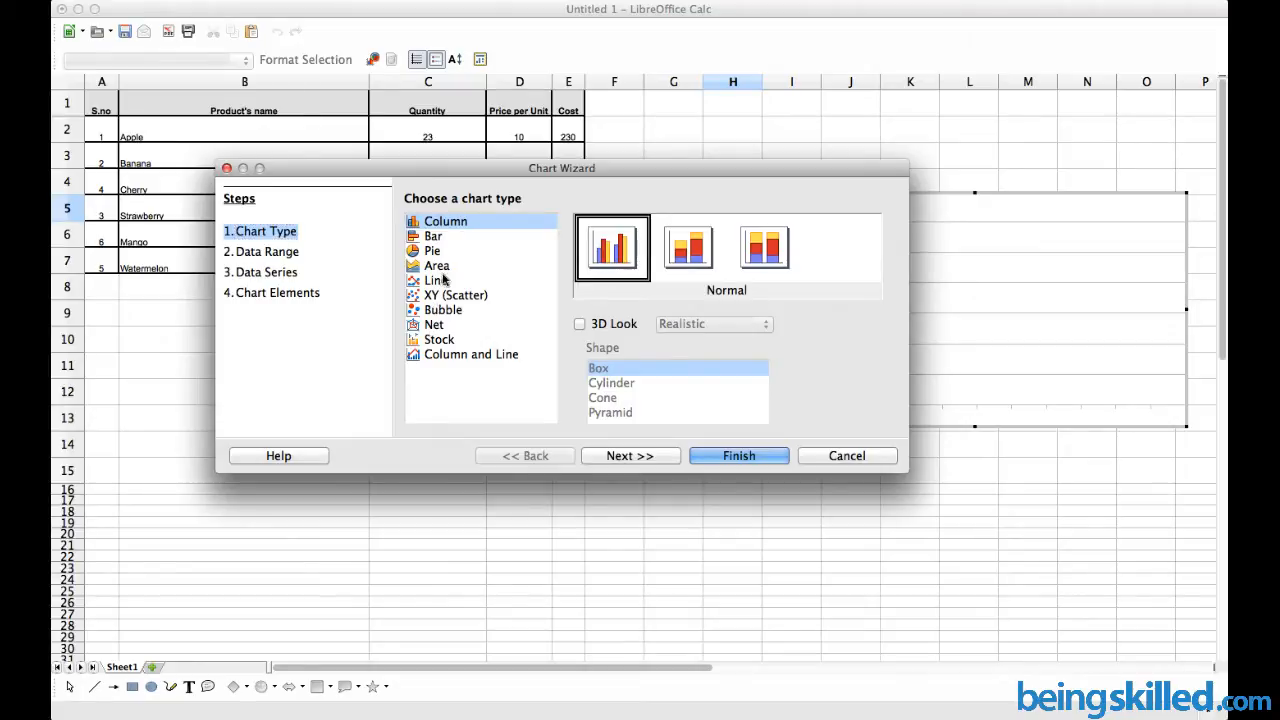
{"action": "mouse_move", "coordinate": [650, 475]}
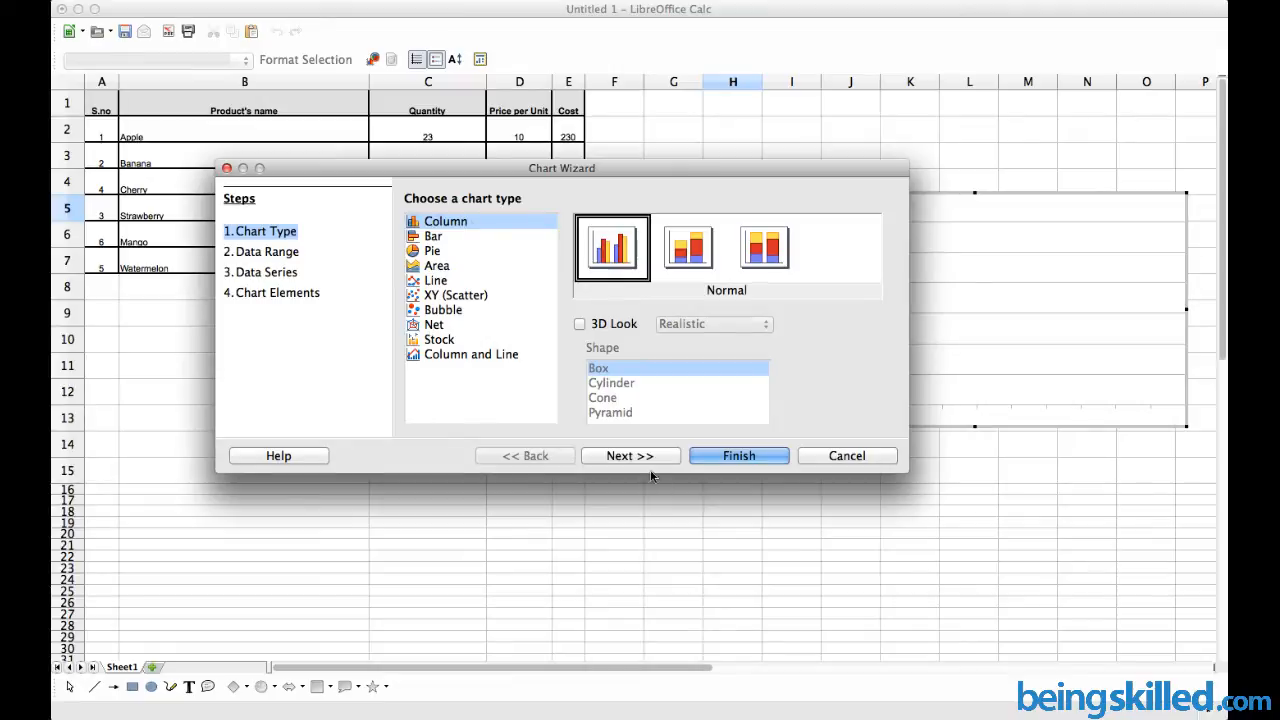
{"action": "left_click", "coordinate": [630, 455]}
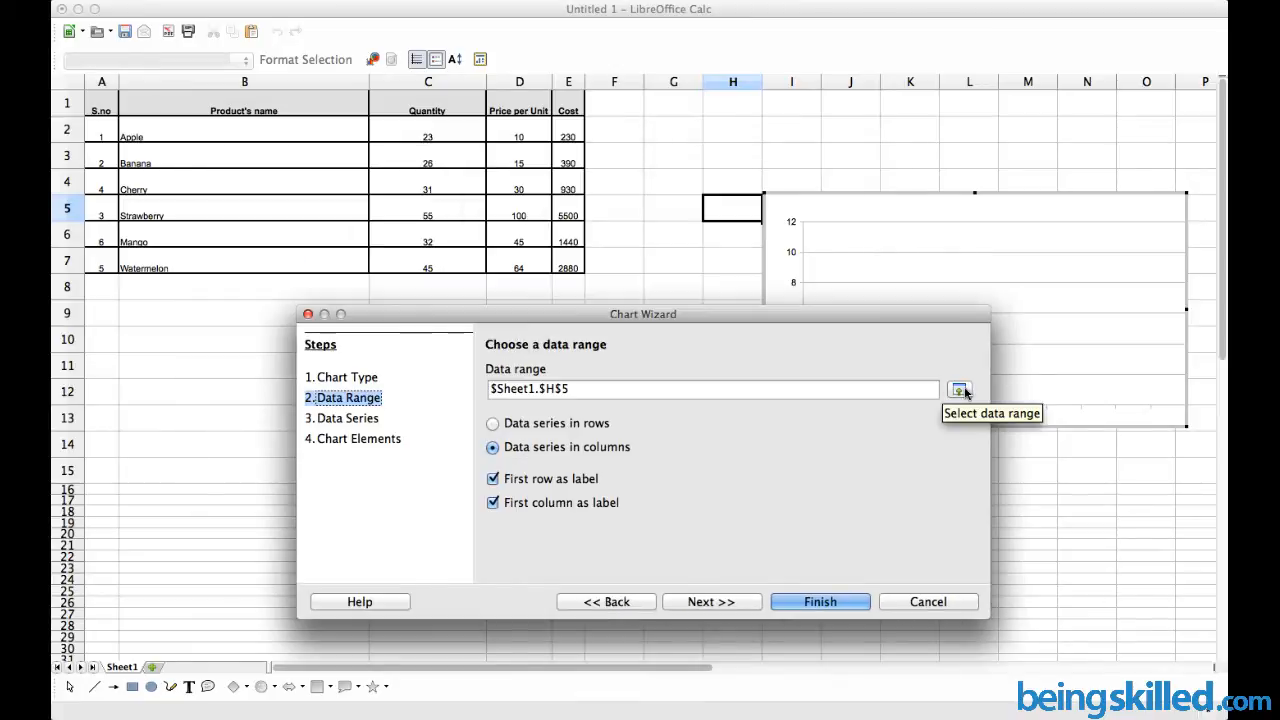
- Use product names and quantities, B1:C7, as the chart's data range
{"action": "left_click", "coordinate": [959, 389]}
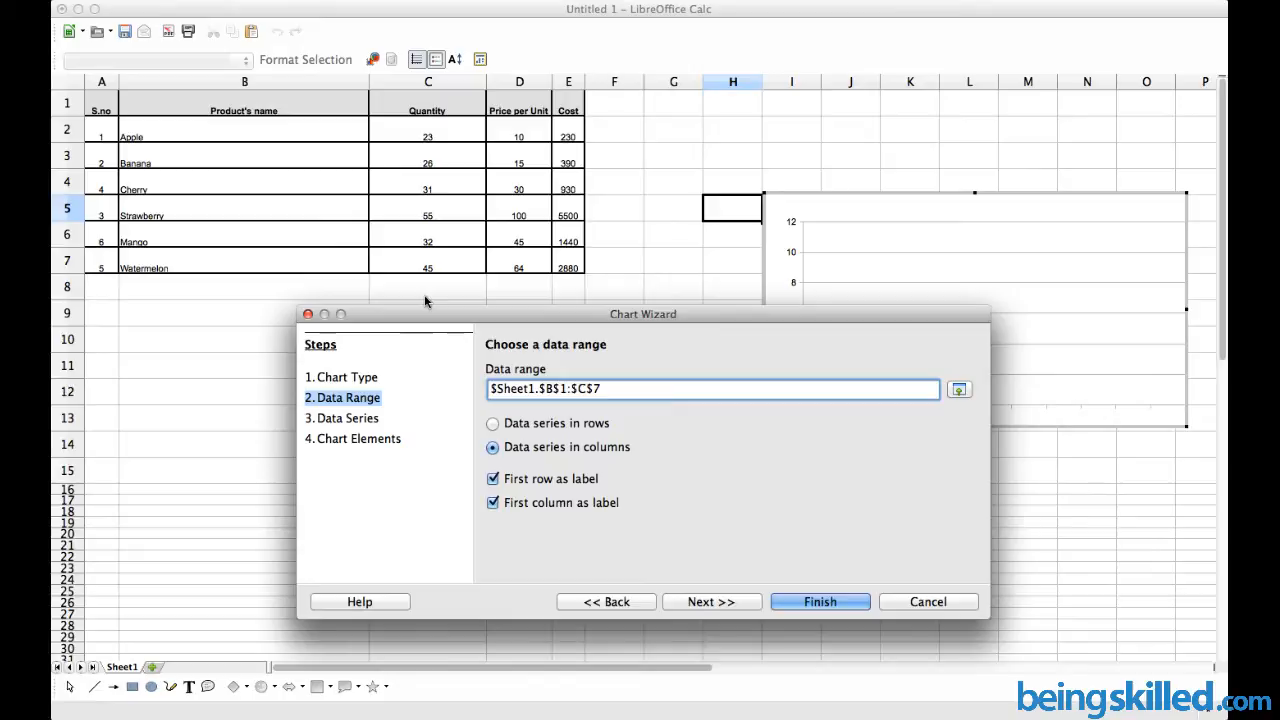
{"action": "left_click_drag", "start_coordinate": [643, 314], "coordinate": [410, 294]}
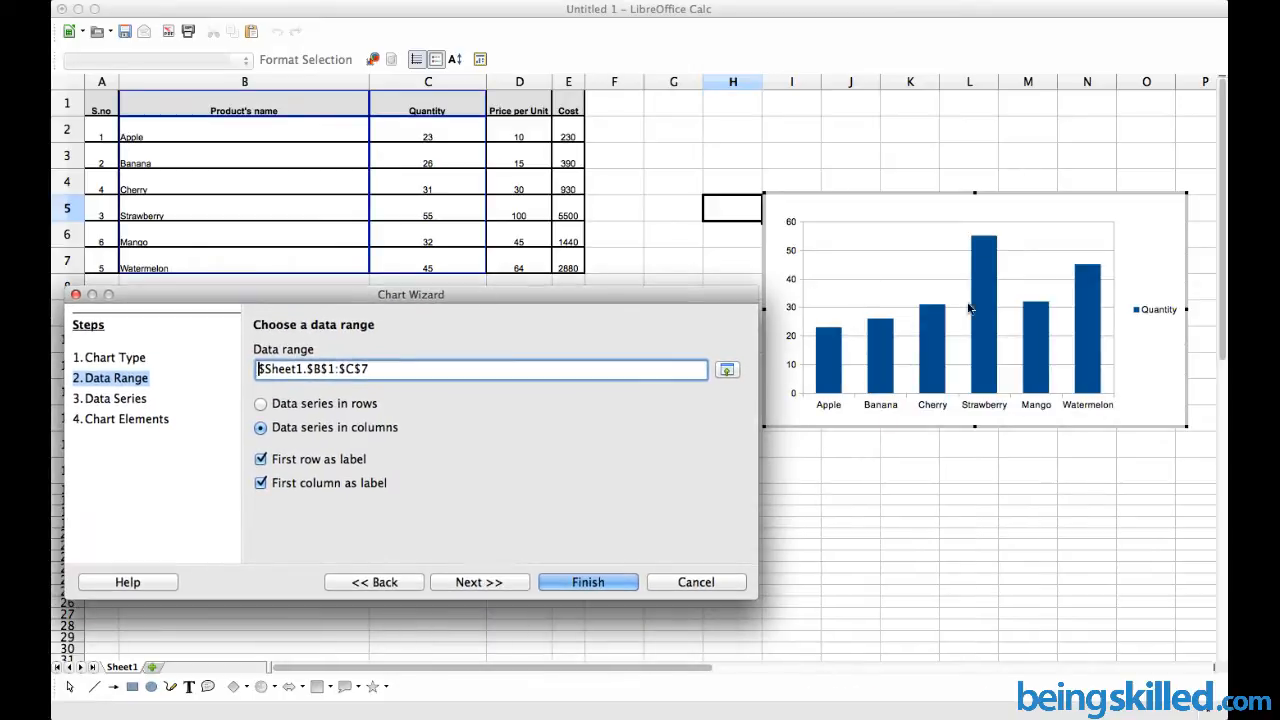
{"action": "mouse_move", "coordinate": [828, 411]}
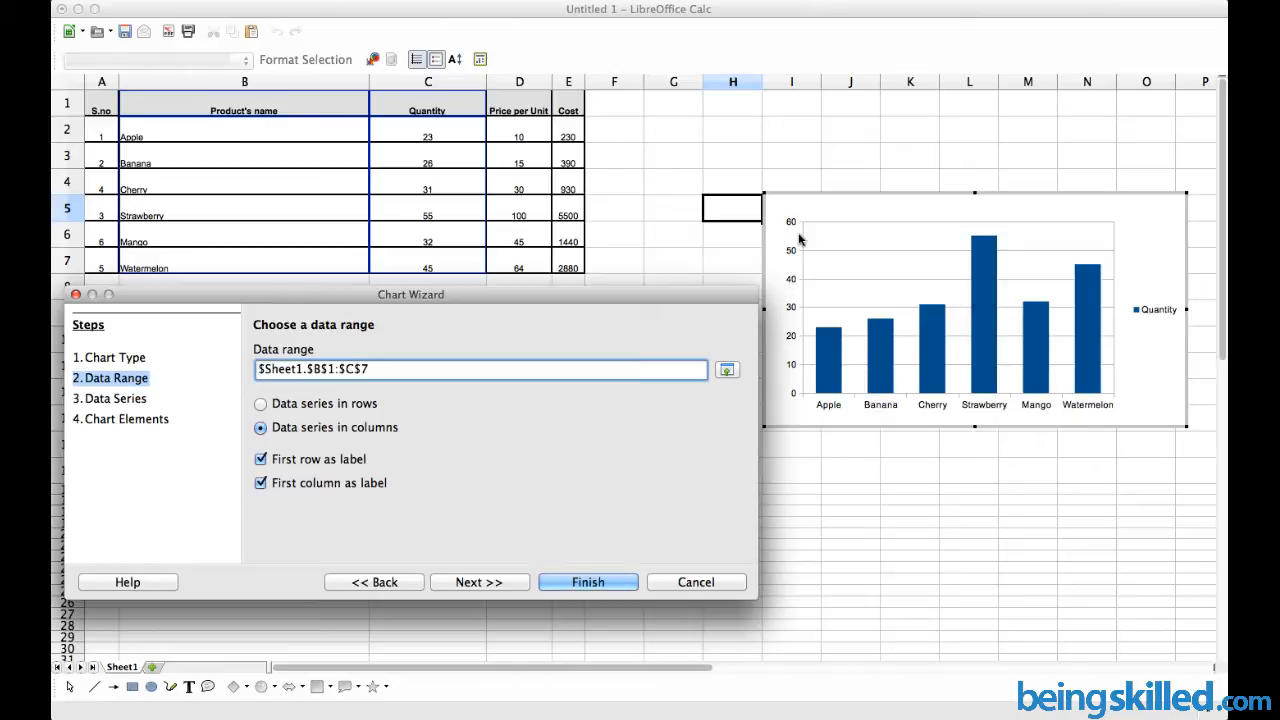
{"action": "mouse_move", "coordinate": [320, 465]}
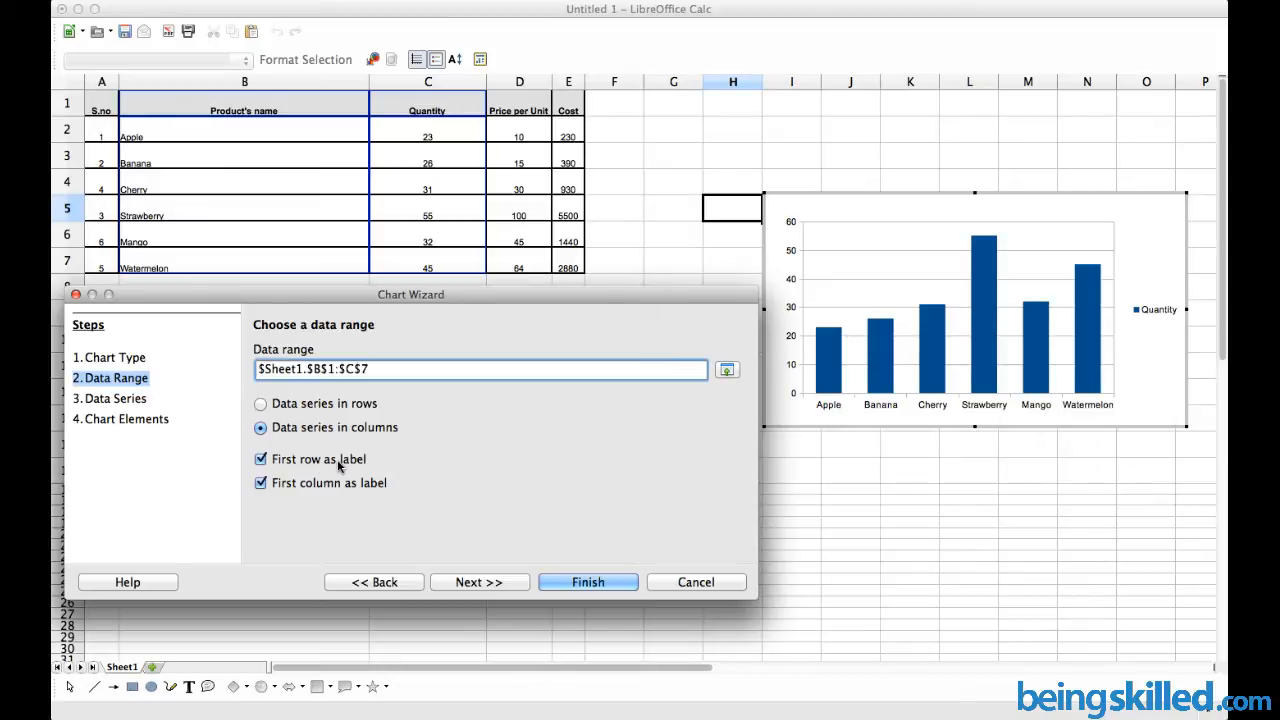
{"action": "mouse_move", "coordinate": [293, 490]}
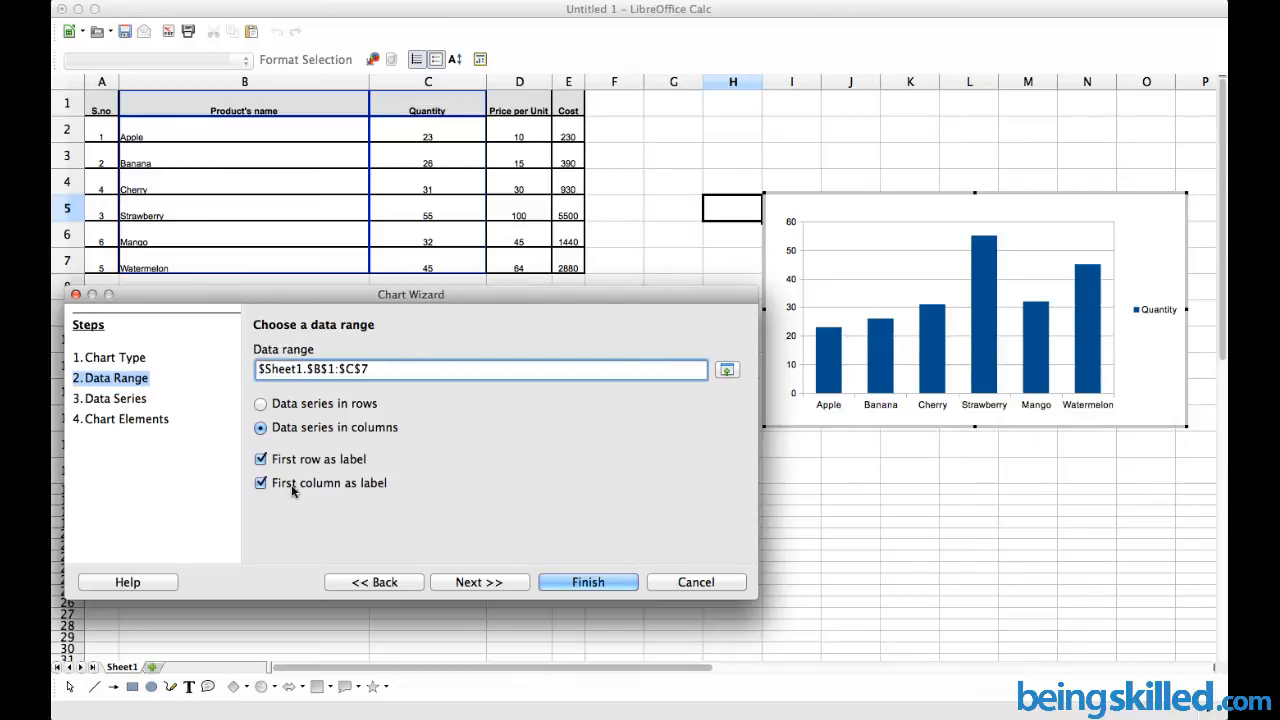
{"action": "mouse_move", "coordinate": [415, 500]}
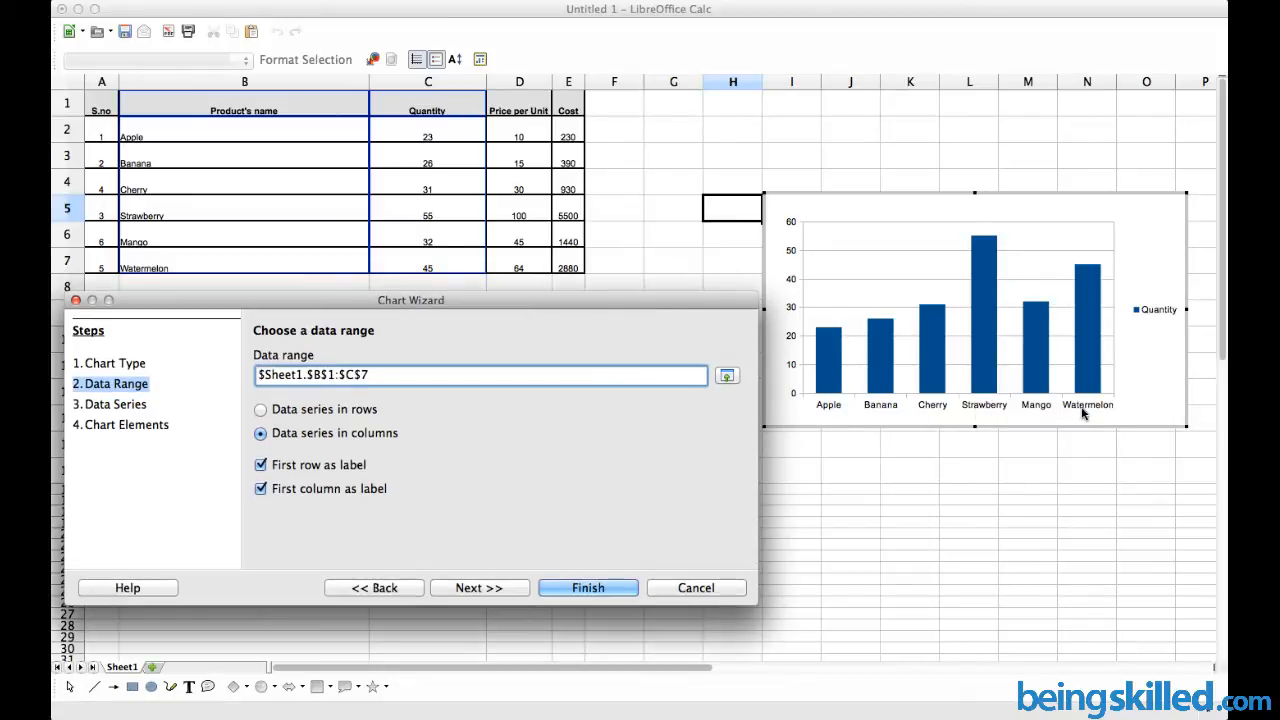
{"action": "mouse_move", "coordinate": [211, 166]}
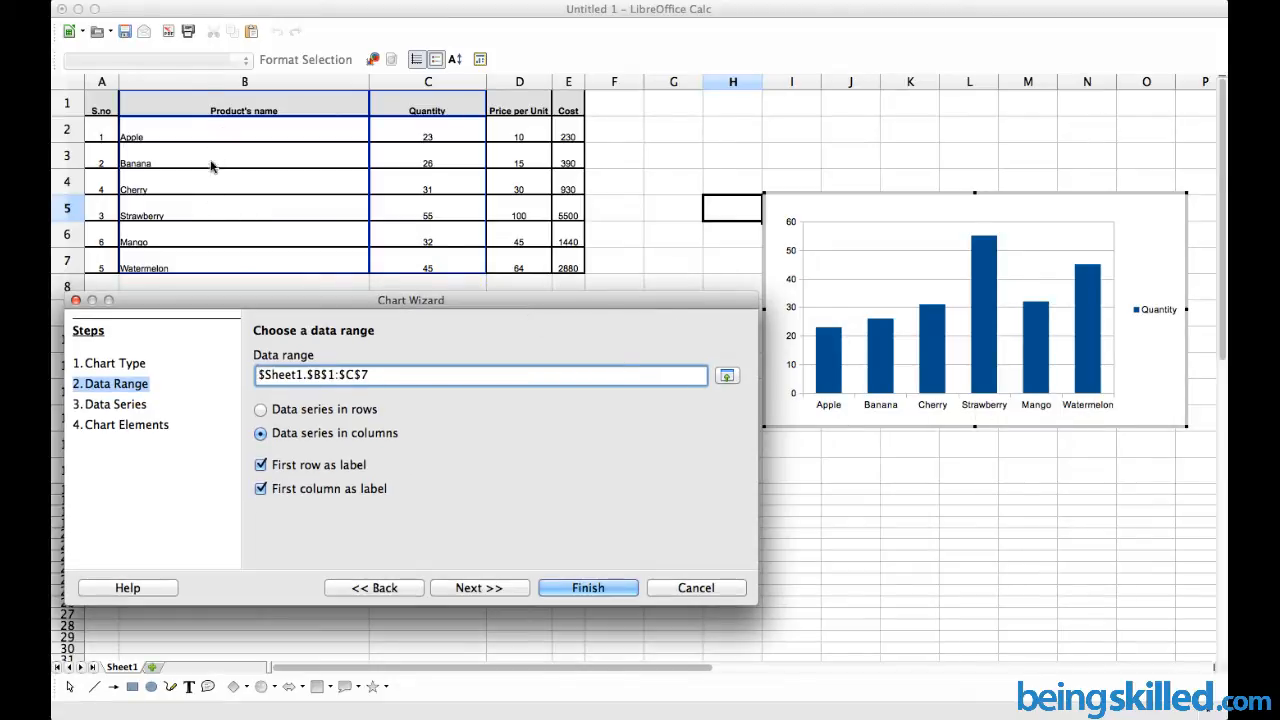
{"action": "mouse_move", "coordinate": [470, 120]}
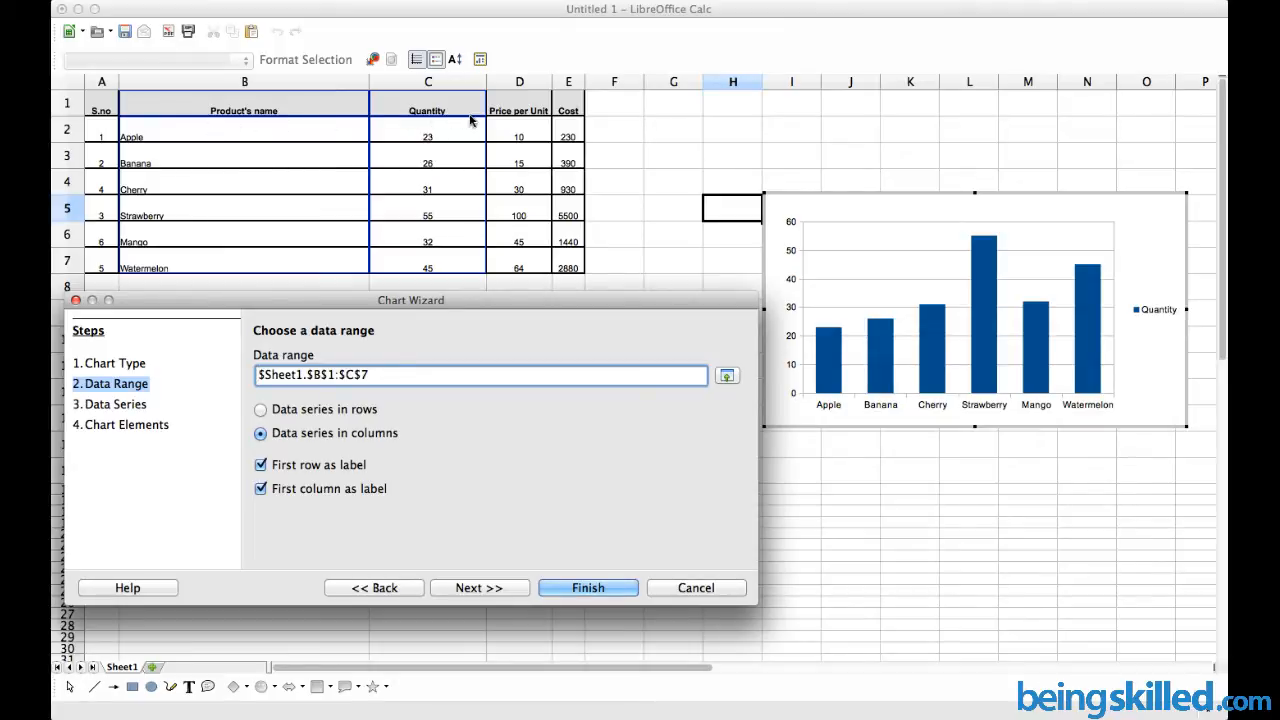
{"action": "mouse_move", "coordinate": [432, 160]}
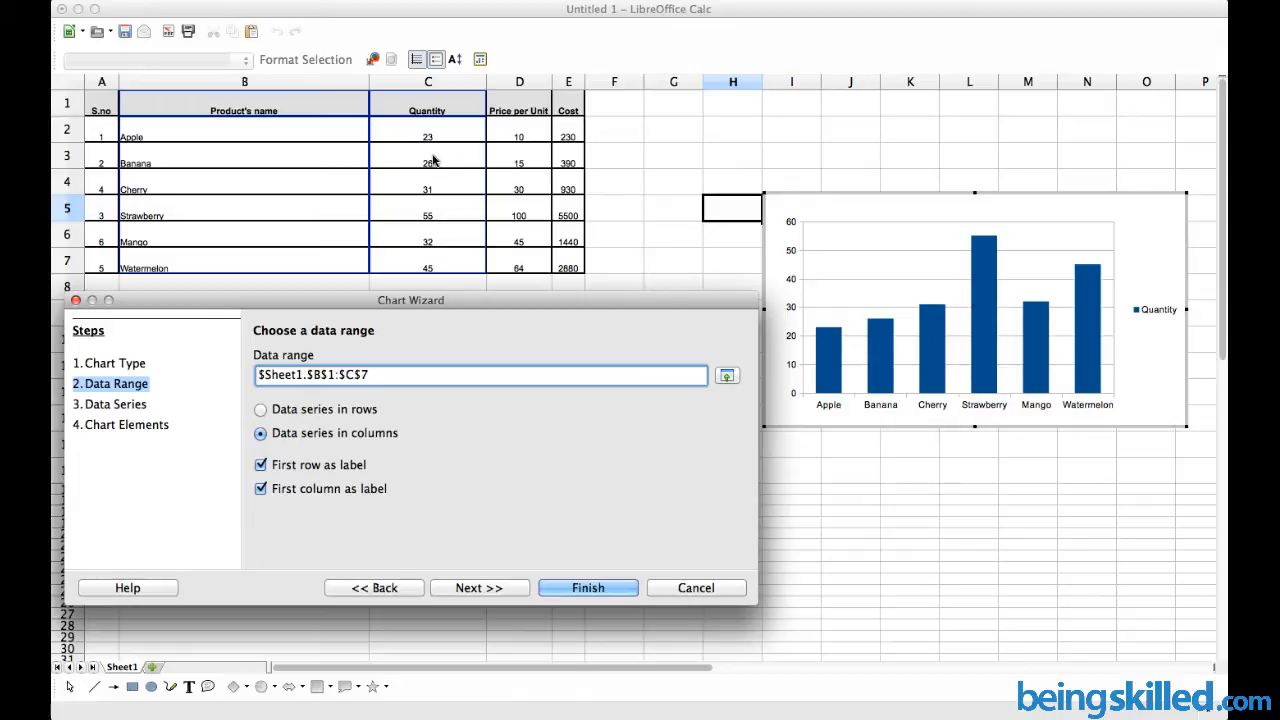
{"action": "mouse_move", "coordinate": [465, 282]}
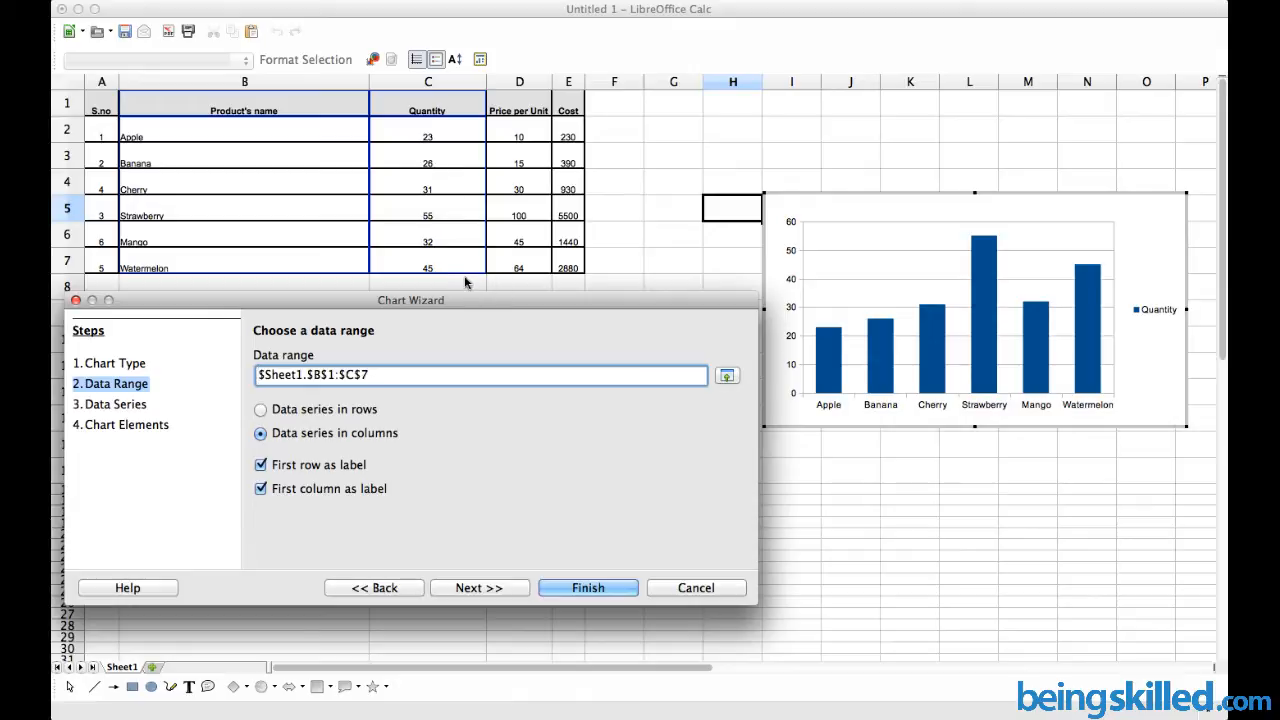
{"action": "mouse_move", "coordinate": [190, 378]}
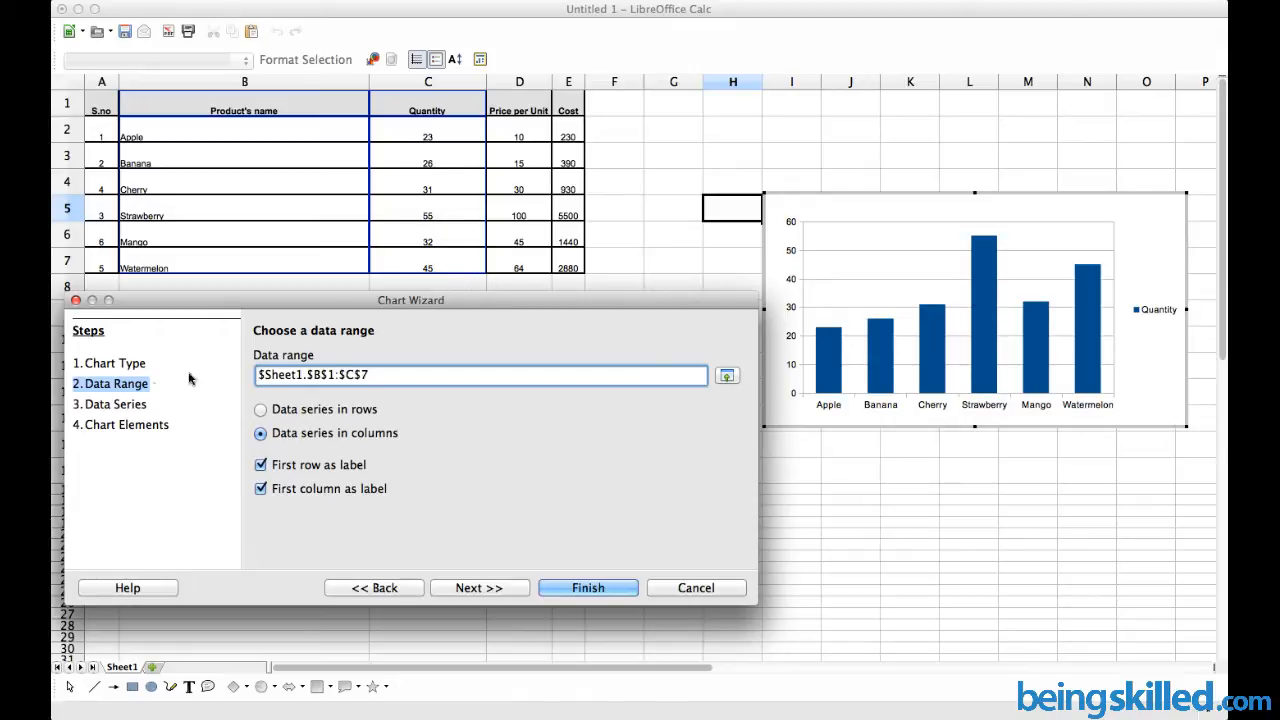
{"action": "mouse_move", "coordinate": [478, 595]}
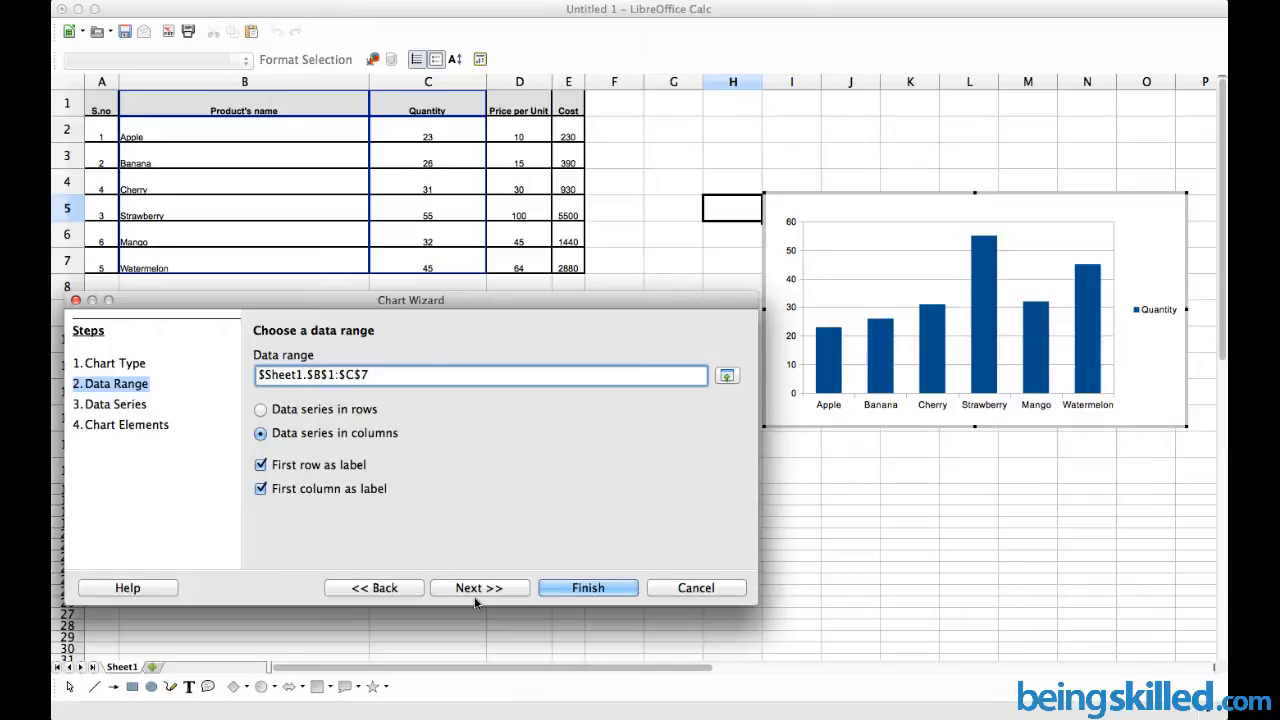
- Advance the Chart Wizard to the Data Series step for the Quantity series
{"action": "left_click", "coordinate": [479, 587]}
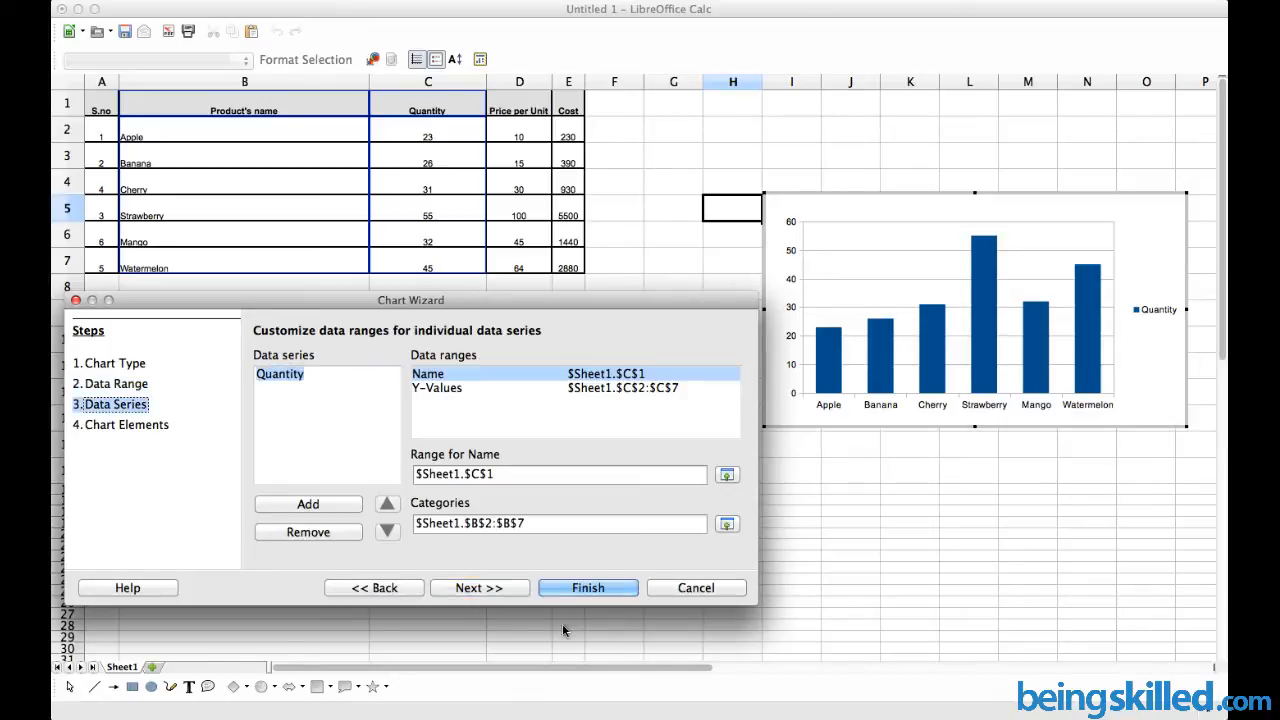
{"action": "mouse_move", "coordinate": [510, 419]}
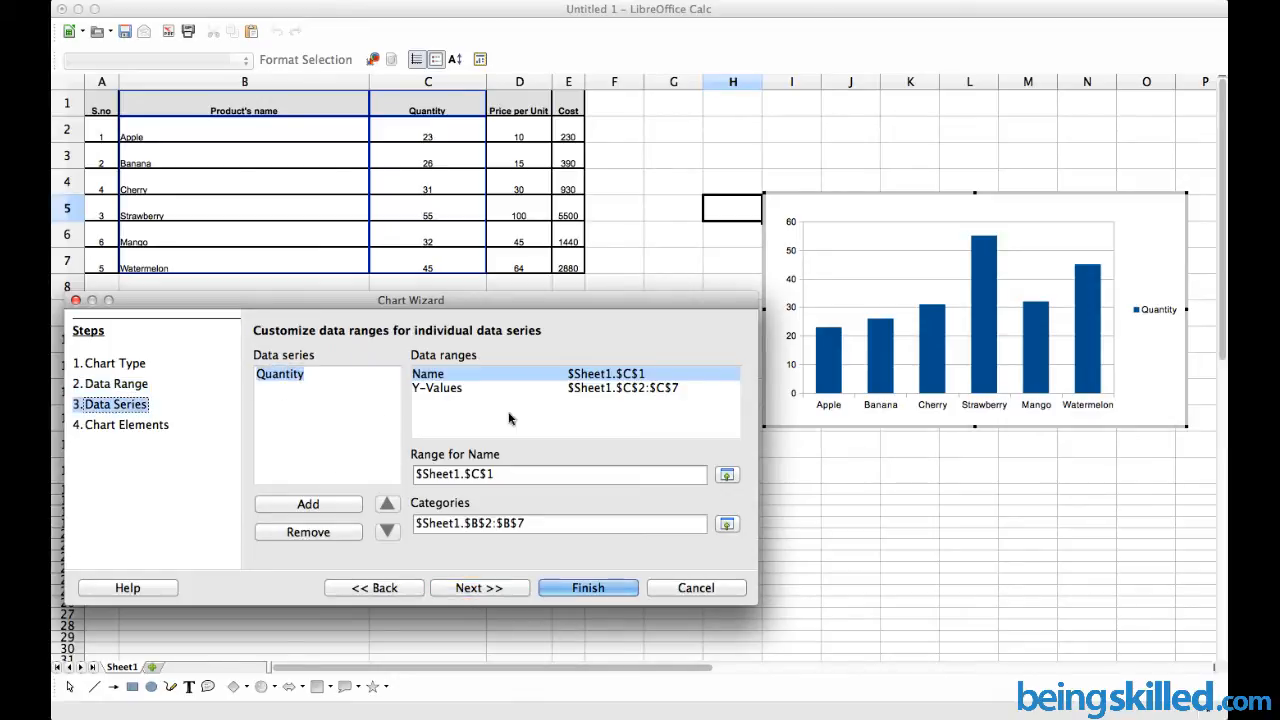
{"action": "mouse_move", "coordinate": [481, 405]}
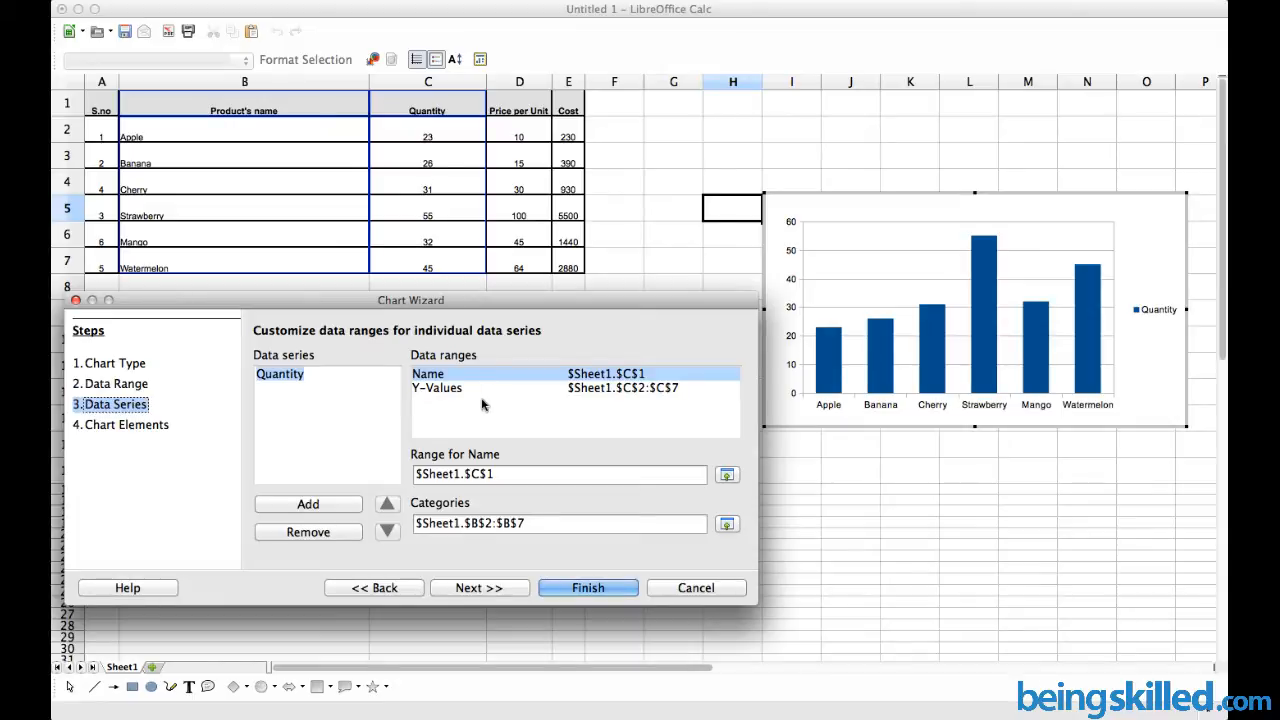
{"action": "mouse_move", "coordinate": [513, 497]}
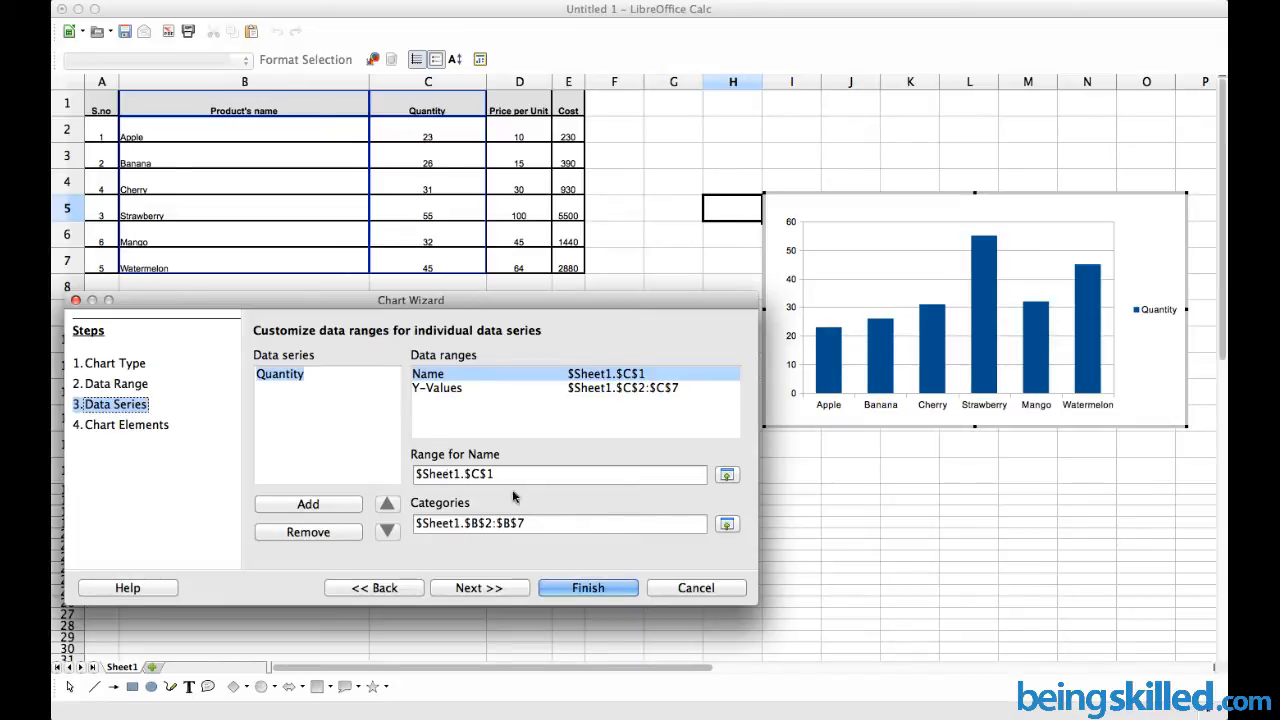
- Title the chart "Fruit's Quantity comparision" and show vertical grid lines
{"action": "left_click", "coordinate": [479, 587]}
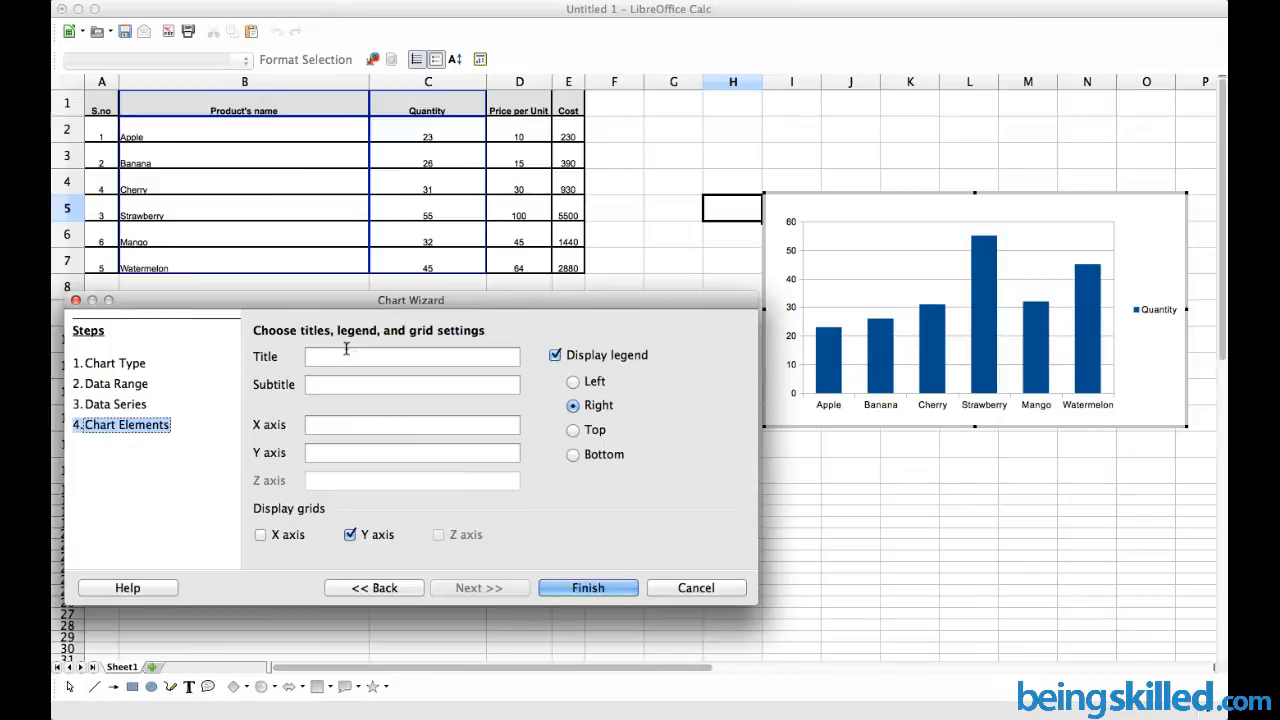
{"action": "left_click", "coordinate": [412, 357]}
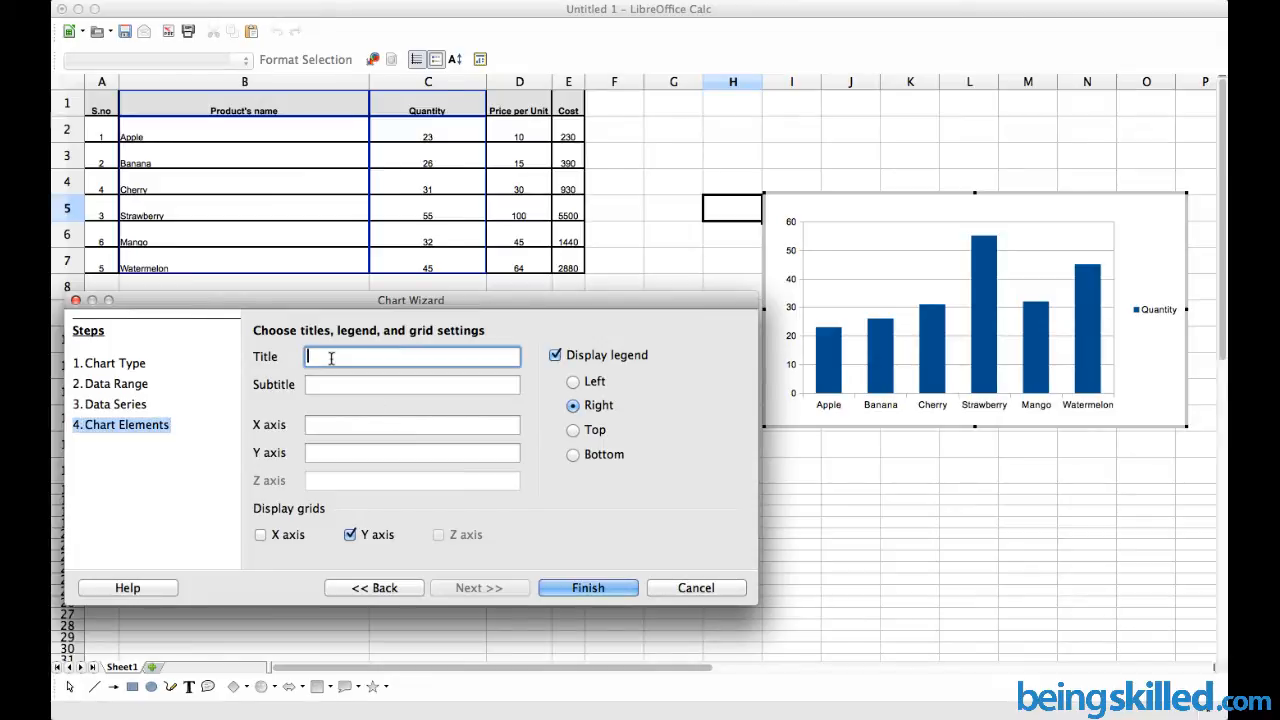
{"action": "type", "text": "Fruit's"}
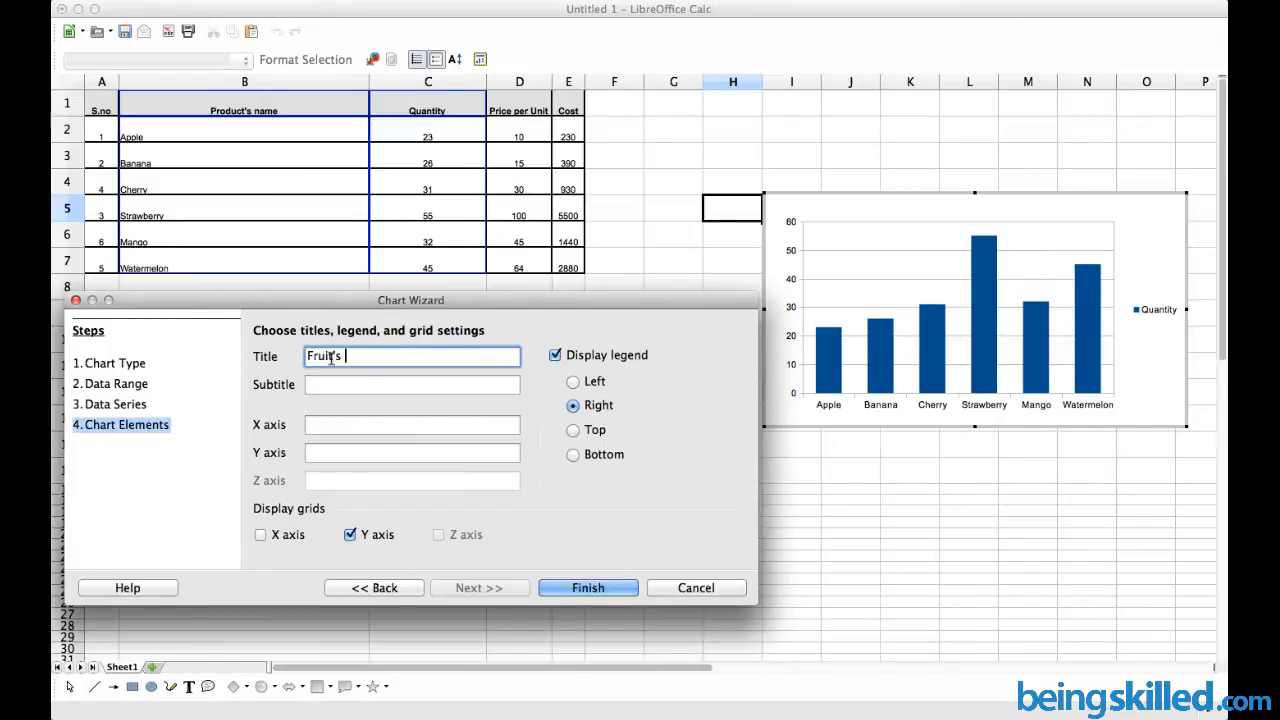
{"action": "type", "text": "Quantity"}
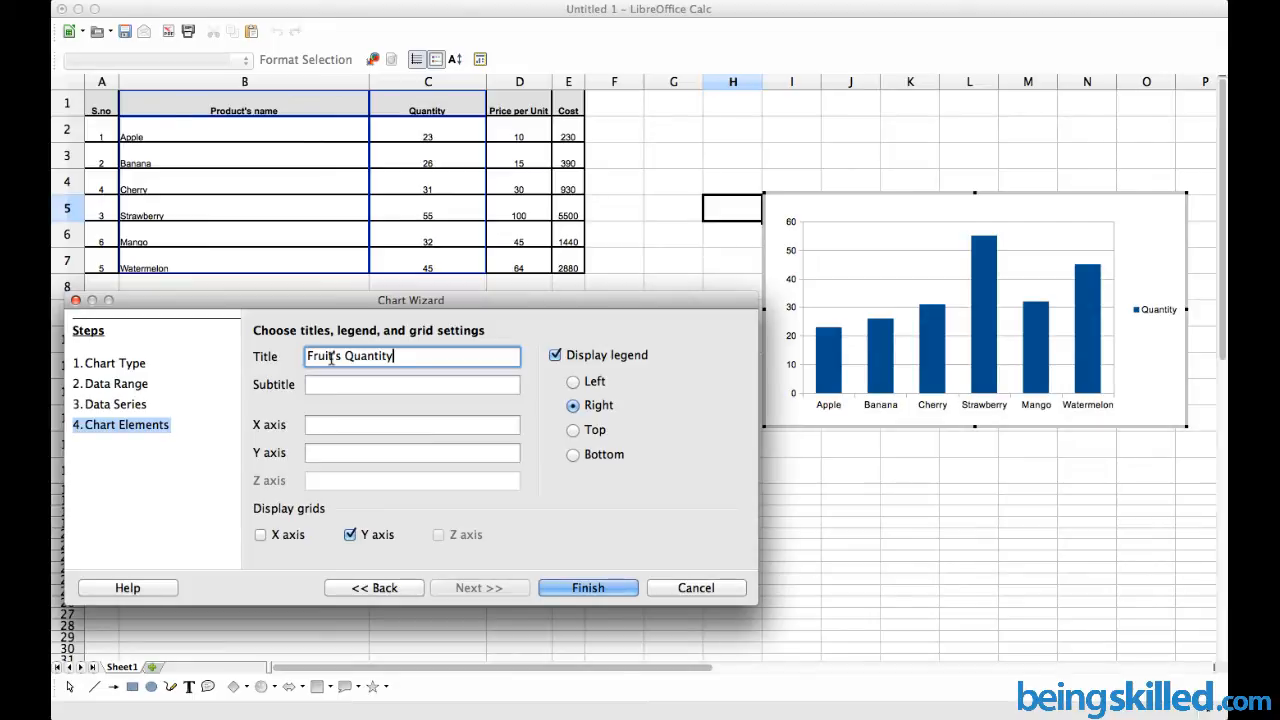
{"action": "type", "text": "comparu"}
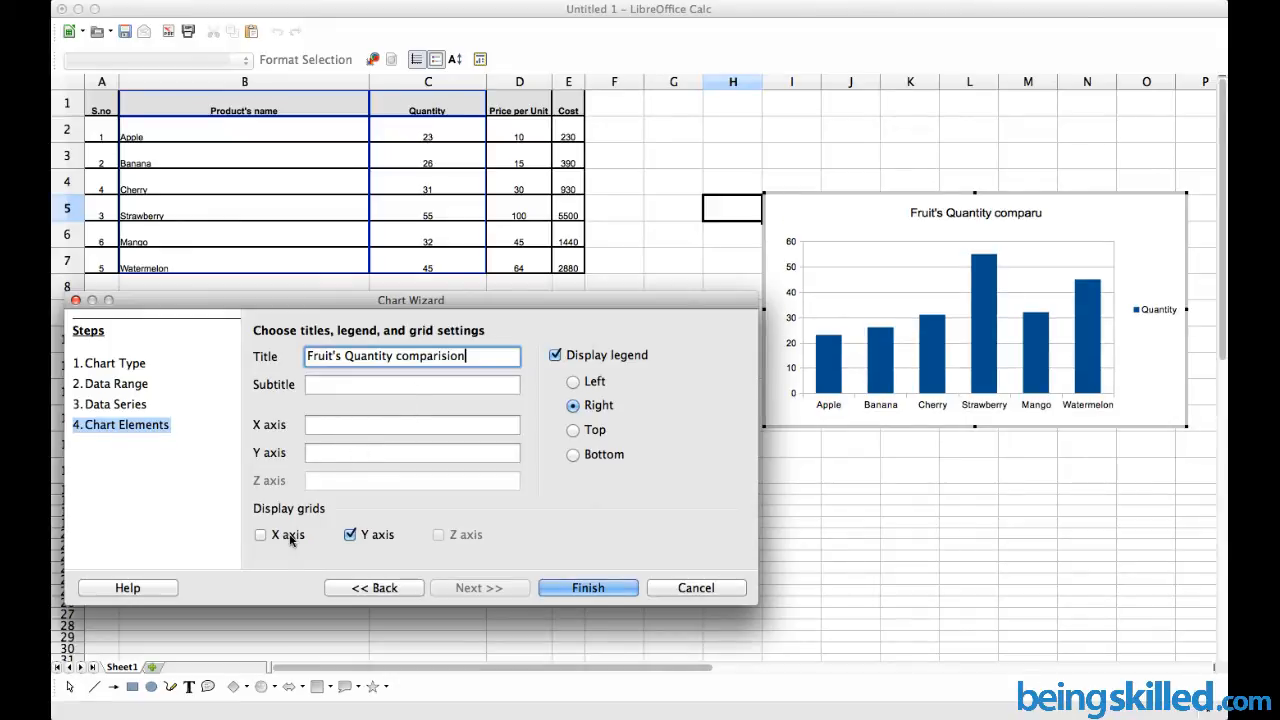
{"action": "left_click", "coordinate": [260, 534]}
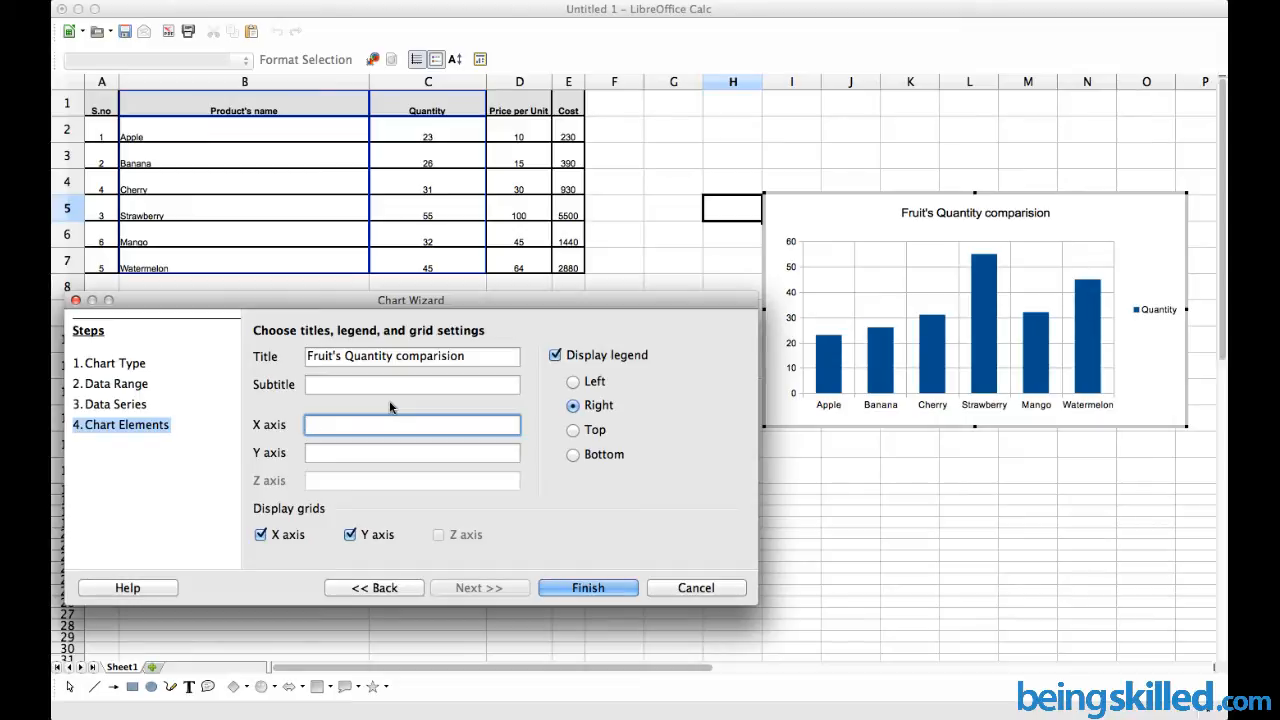
- Label the Y axis Quantity and the X axis Product's Name
{"action": "type", "text": "Quantity"}
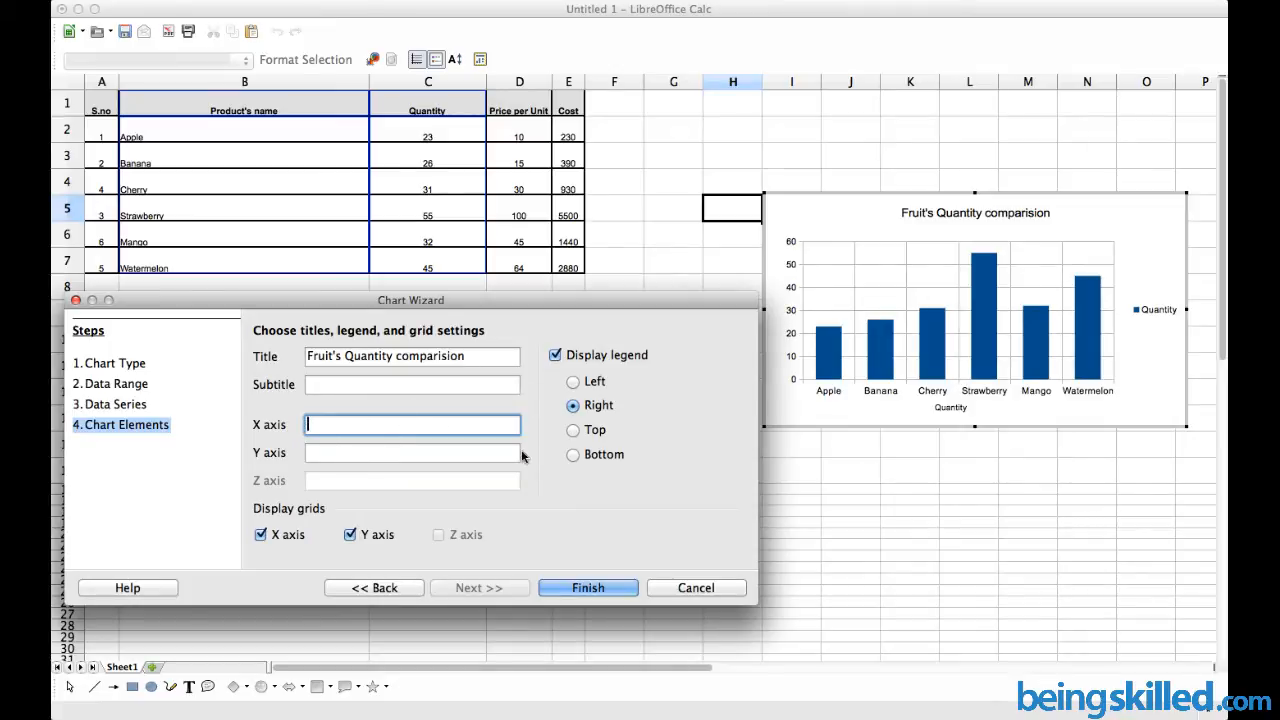
{"action": "type", "text": "Quantity"}
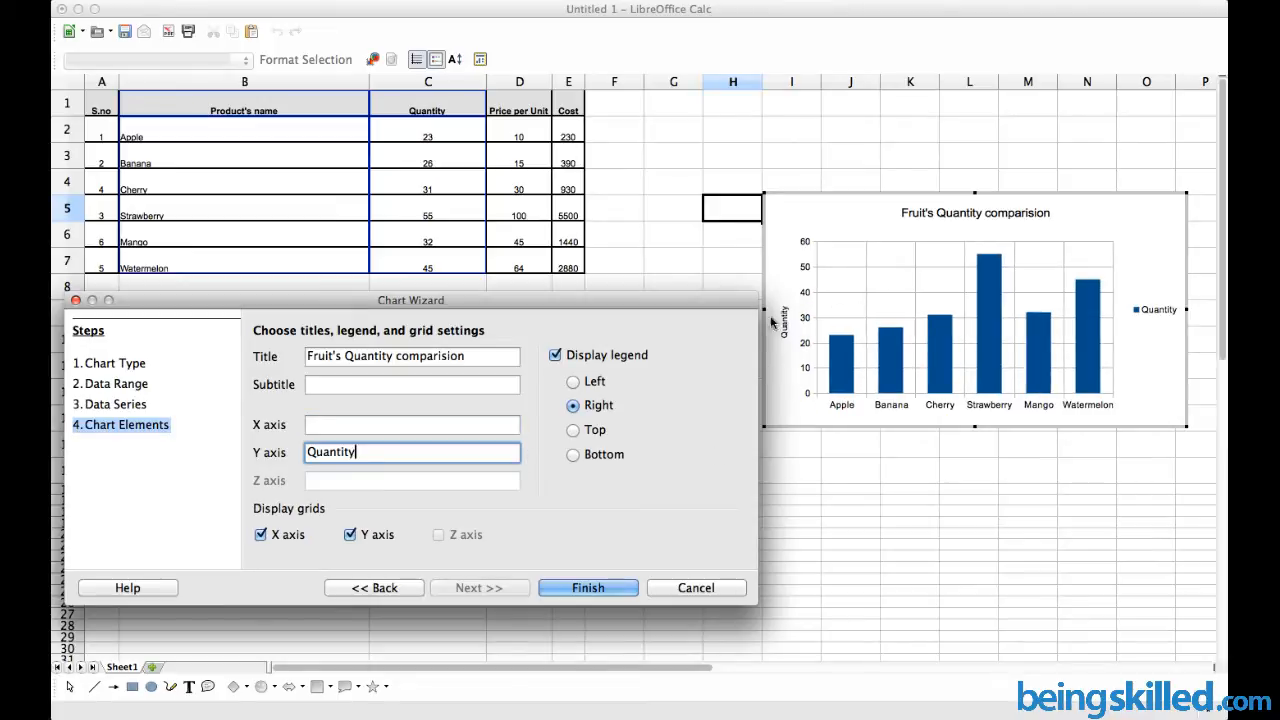
{"action": "left_click", "coordinate": [411, 424]}
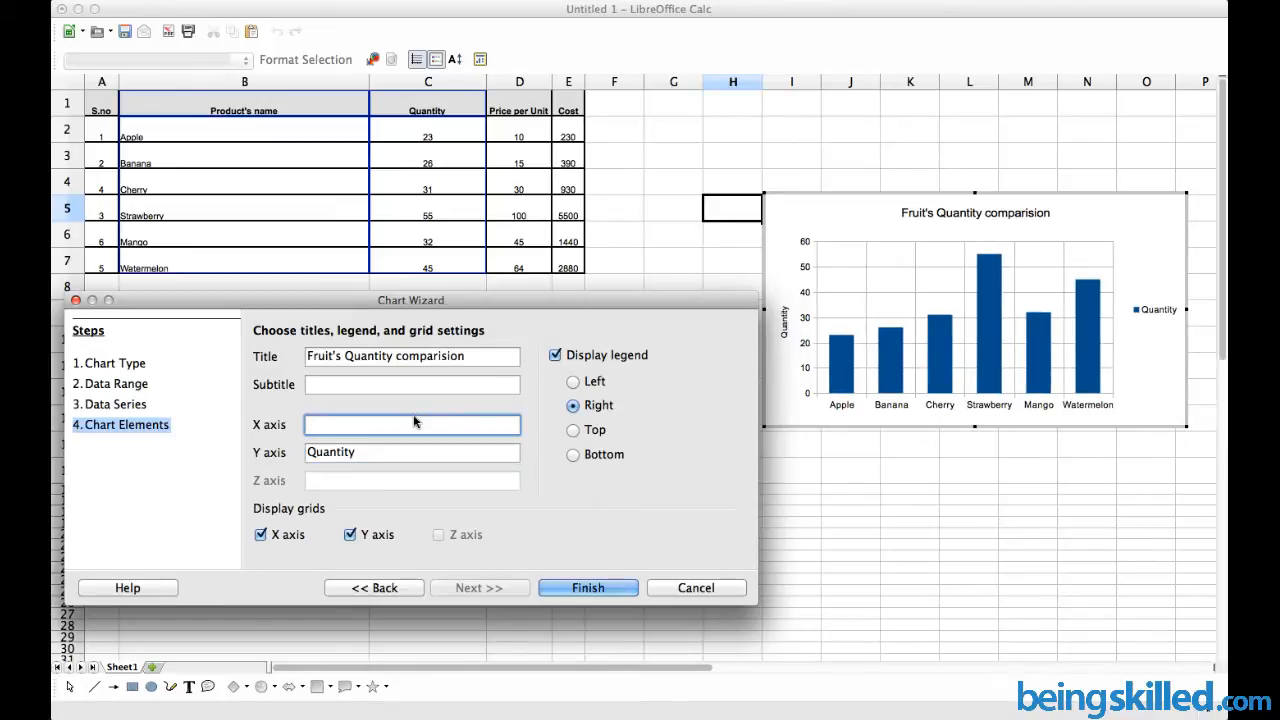
{"action": "type", "text": "Product's Name"}
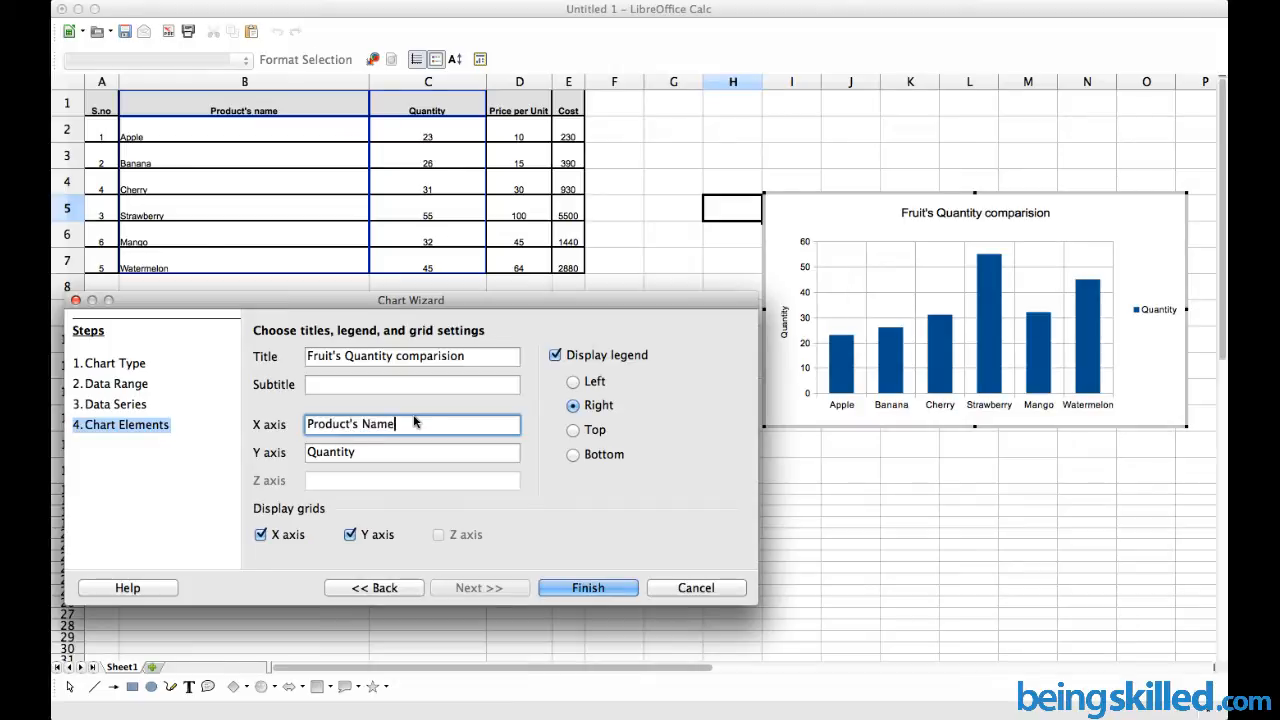
{"action": "mouse_move", "coordinate": [537, 420]}
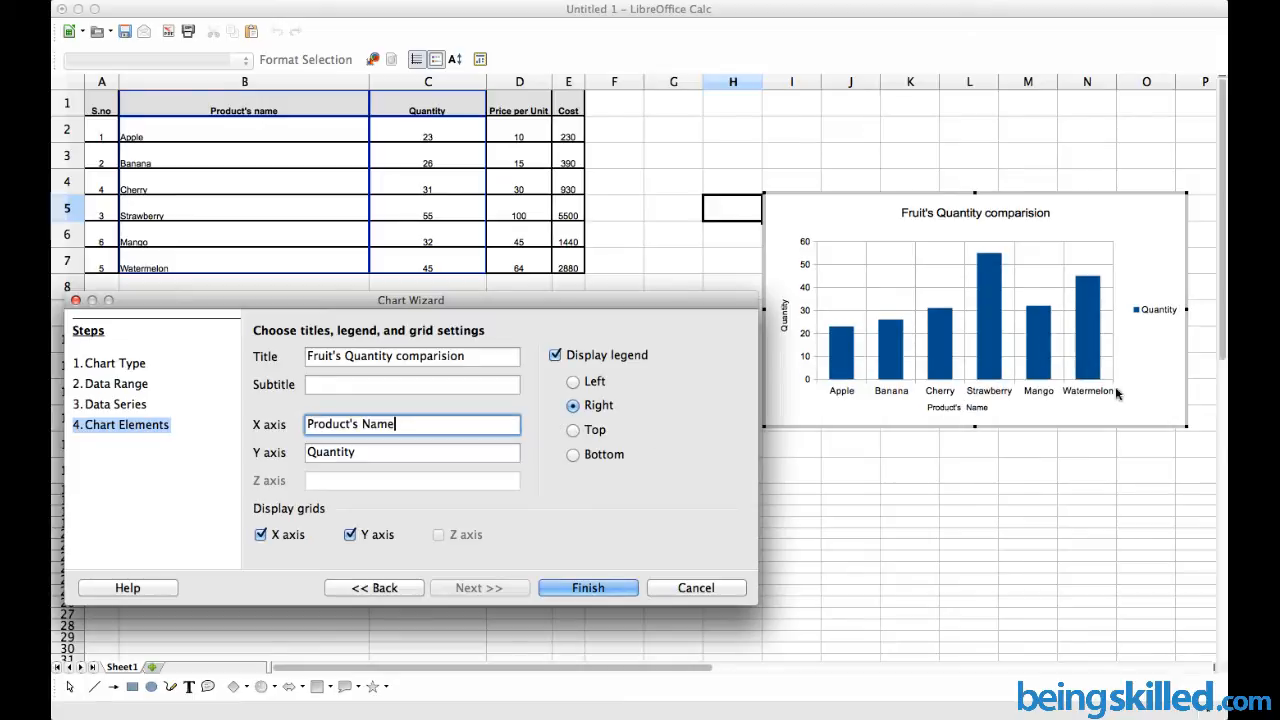
{"action": "mouse_move", "coordinate": [1044, 427]}
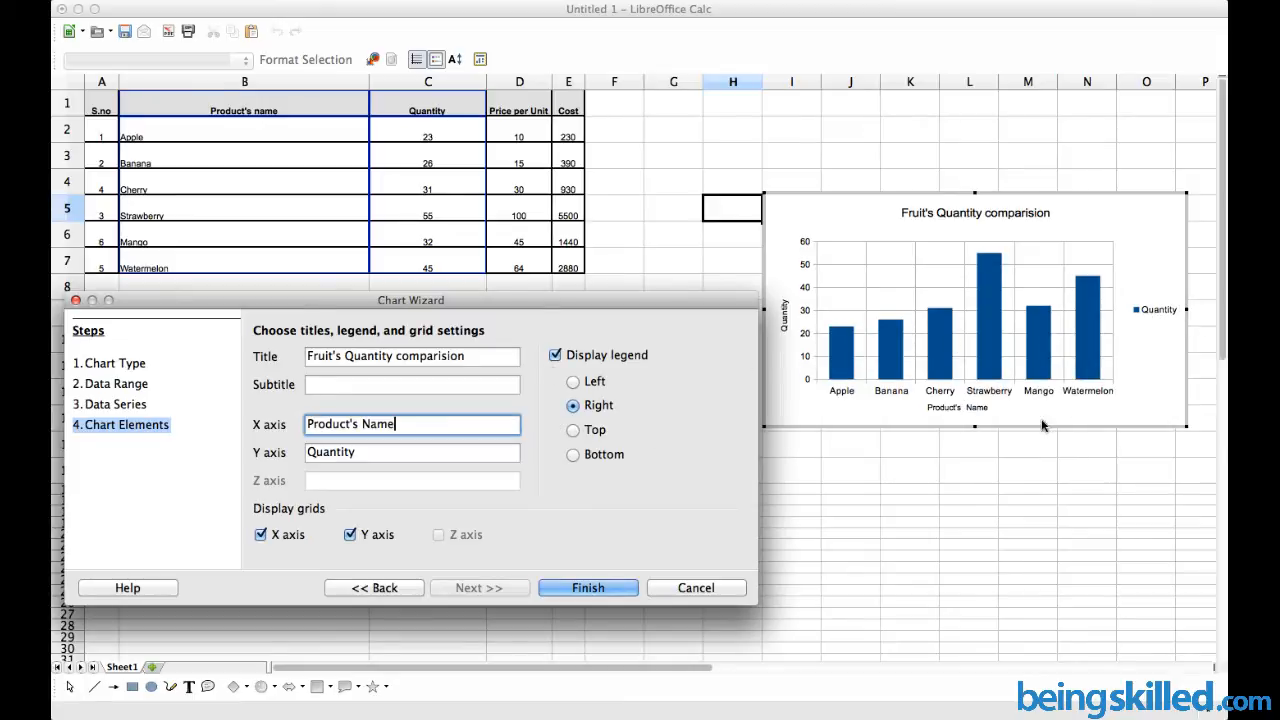
{"action": "mouse_move", "coordinate": [1155, 320]}
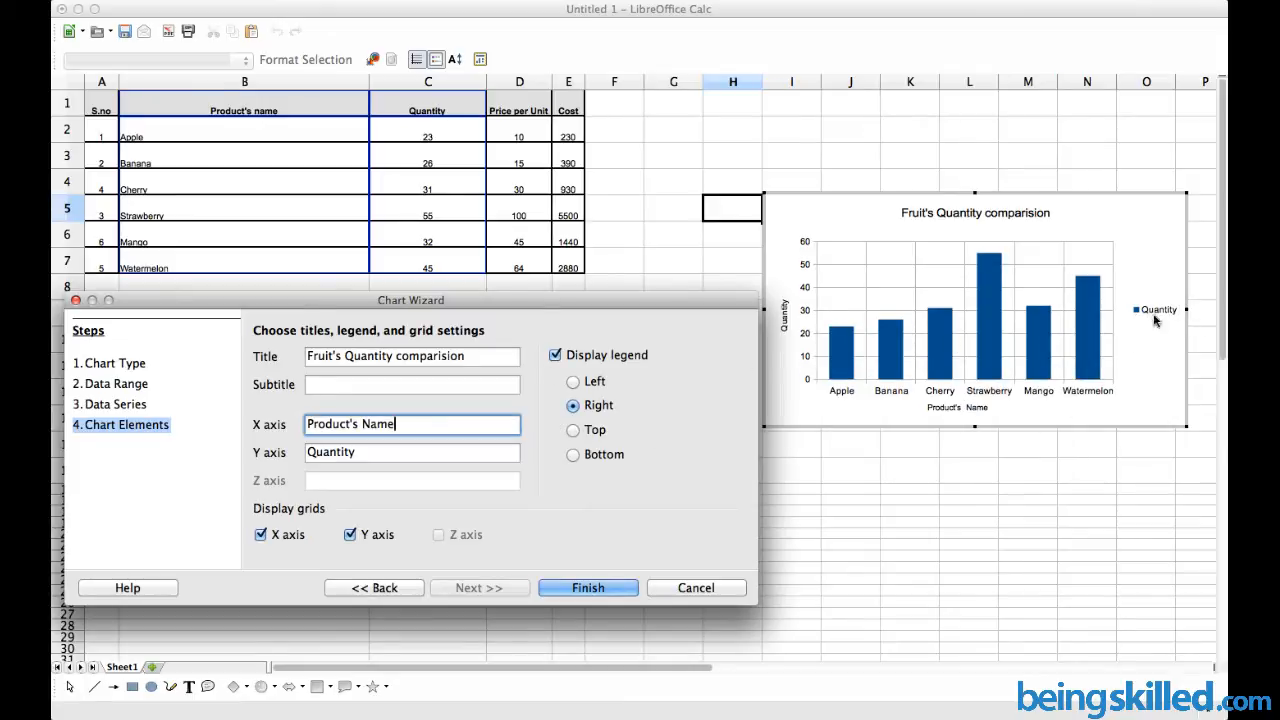
{"action": "mouse_move", "coordinate": [1135, 360]}
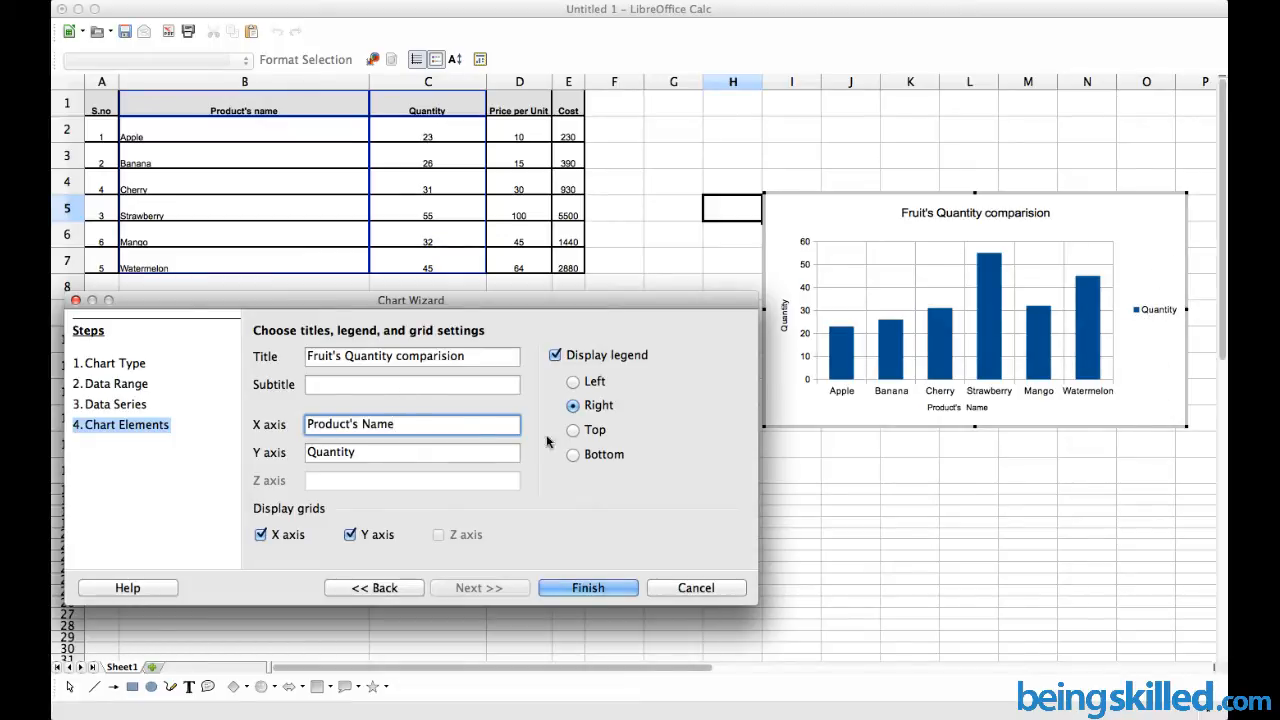
- Place the legend on top, finish the quantity chart and move it slightly higher
{"action": "left_click", "coordinate": [573, 430]}
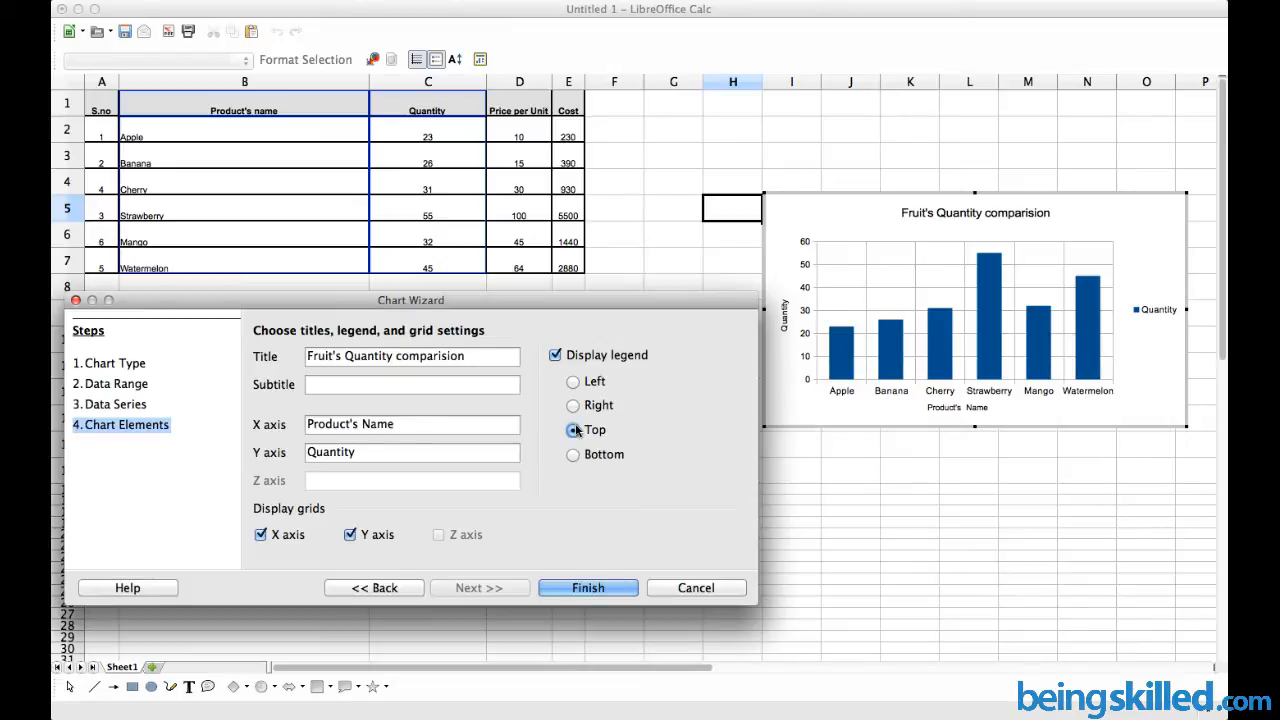
{"action": "left_click", "coordinate": [573, 430]}
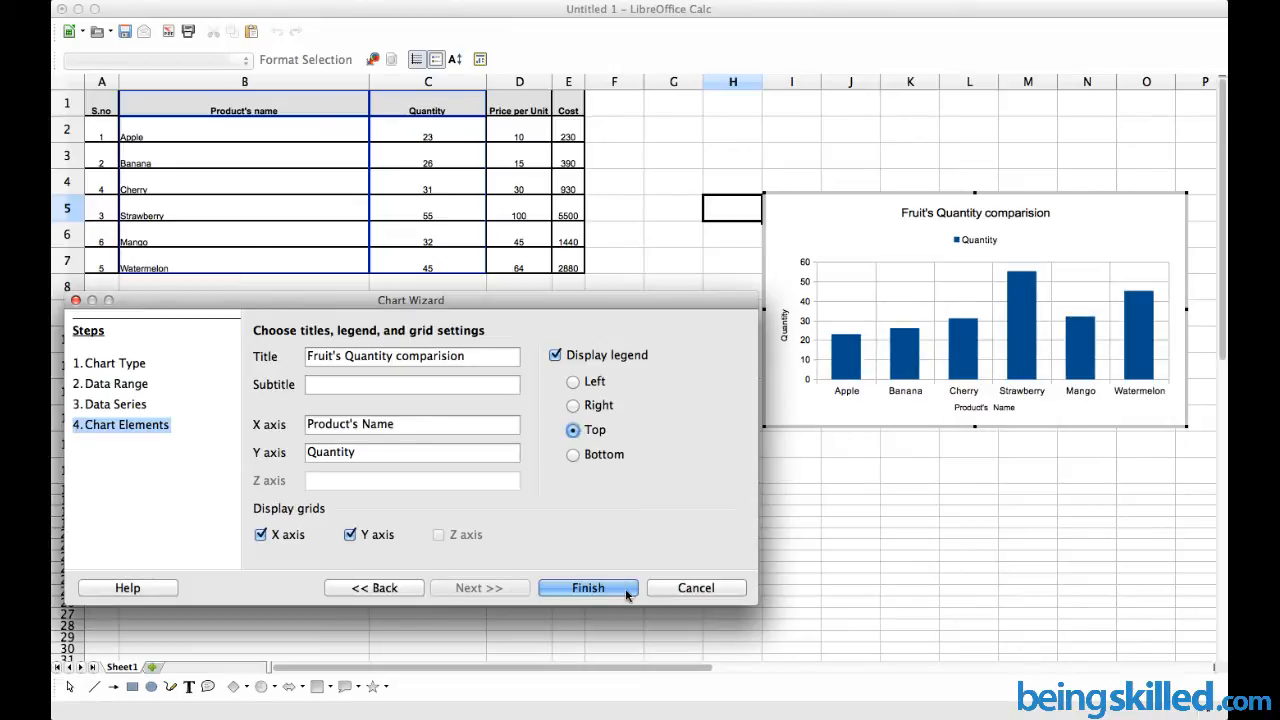
{"action": "left_click", "coordinate": [588, 587]}
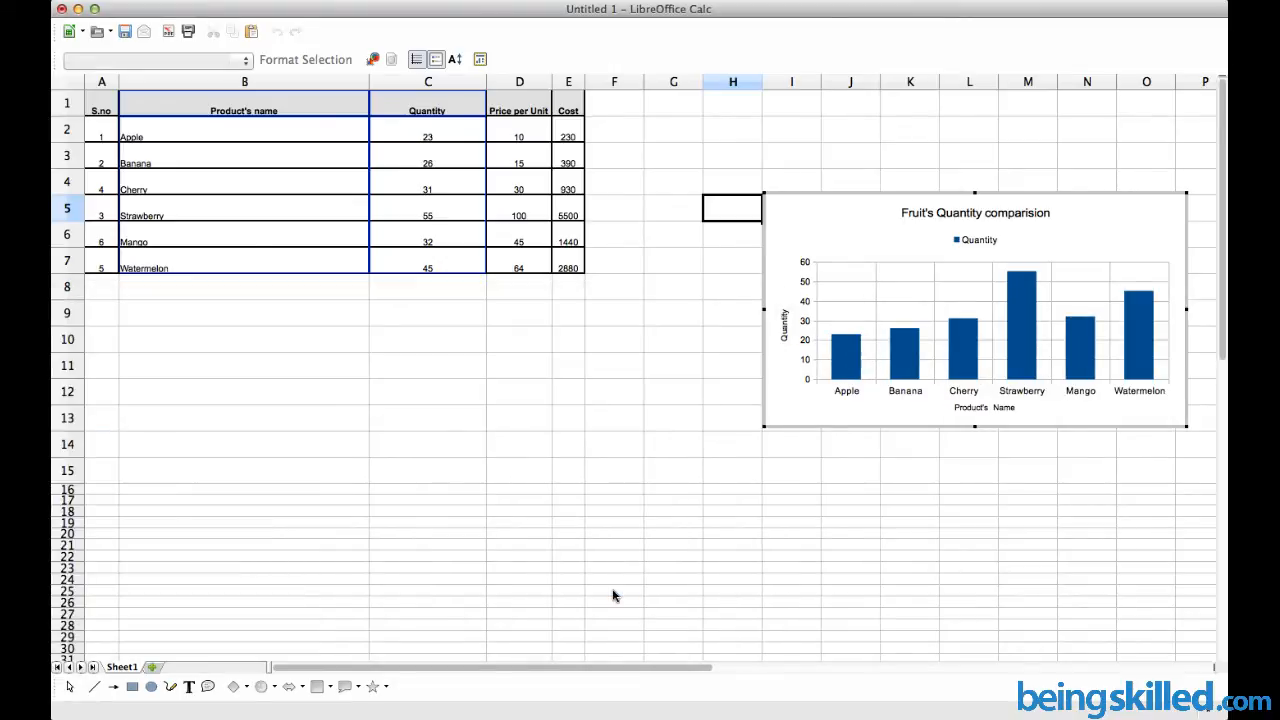
{"action": "mouse_move", "coordinate": [757, 176]}
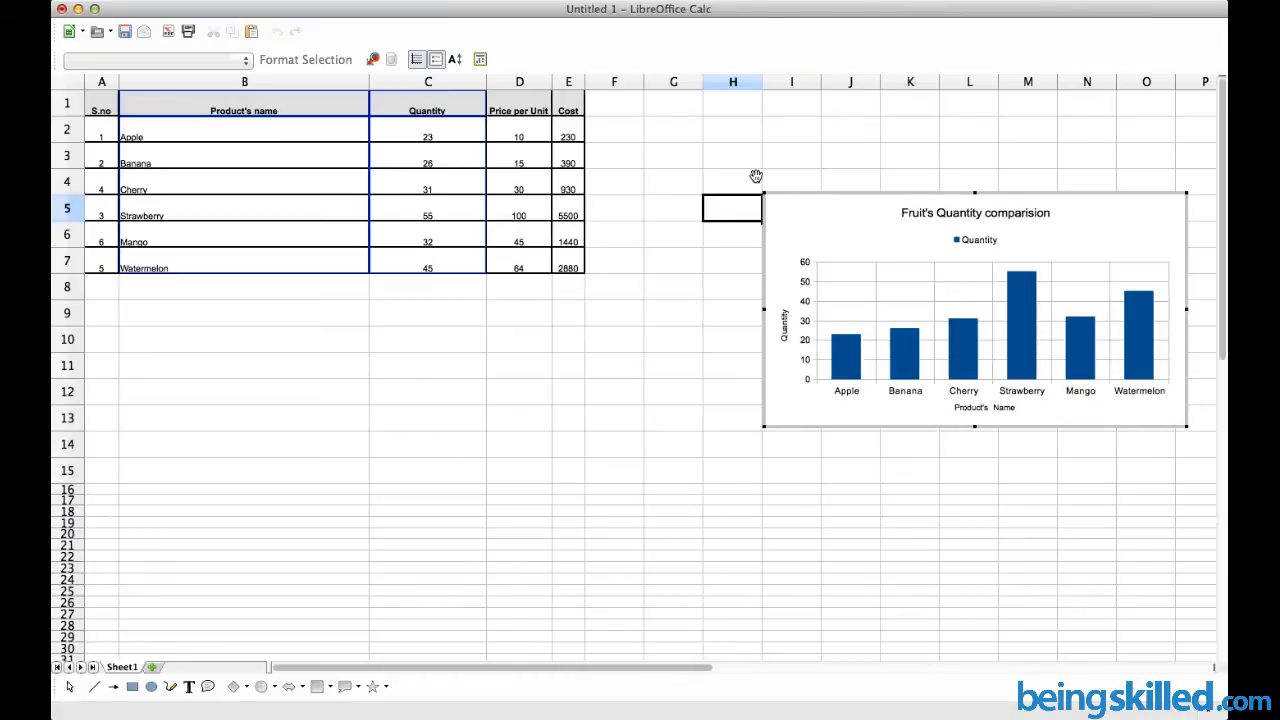
{"action": "left_click_drag", "start_coordinate": [975, 305], "coordinate": [965, 240]}
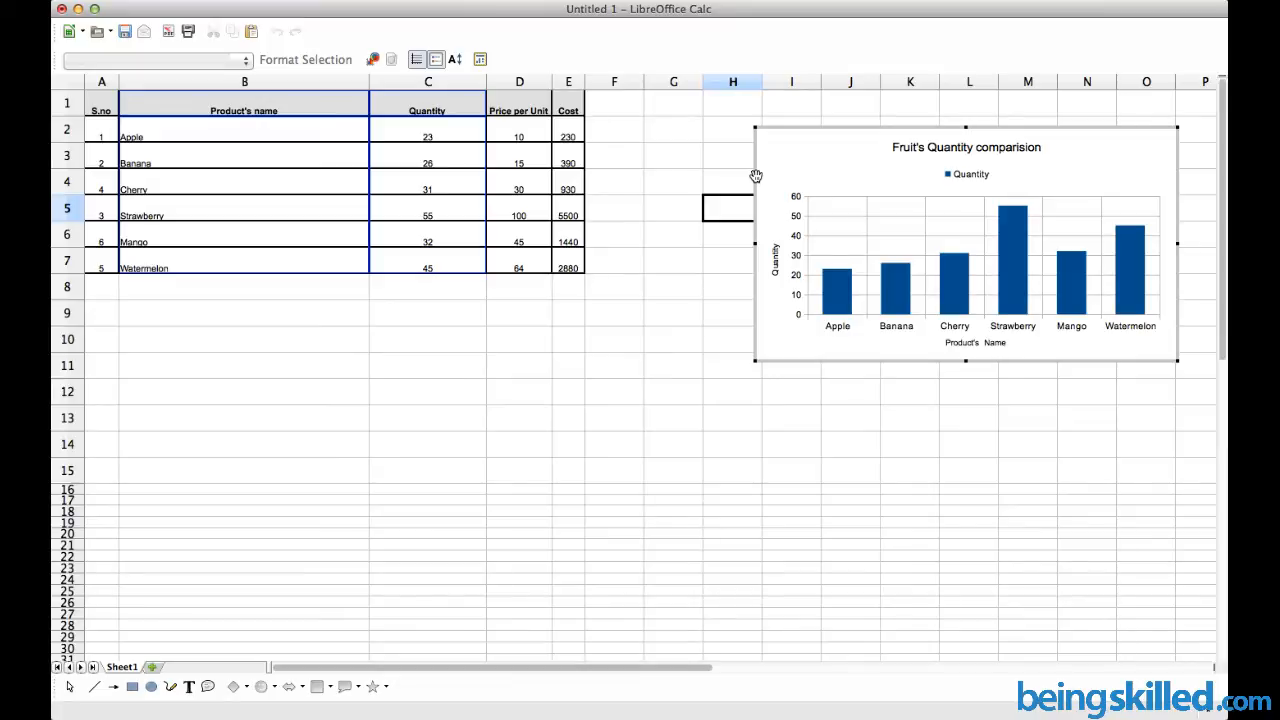
- Return to the cells and pick an empty spot for the next chart
{"action": "left_click", "coordinate": [308, 375]}
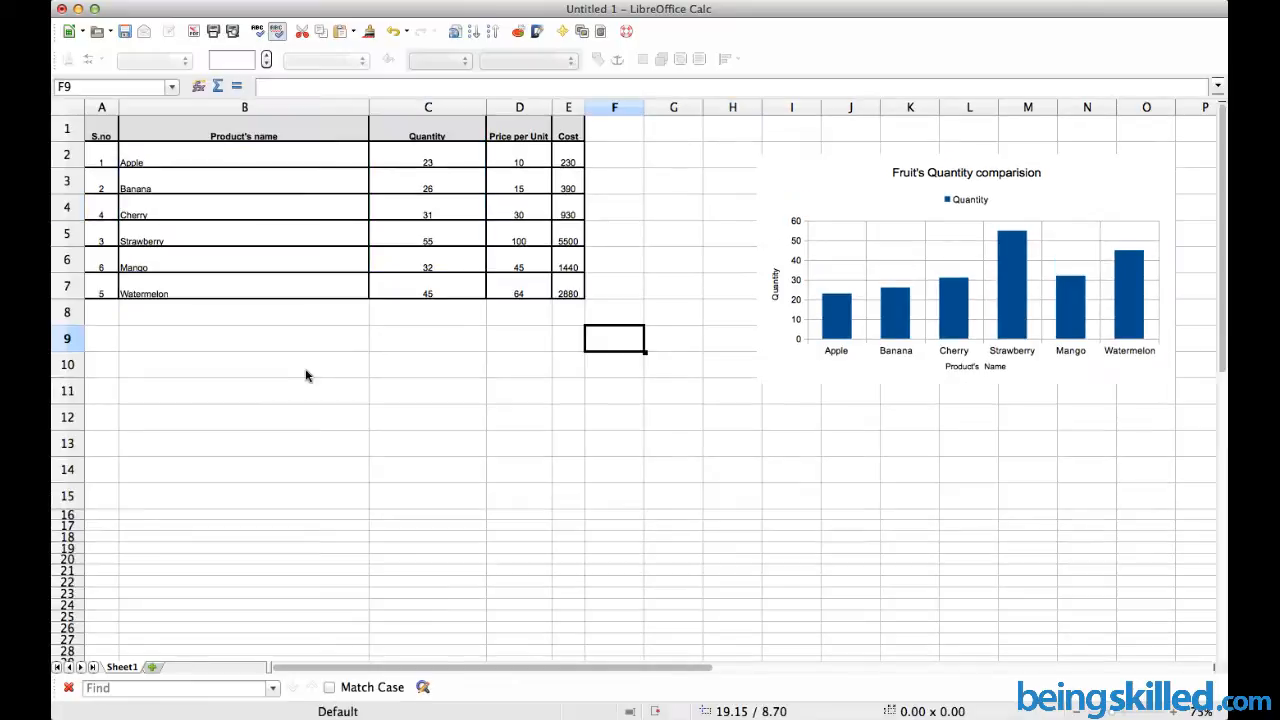
{"action": "left_click", "coordinate": [244, 338]}
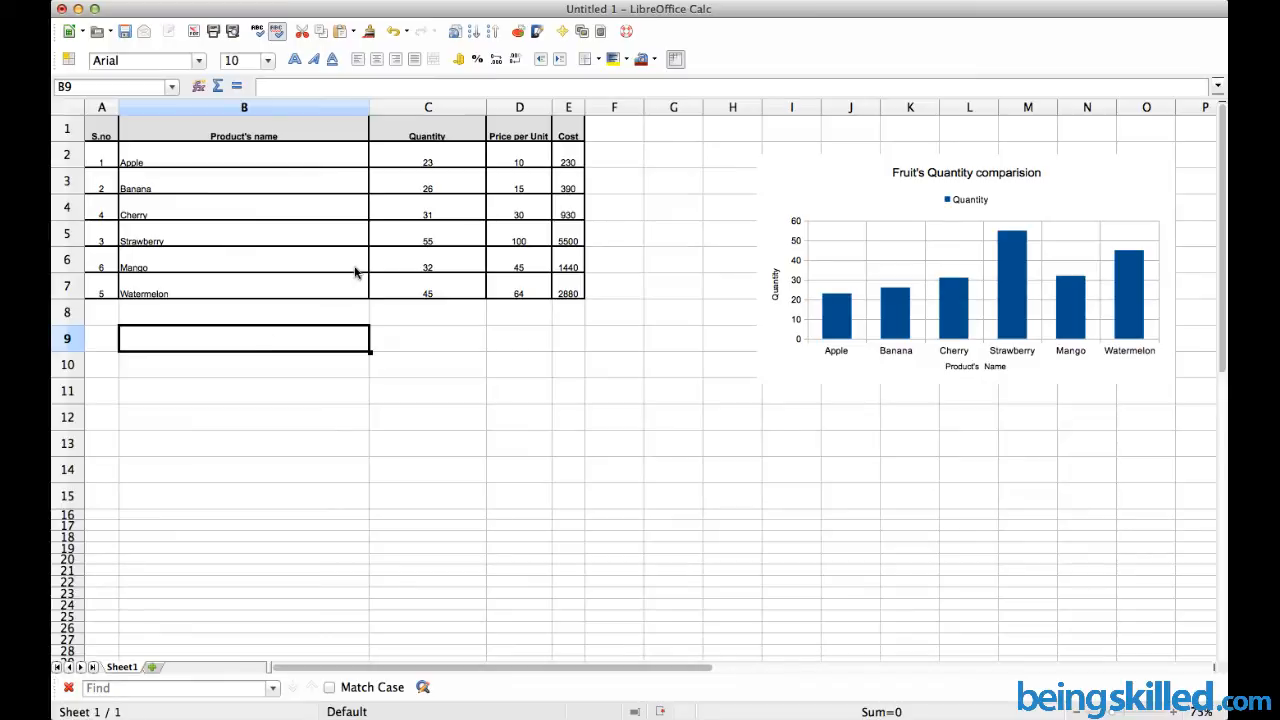
{"action": "mouse_move", "coordinate": [220, 134]}
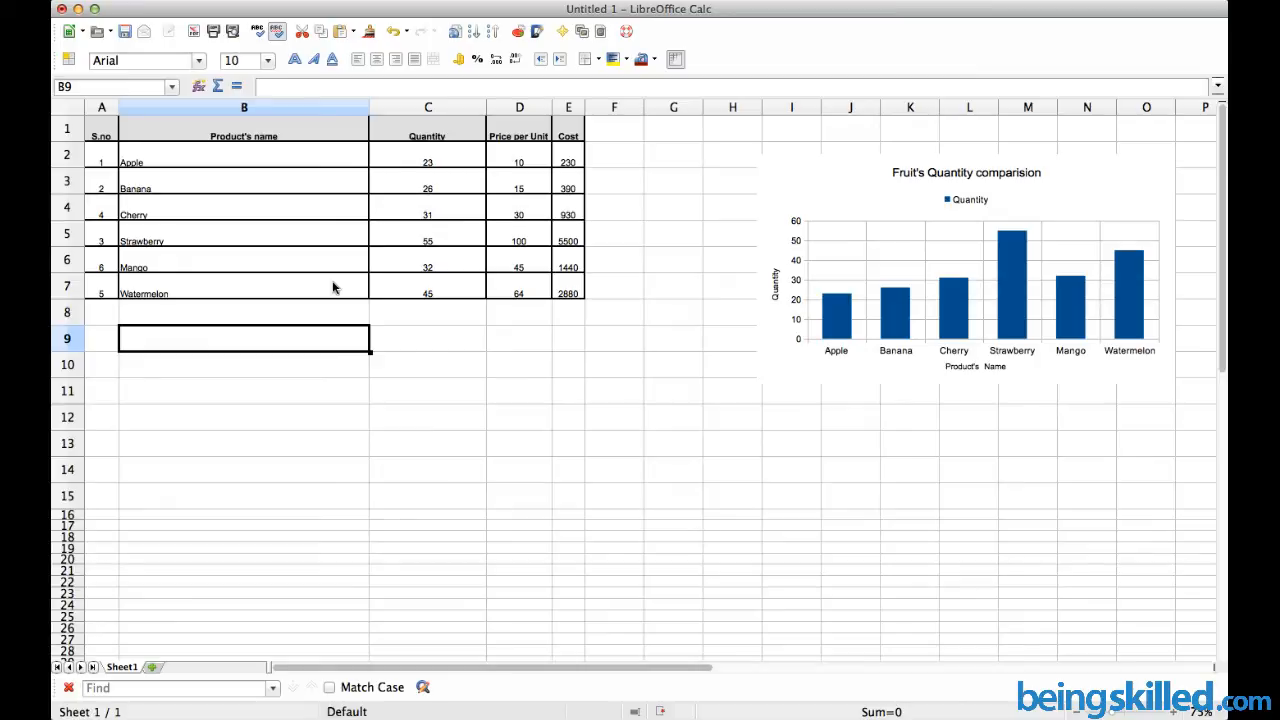
{"action": "mouse_move", "coordinate": [287, 312]}
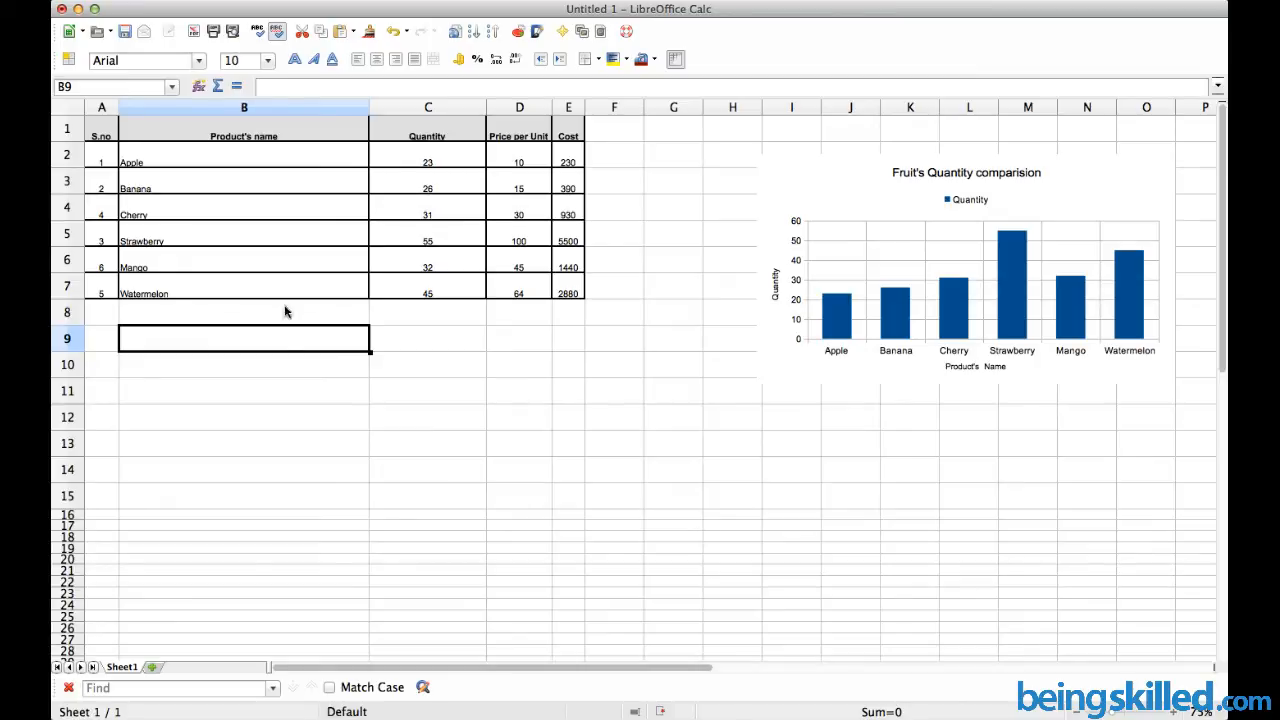
{"action": "left_click", "coordinate": [569, 391]}
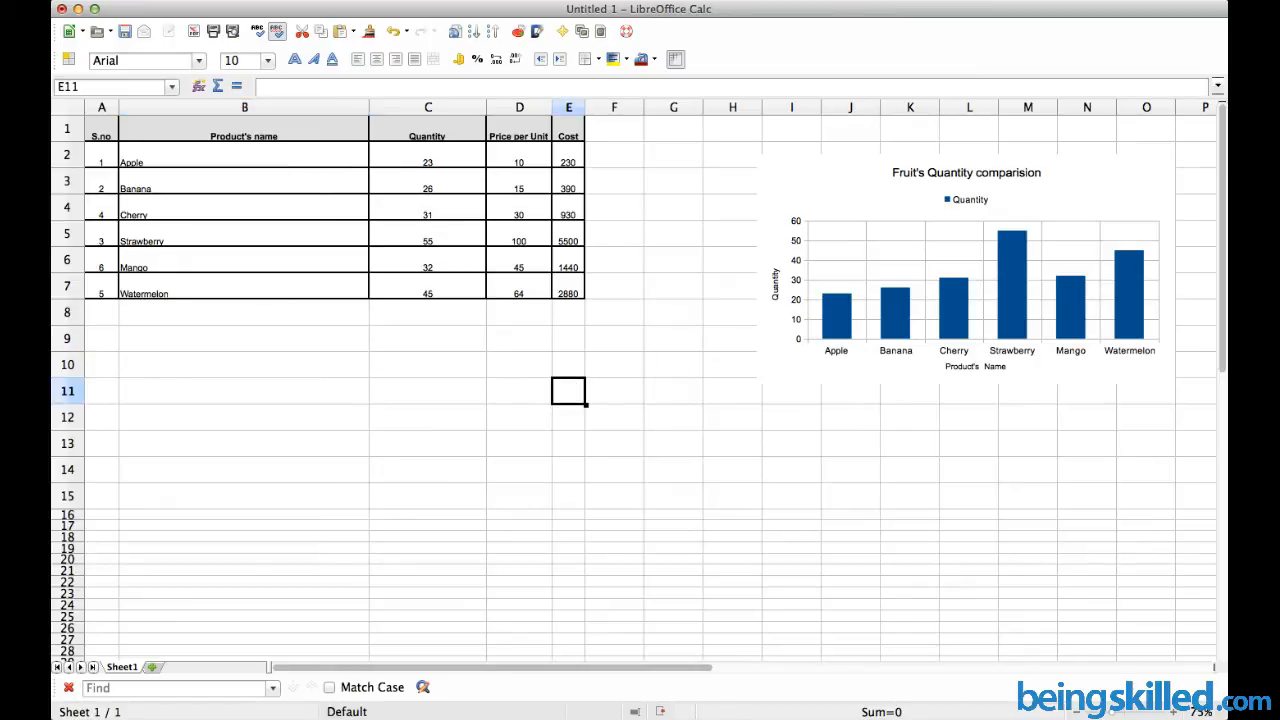
{"action": "mouse_move", "coordinate": [519, 31]}
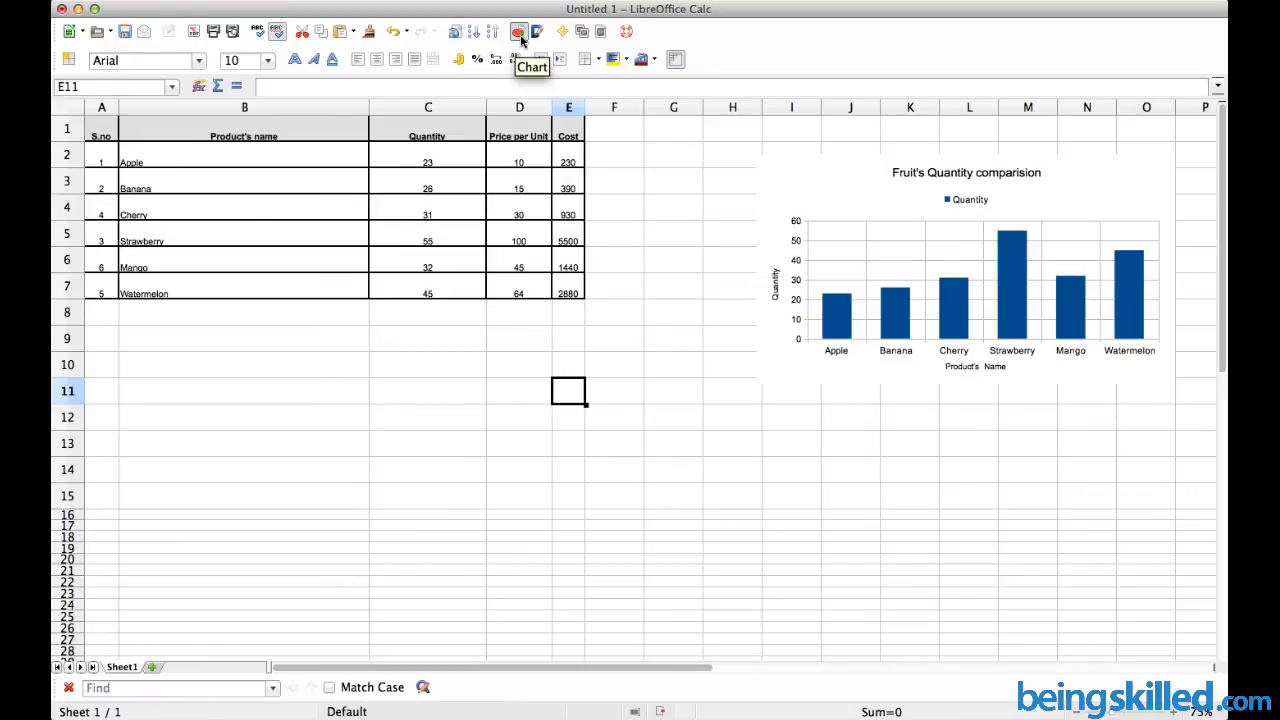
- Start a second Column chart and proceed to setting its data range to B1:D7
{"action": "left_click", "coordinate": [519, 31]}
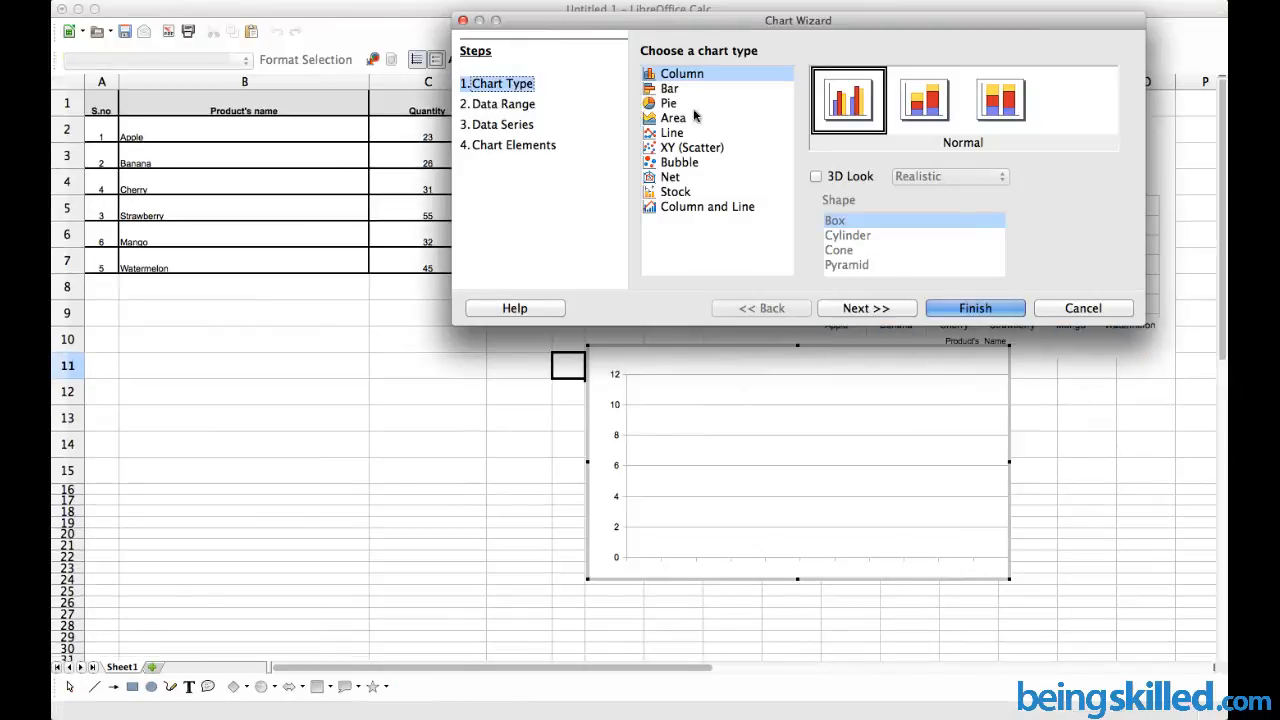
{"action": "mouse_move", "coordinate": [713, 76]}
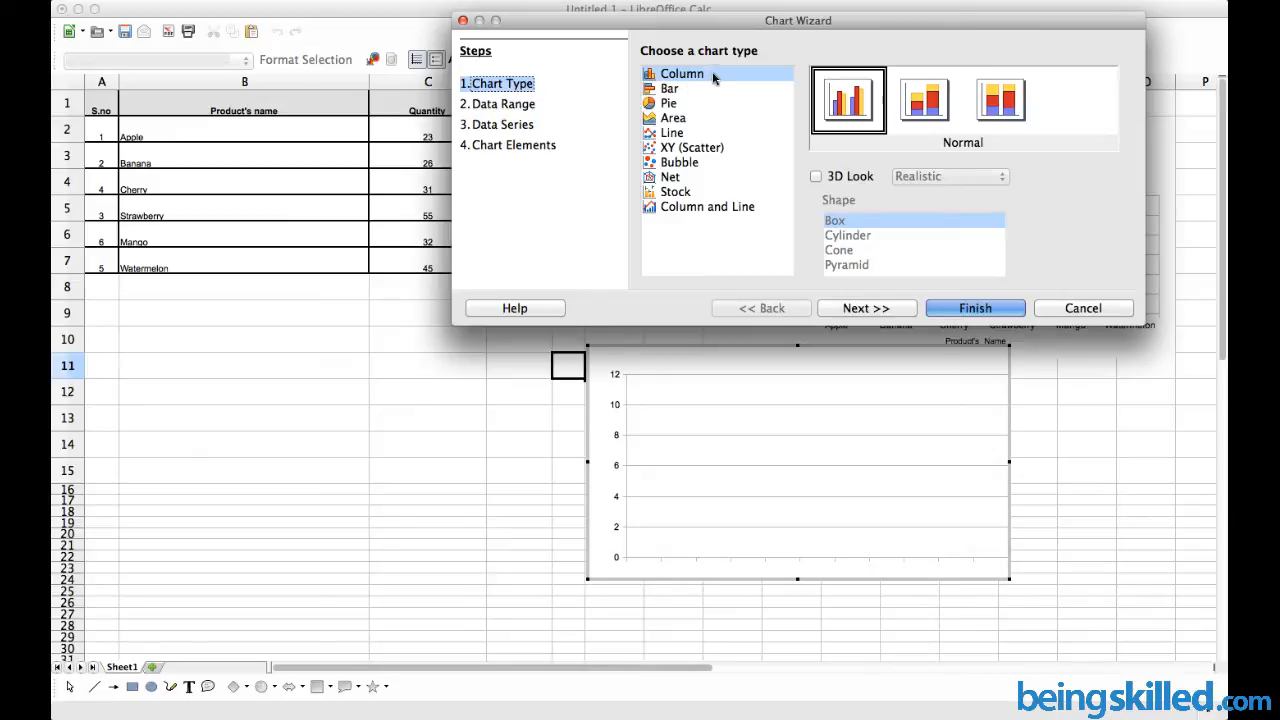
{"action": "left_click", "coordinate": [866, 307]}
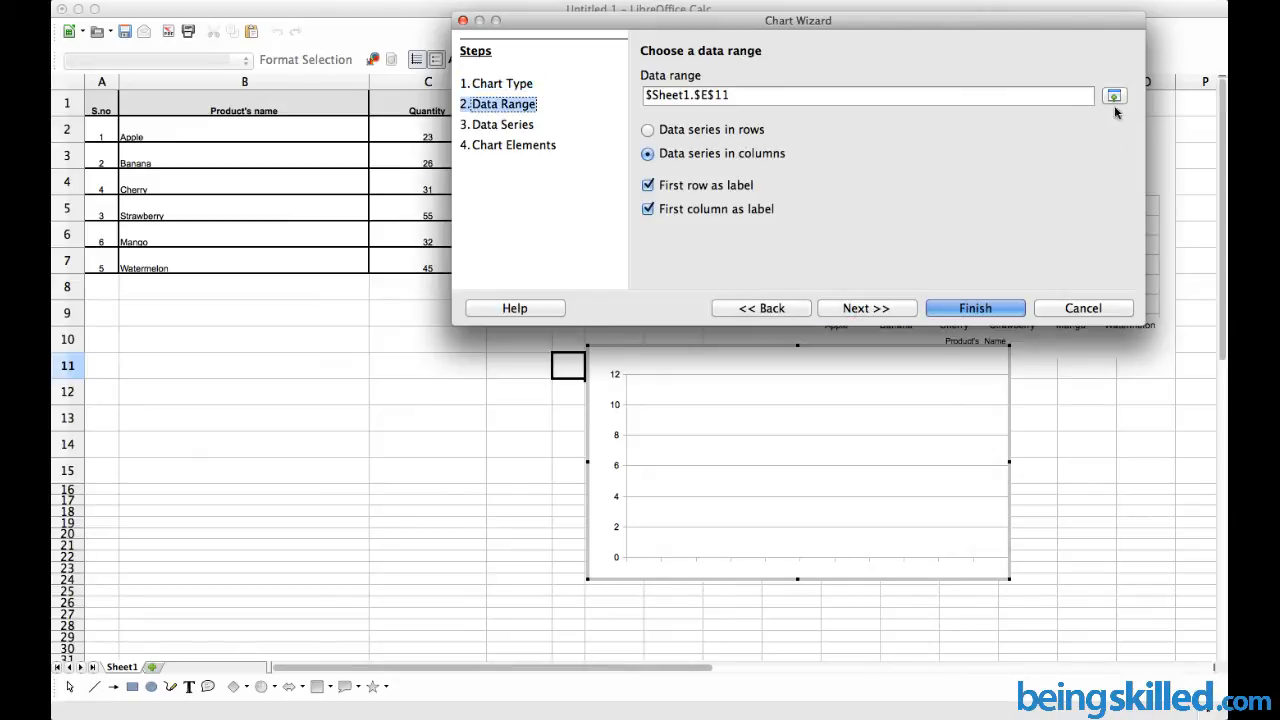
{"action": "left_click", "coordinate": [1113, 95]}
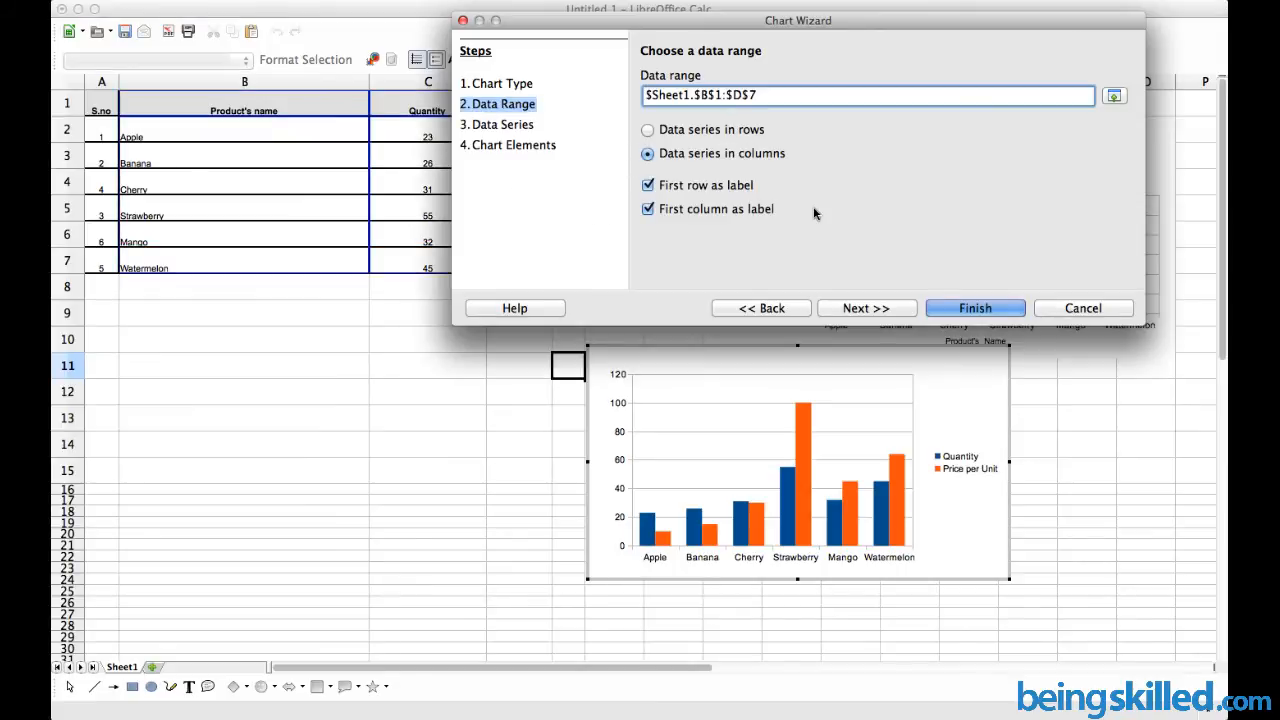
{"action": "mouse_move", "coordinate": [900, 433]}
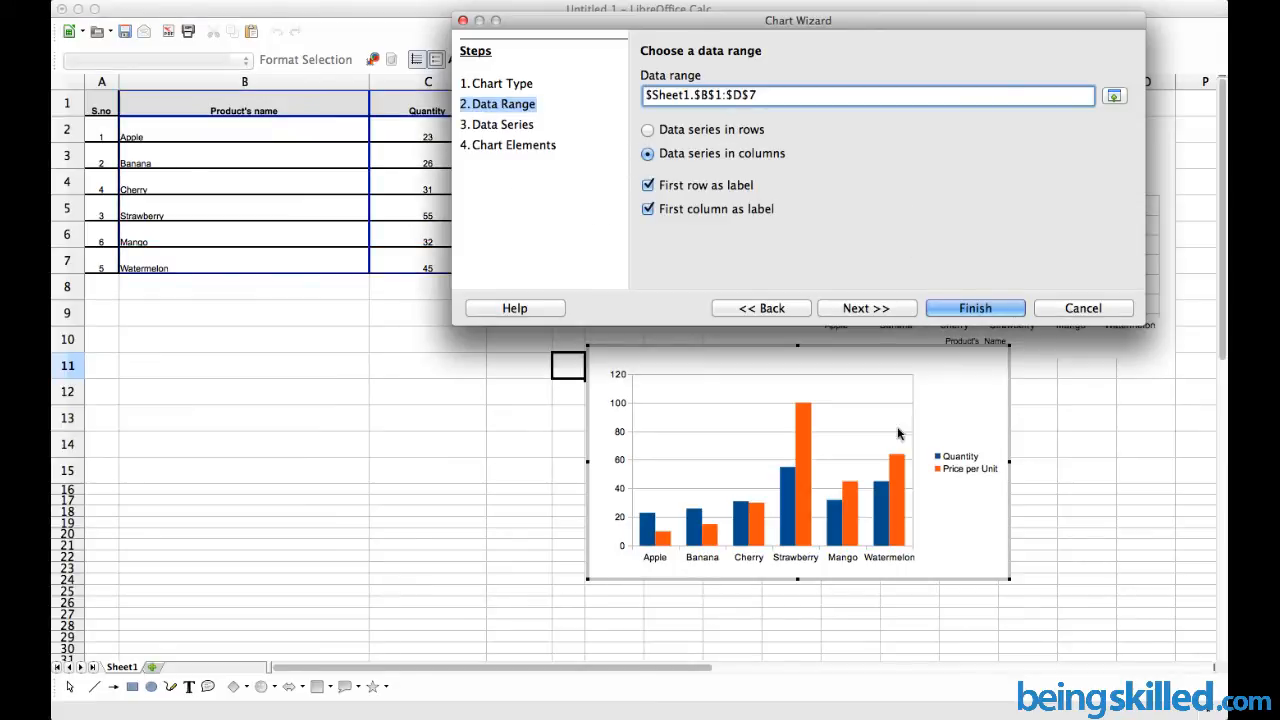
{"action": "mouse_move", "coordinate": [980, 443]}
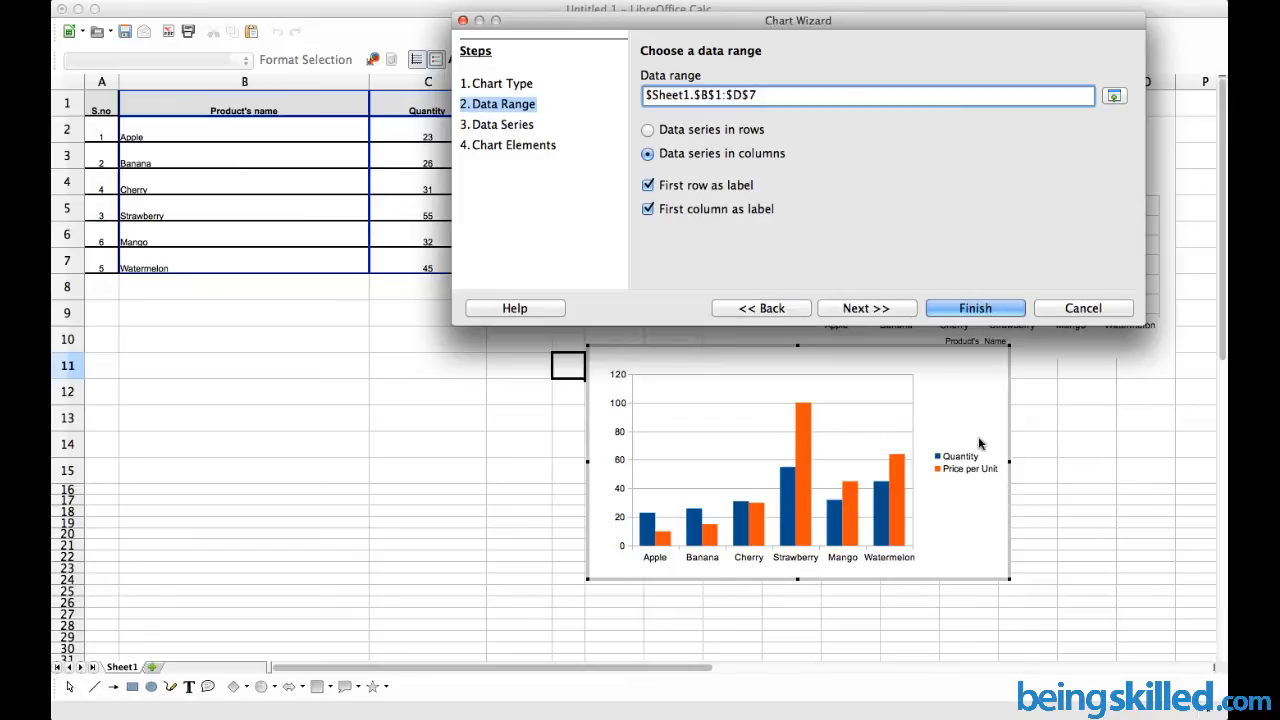
{"action": "mouse_move", "coordinate": [678, 567]}
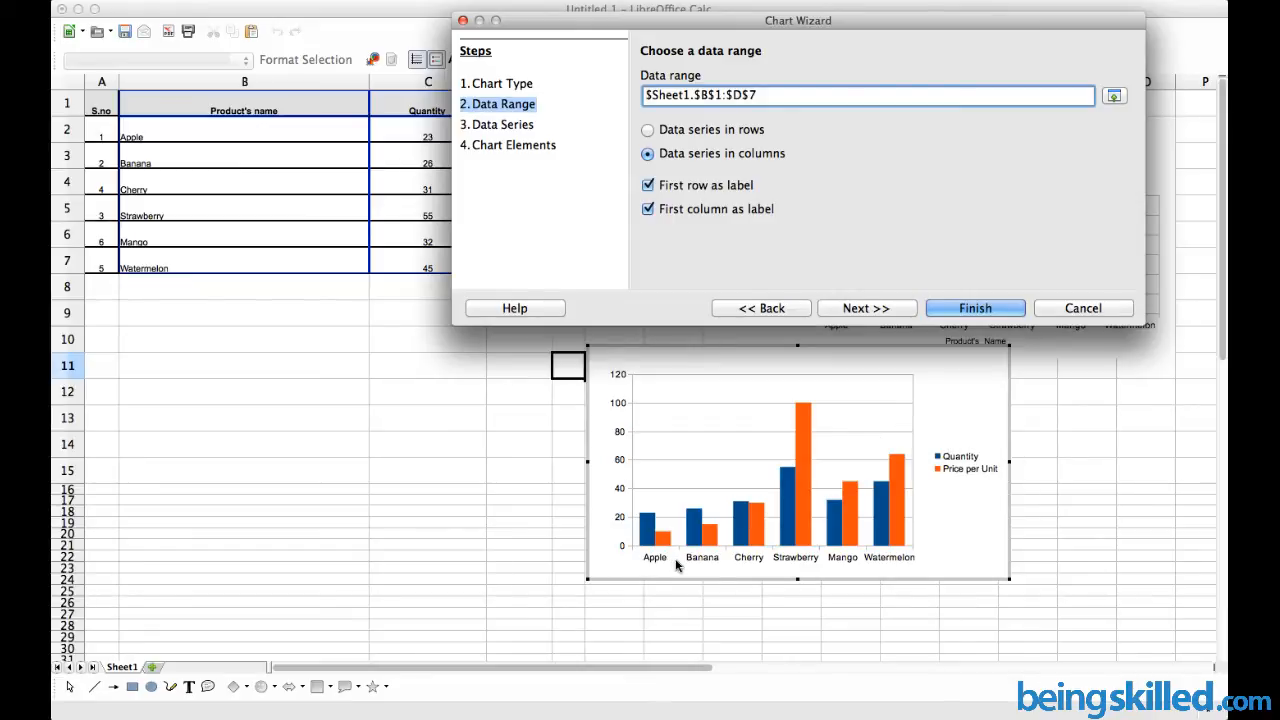
{"action": "mouse_move", "coordinate": [663, 520]}
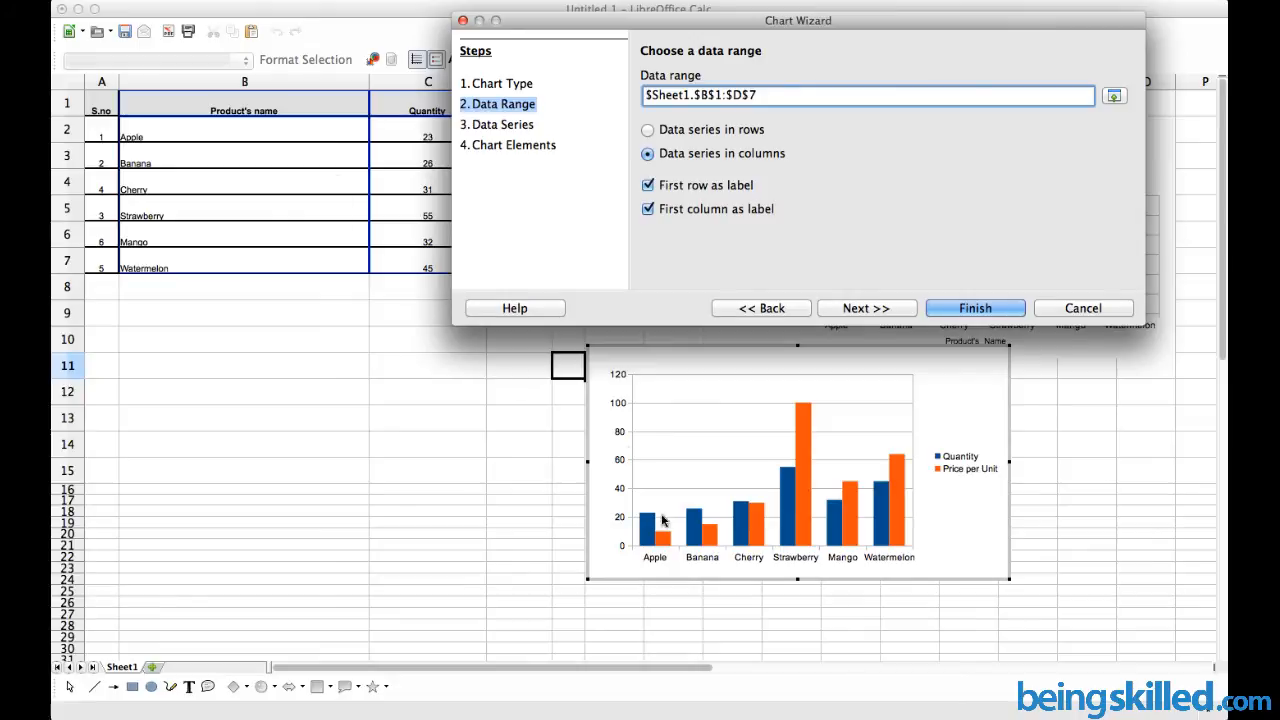
{"action": "mouse_move", "coordinate": [622, 435]}
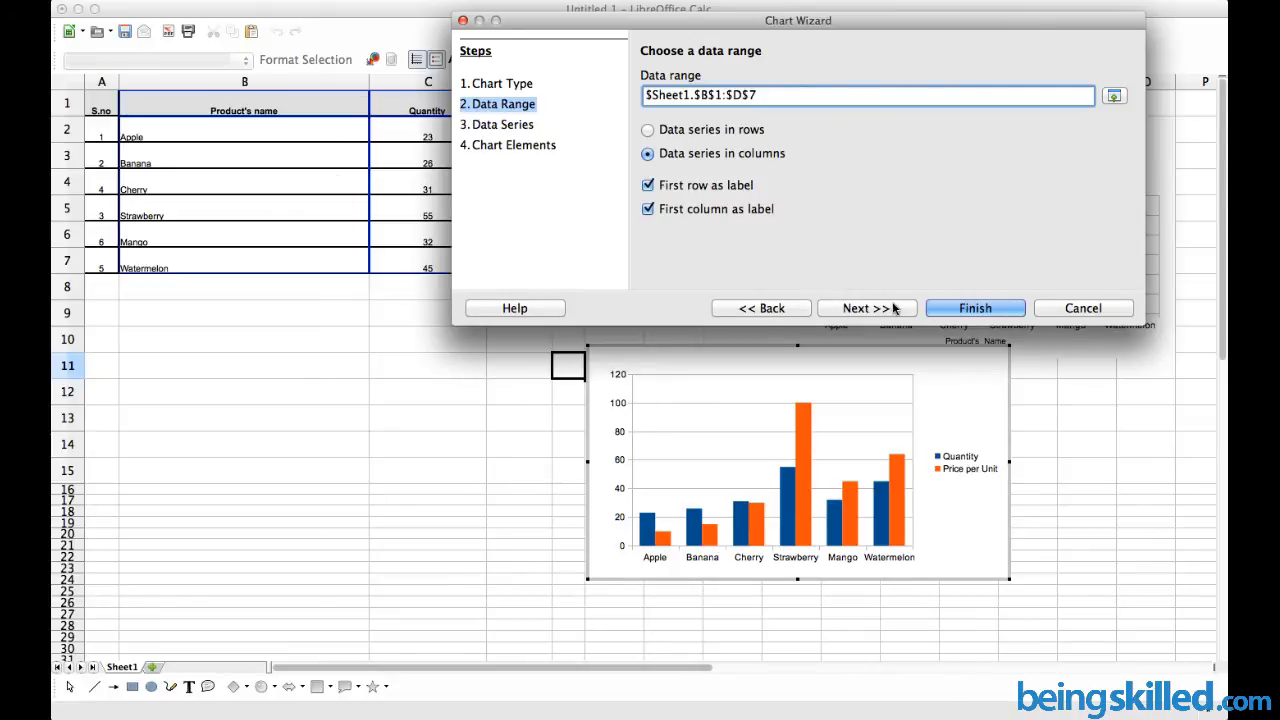
- Advance to the Data Series step listing Quantity and Price per Unit
{"action": "left_click", "coordinate": [865, 307]}
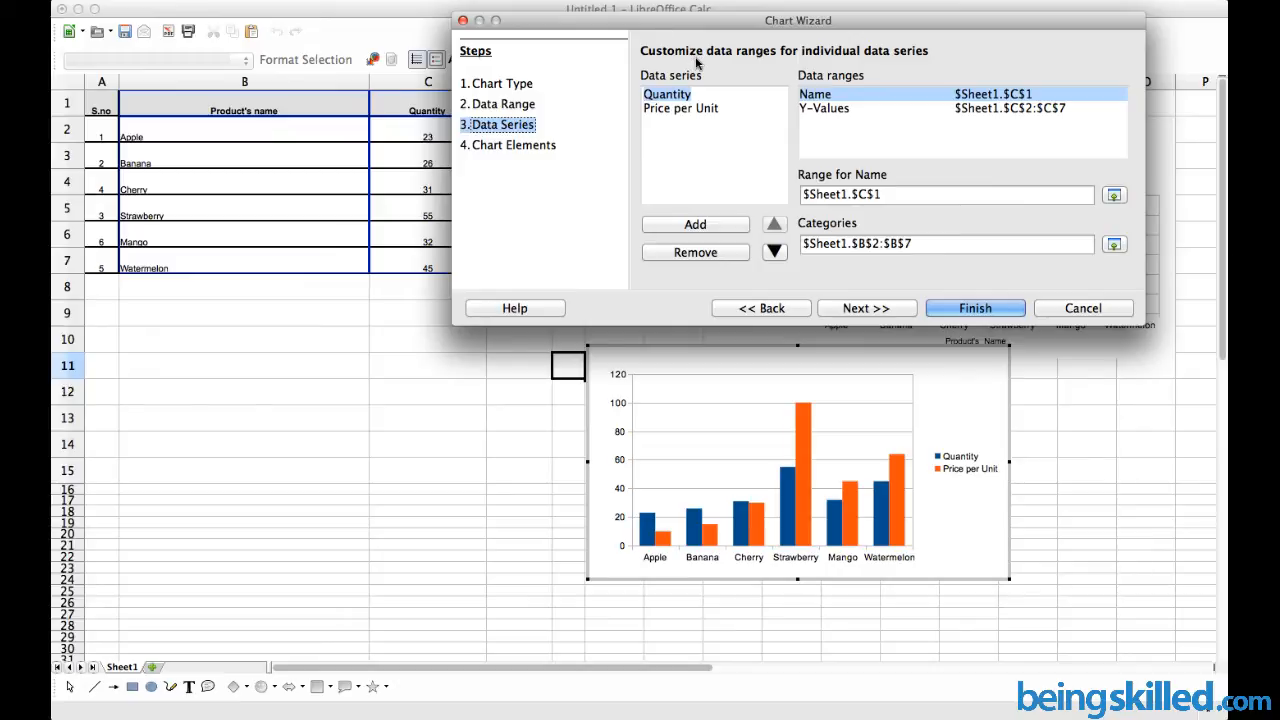
{"action": "mouse_move", "coordinate": [545, 148]}
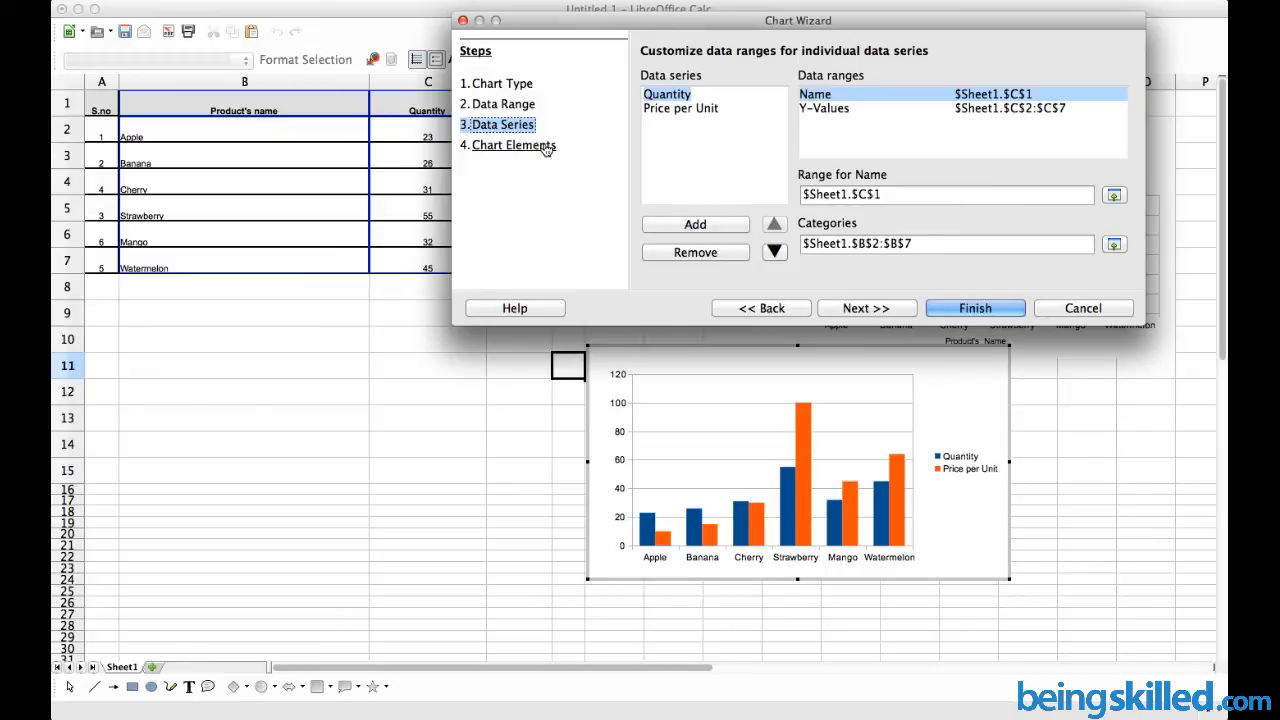
- Title the chart "Fruit's Quantity & Price comparision"
{"action": "left_click", "coordinate": [513, 145]}
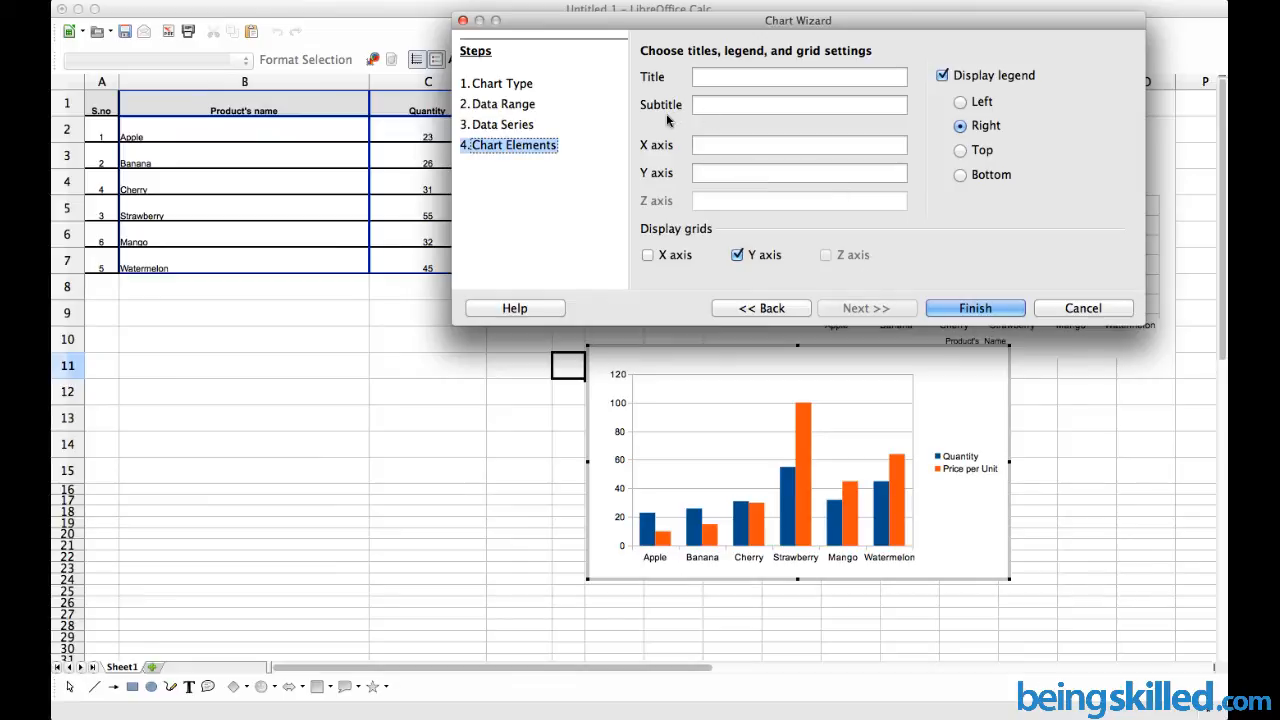
{"action": "mouse_move", "coordinate": [700, 90]}
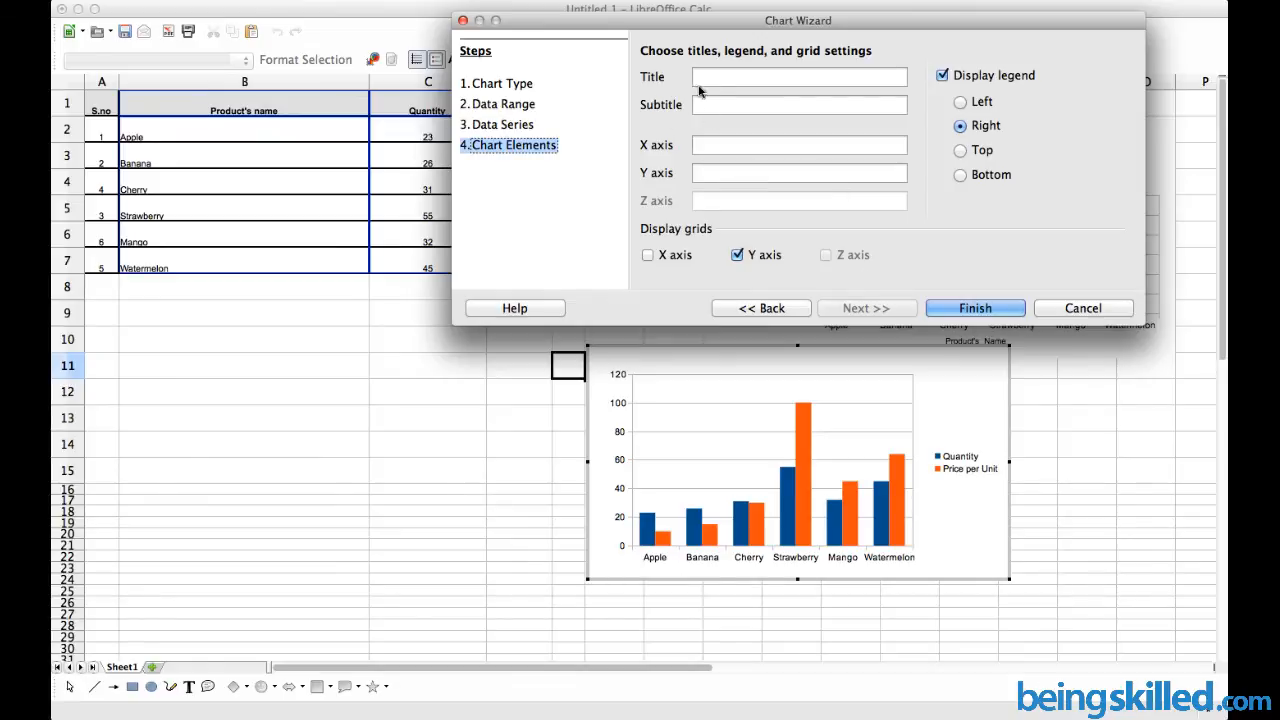
{"action": "type", "text": "Fr"}
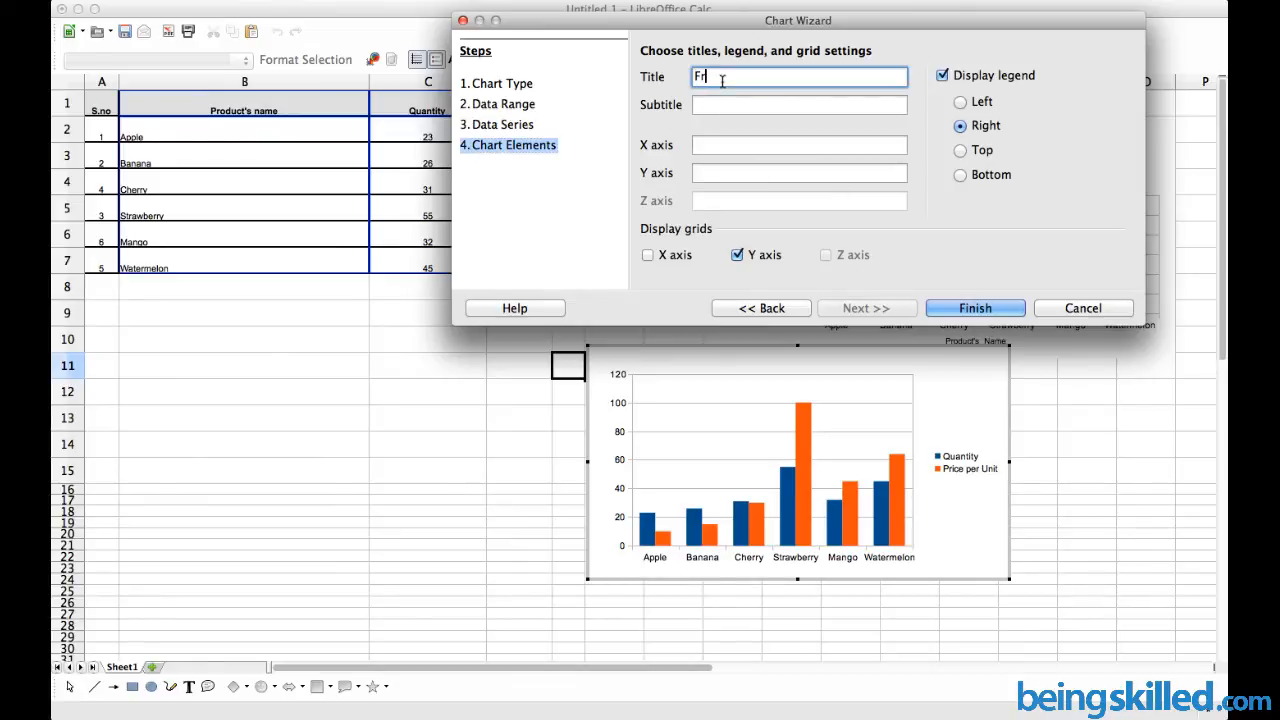
{"action": "type", "text": "uit"}
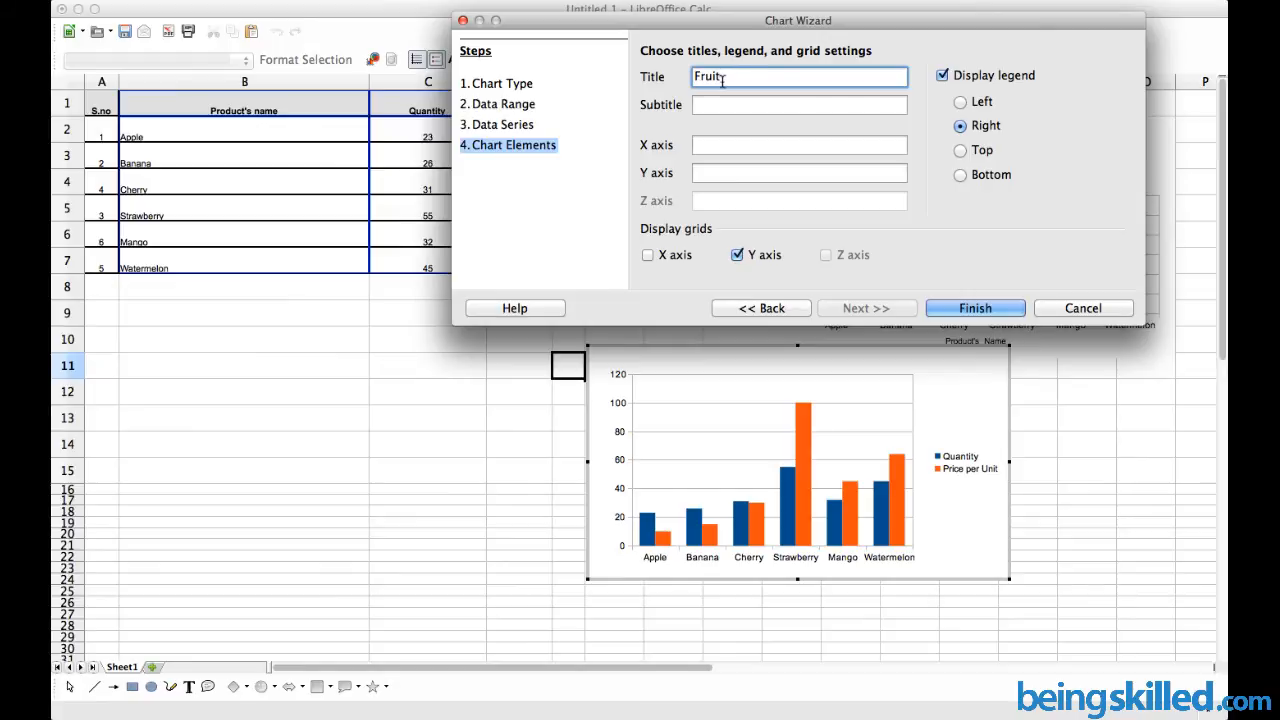
{"action": "type", "text": "'s Quantity & P"}
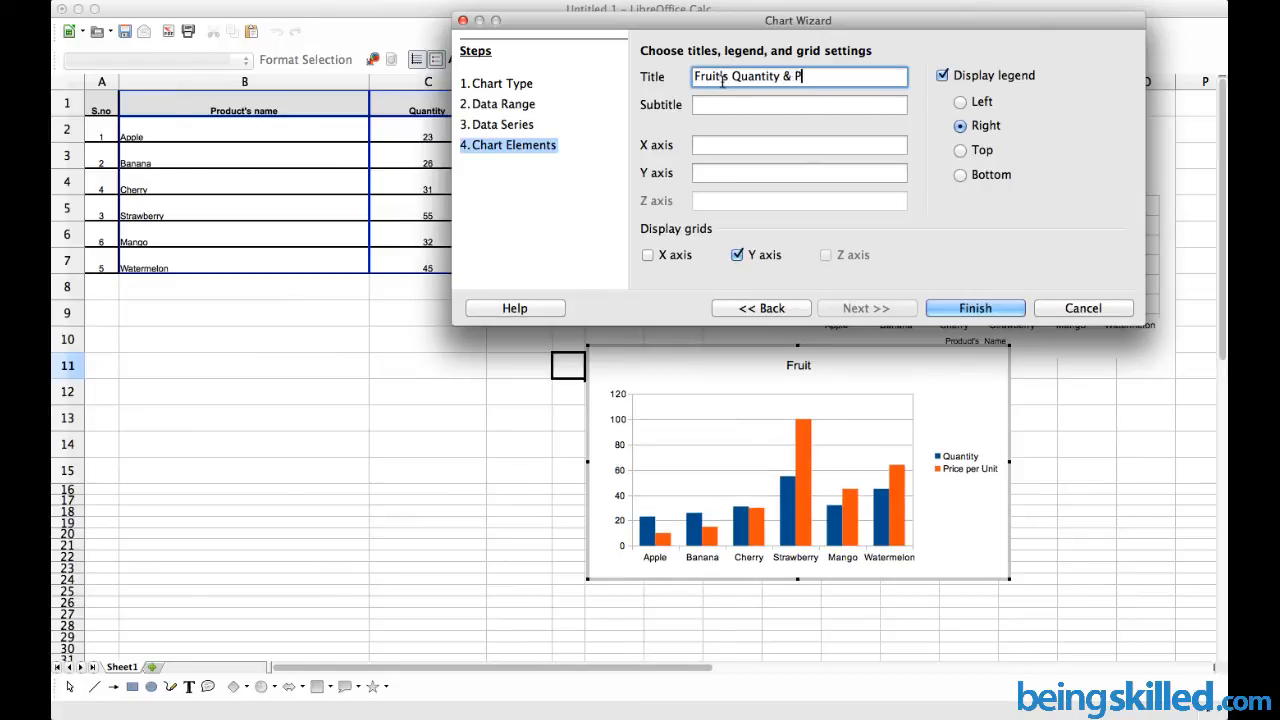
{"action": "type", "text": "rice comparision"}
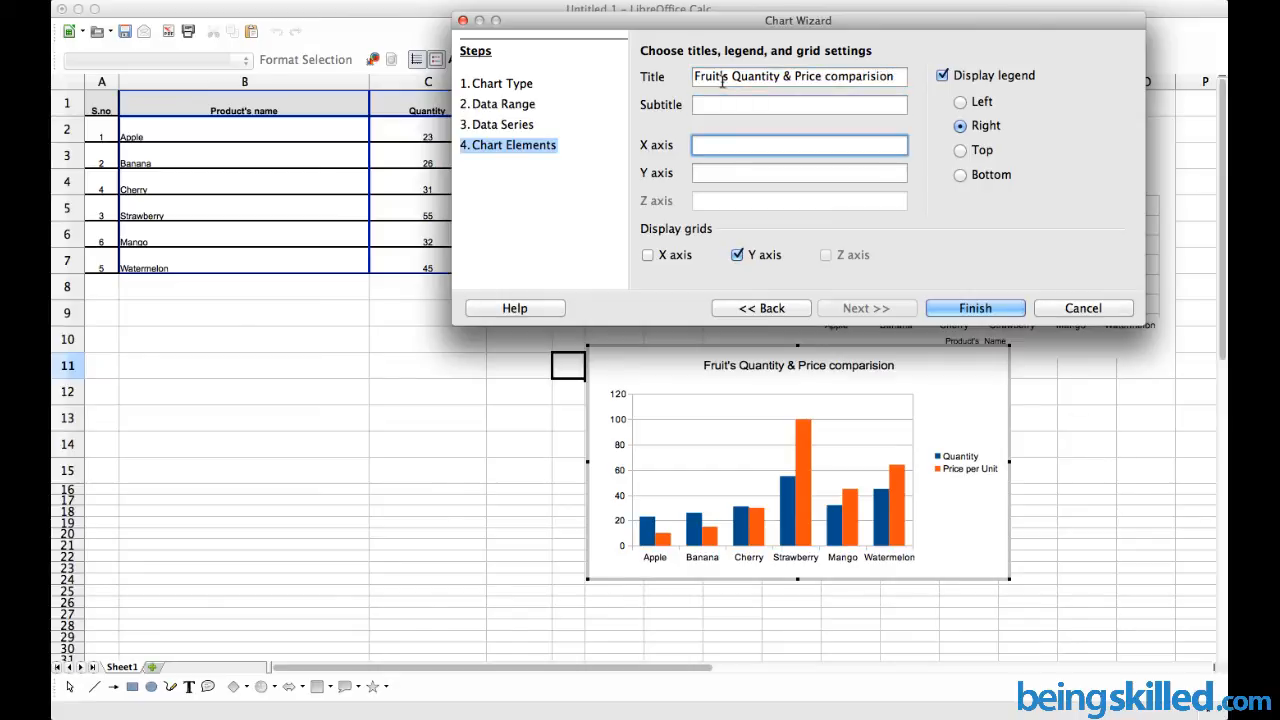
{"action": "mouse_move", "coordinate": [768, 127]}
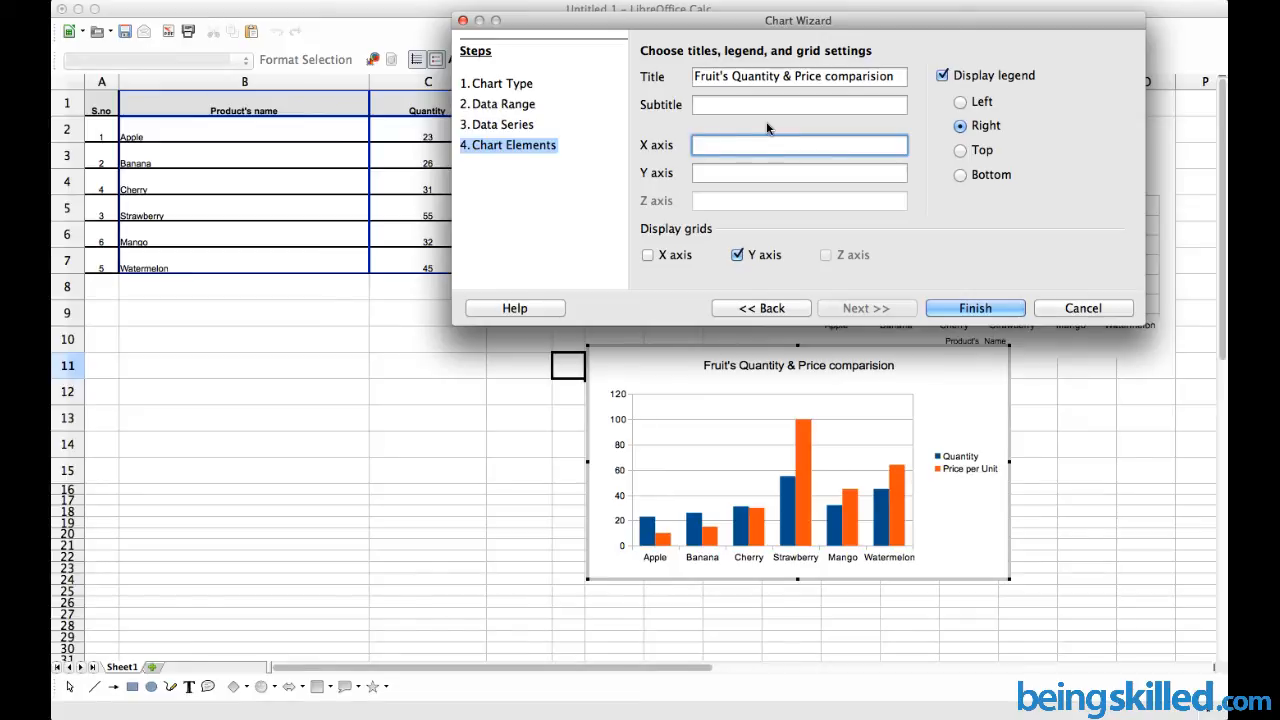
- Label the axes Quantity & Price and Product's name, keeping the legend on the right
{"action": "type", "text": "Qua"}
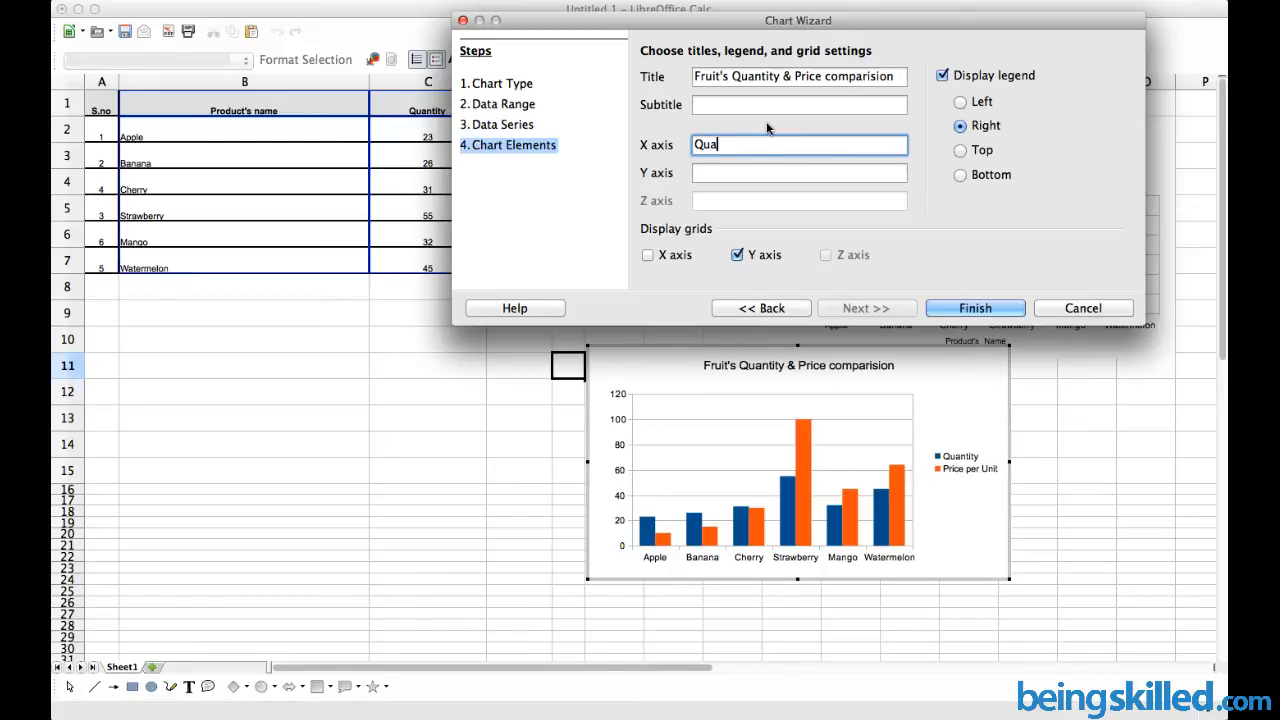
{"action": "type", "text": "ntity"}
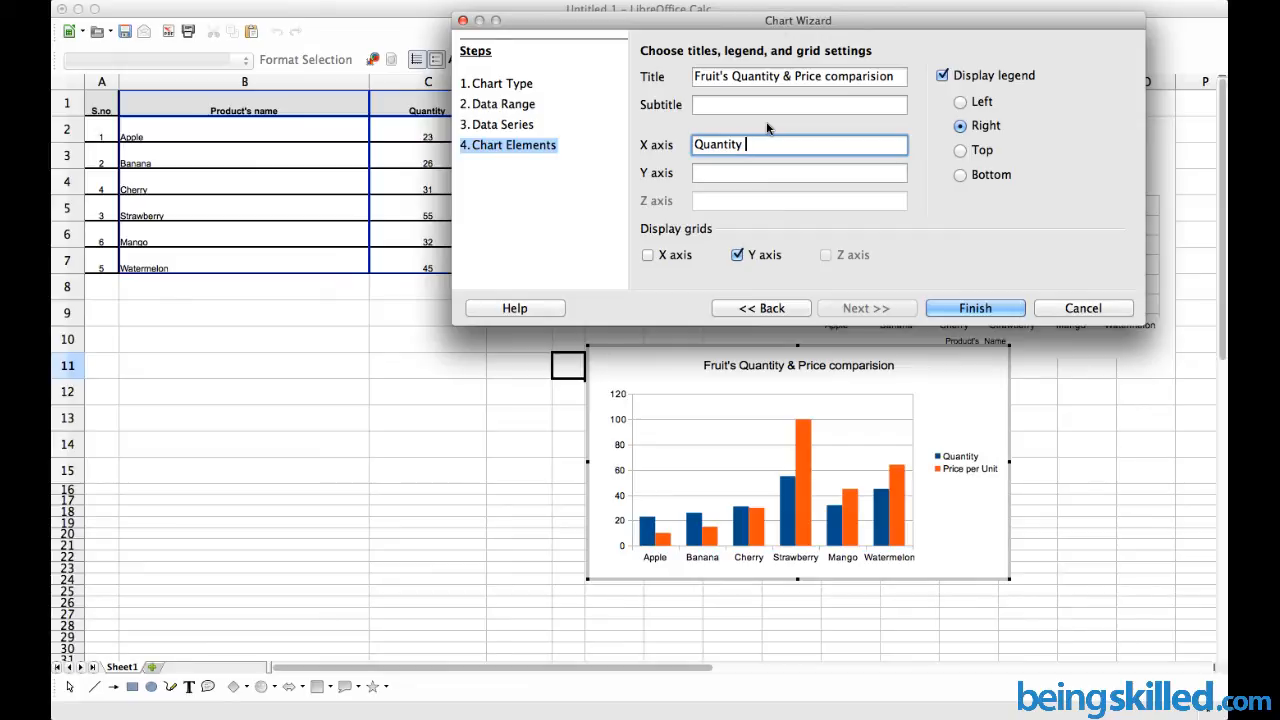
{"action": "type", "text": "& Price"}
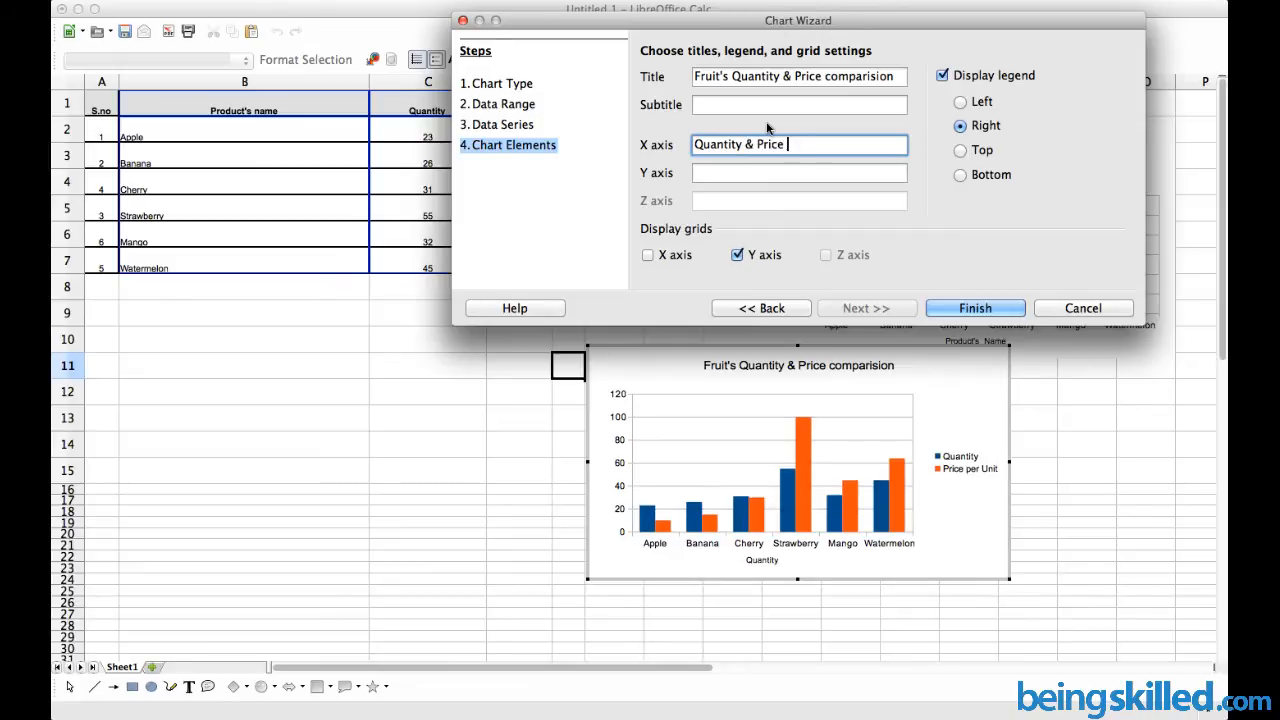
{"action": "left_click", "coordinate": [799, 172]}
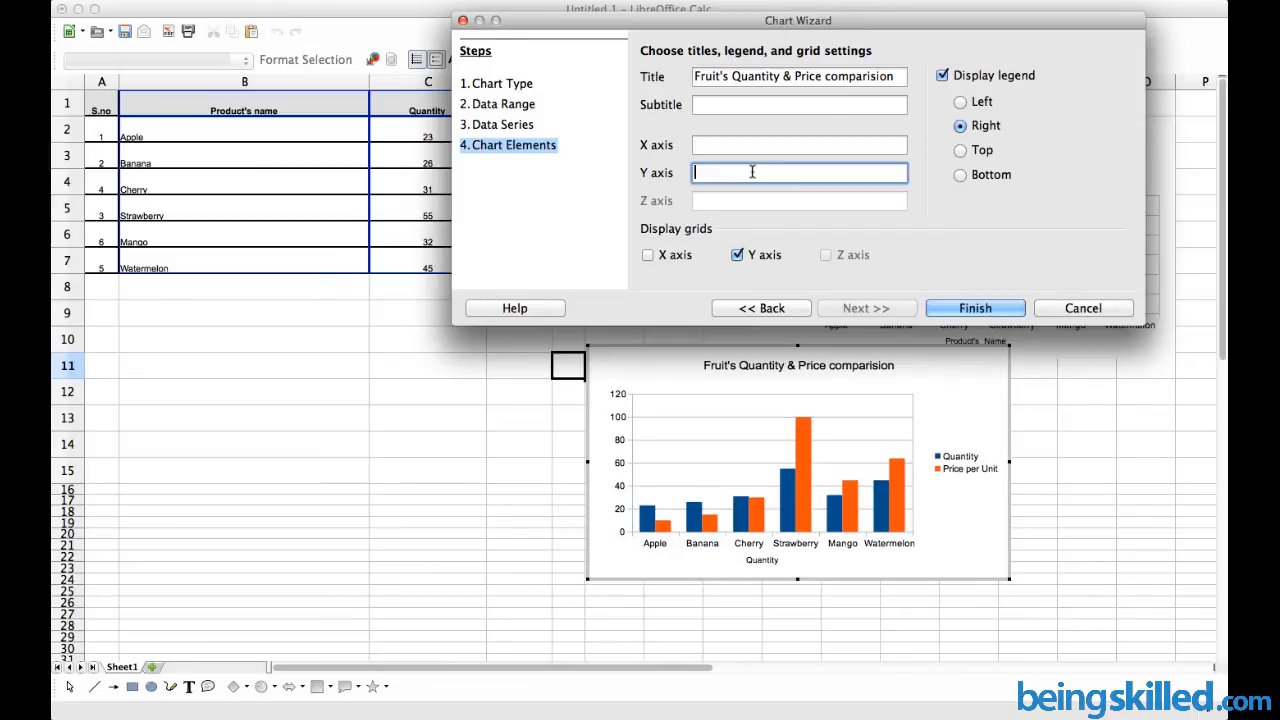
{"action": "type", "text": "Prou"}
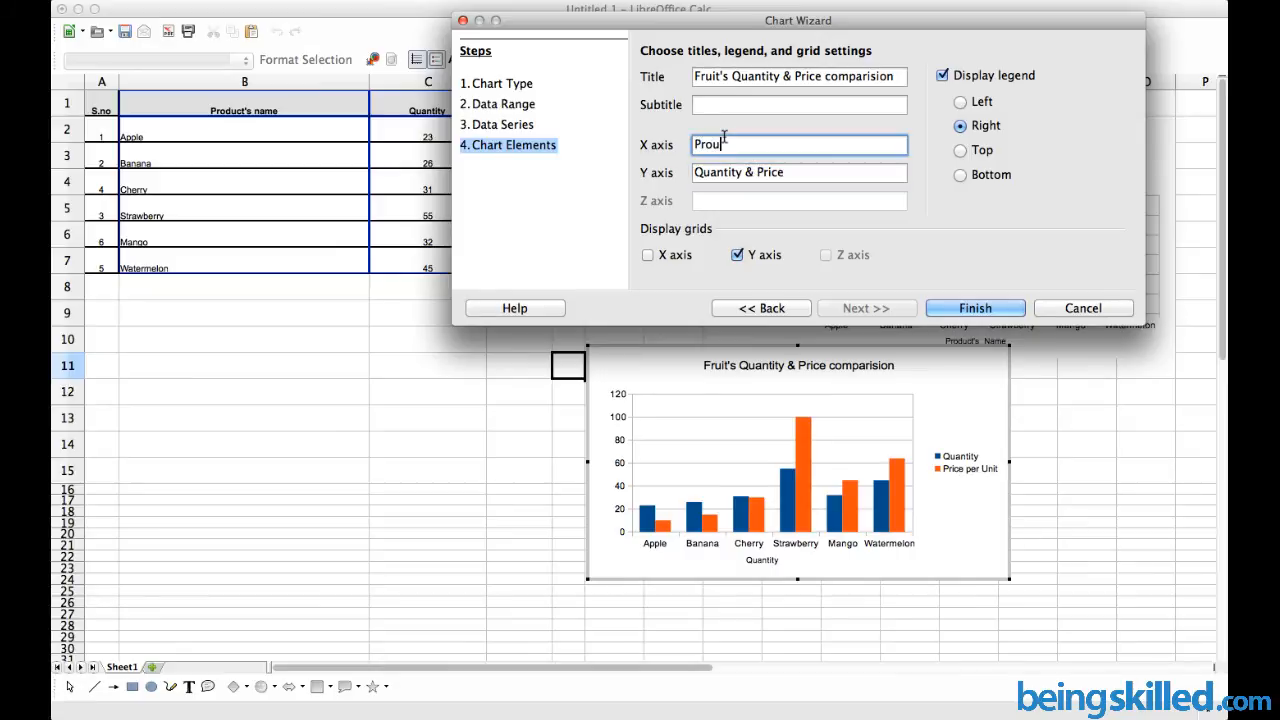
{"action": "type", "text": "Prodct's name"}
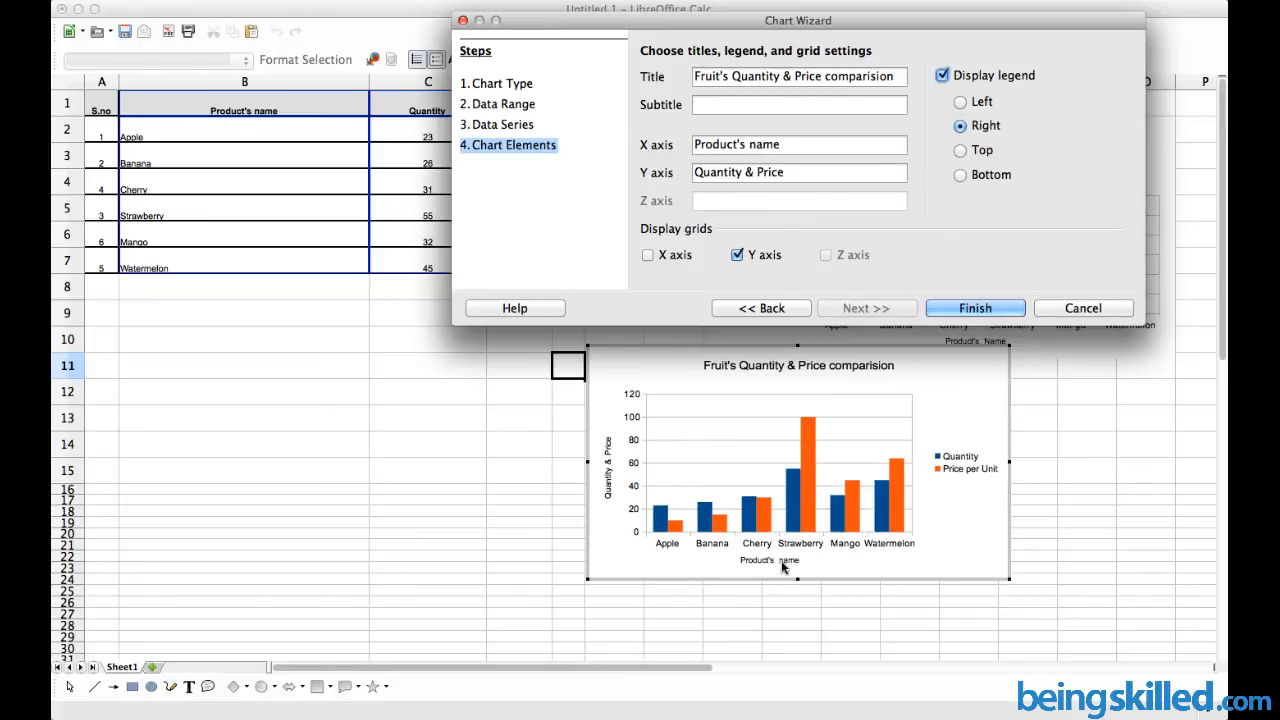
{"action": "mouse_move", "coordinate": [618, 488]}
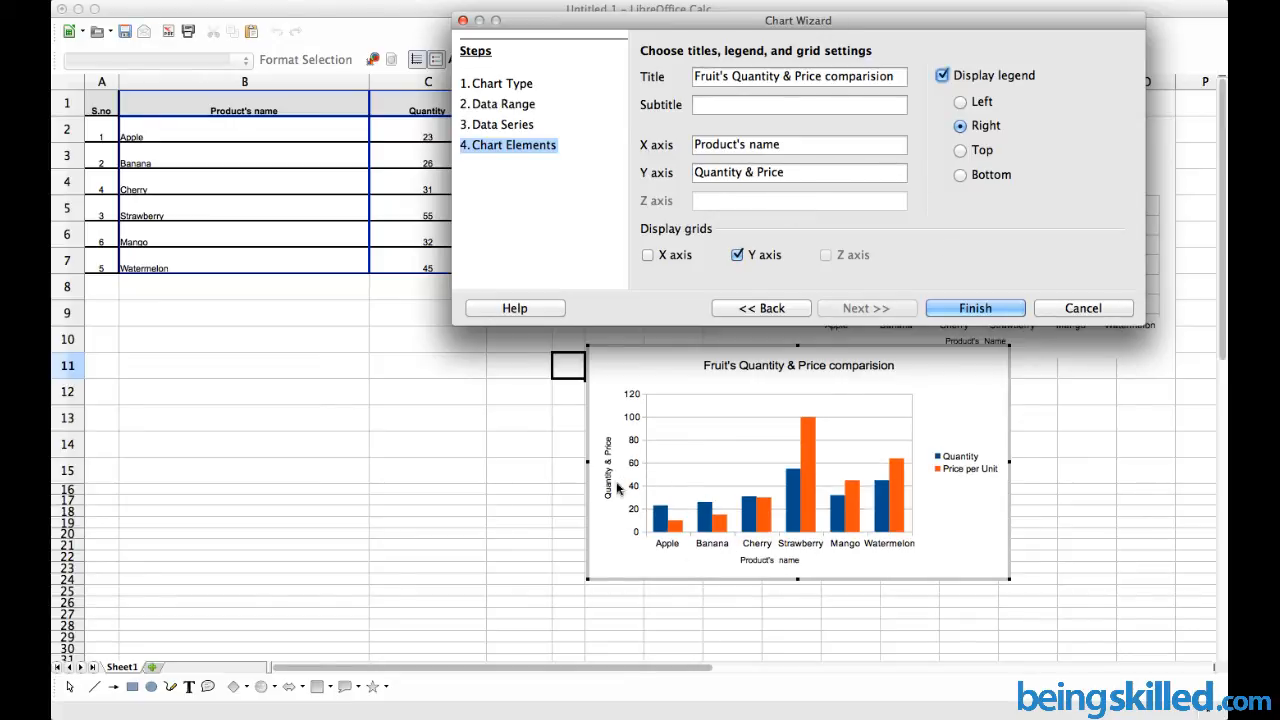
{"action": "mouse_move", "coordinate": [617, 442]}
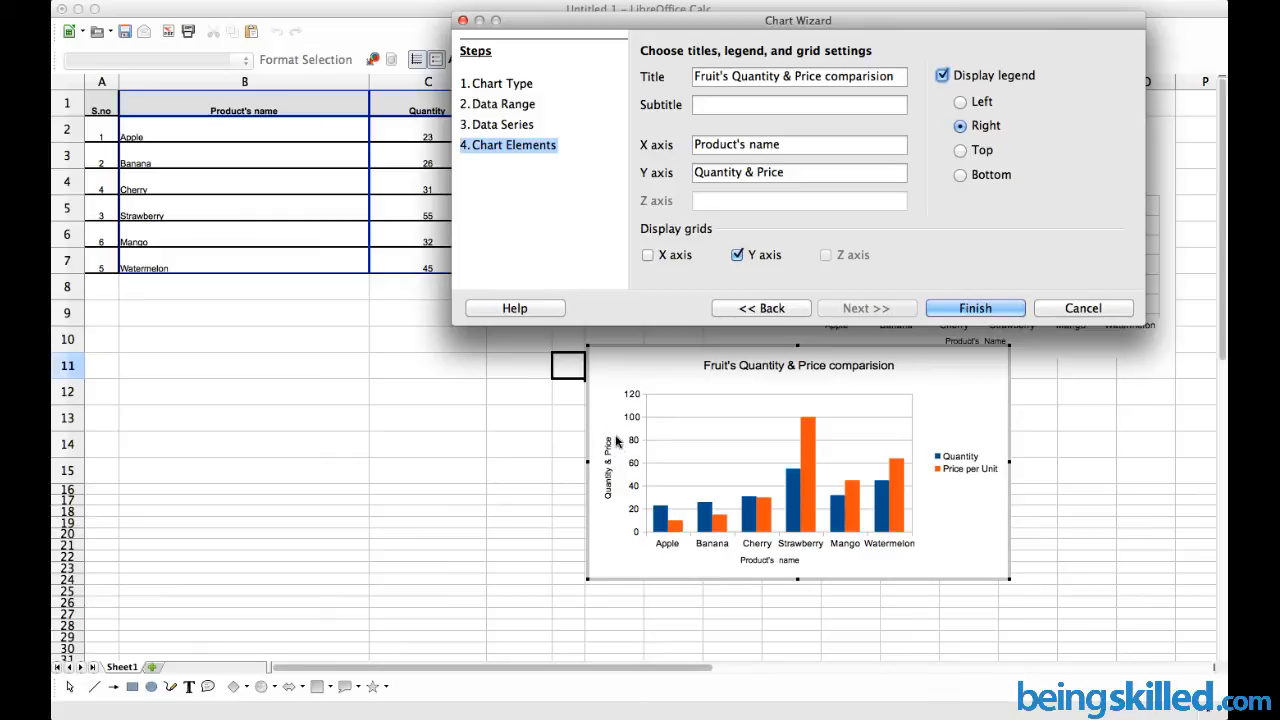
{"action": "mouse_move", "coordinate": [1000, 450]}
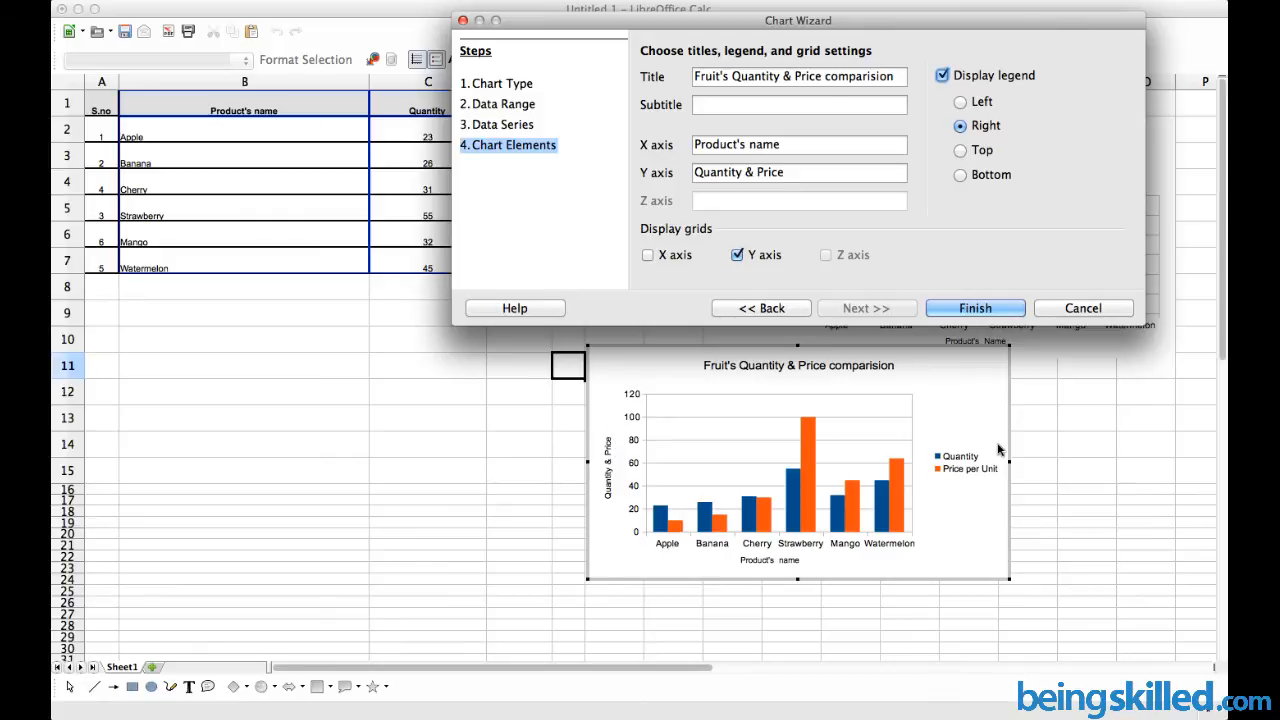
{"action": "mouse_move", "coordinate": [943, 467]}
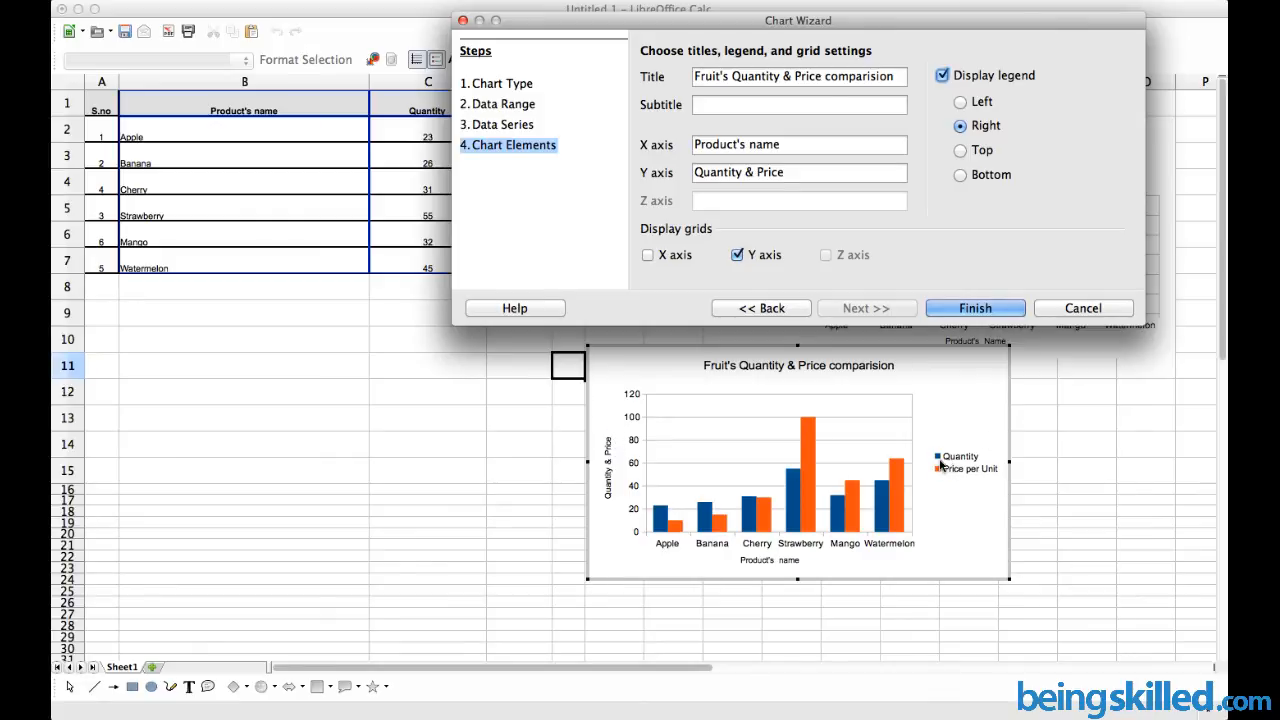
{"action": "mouse_move", "coordinate": [978, 461]}
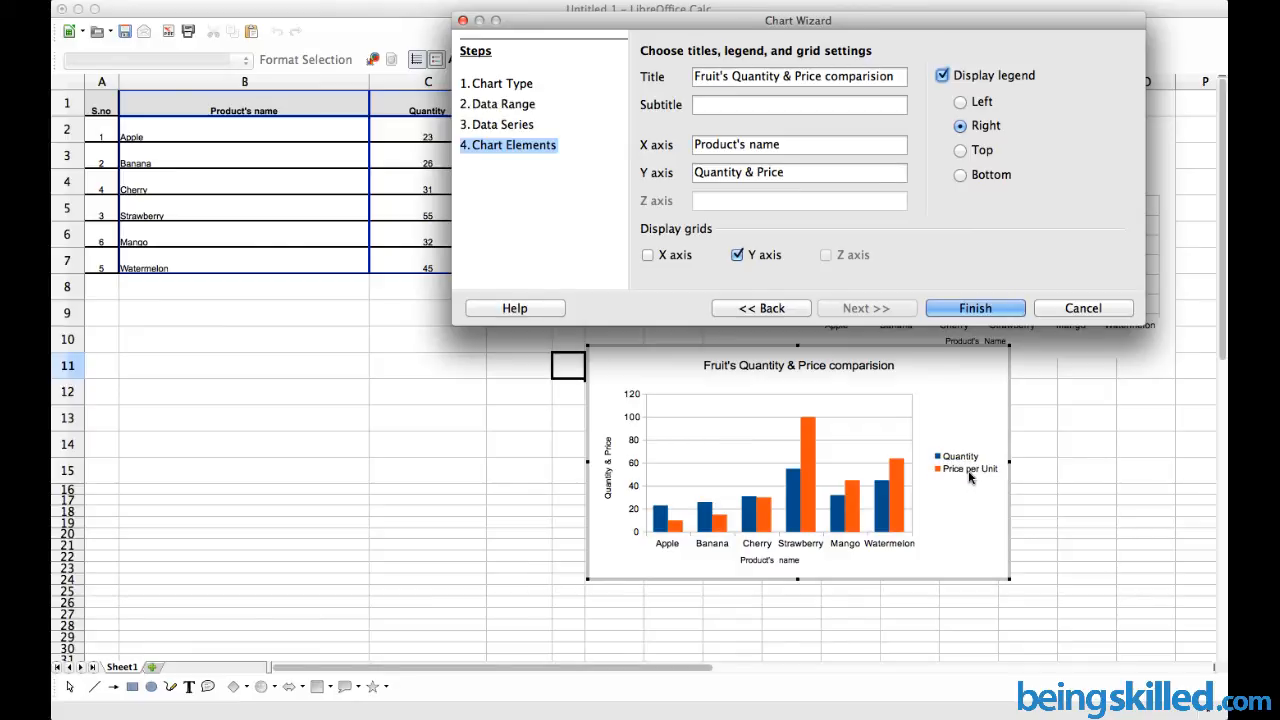
{"action": "mouse_move", "coordinate": [932, 451]}
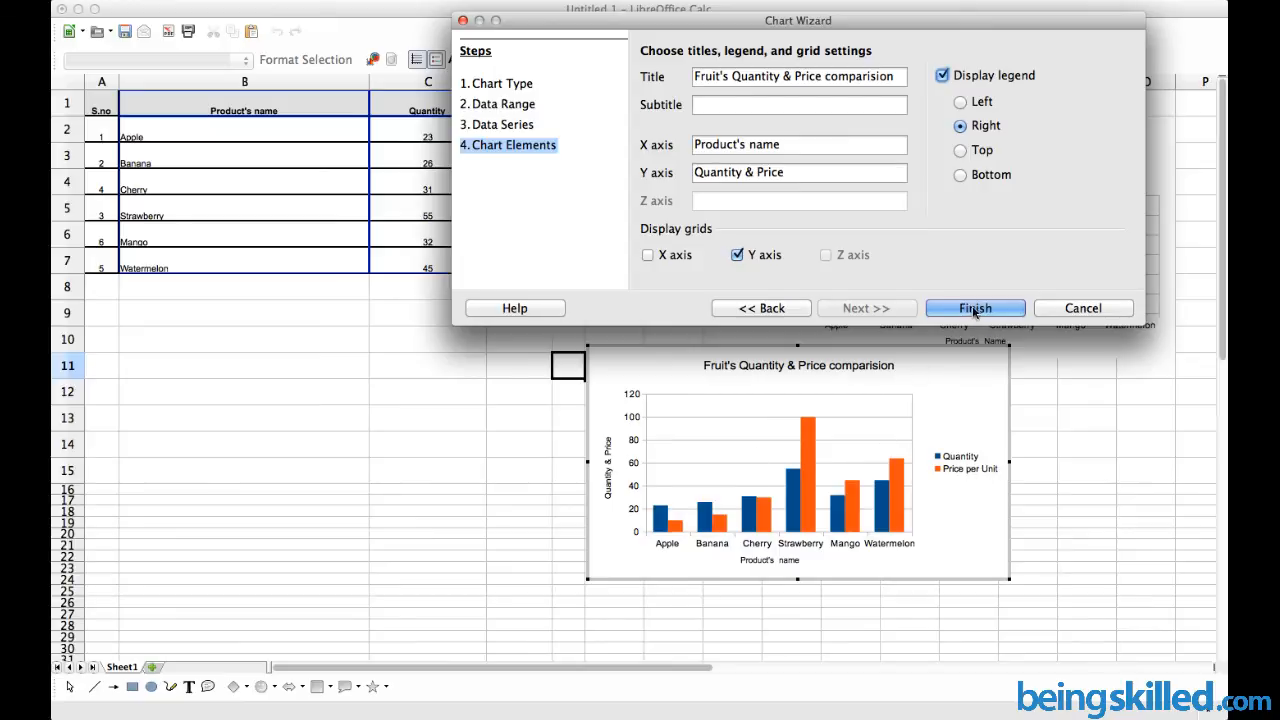
- Finish the comparison chart, enlarge it below the fruit table and return to the cells
{"action": "left_click", "coordinate": [974, 307]}
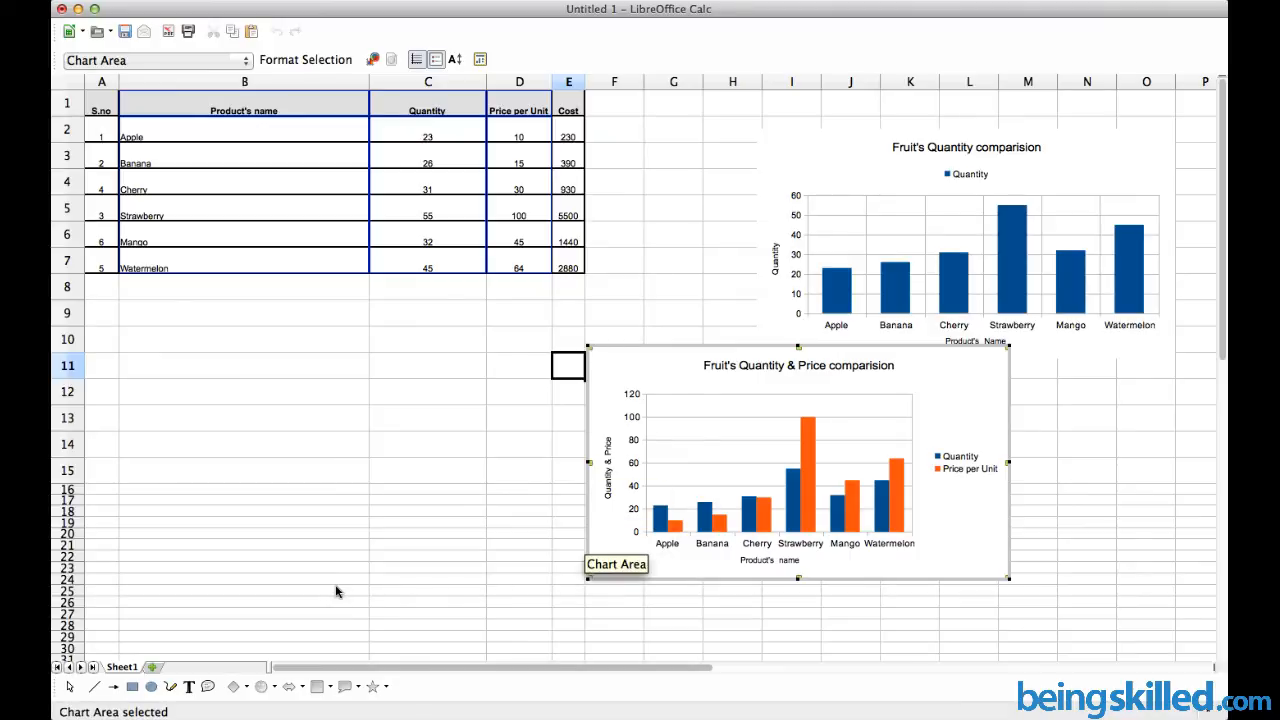
{"action": "mouse_move", "coordinate": [487, 577]}
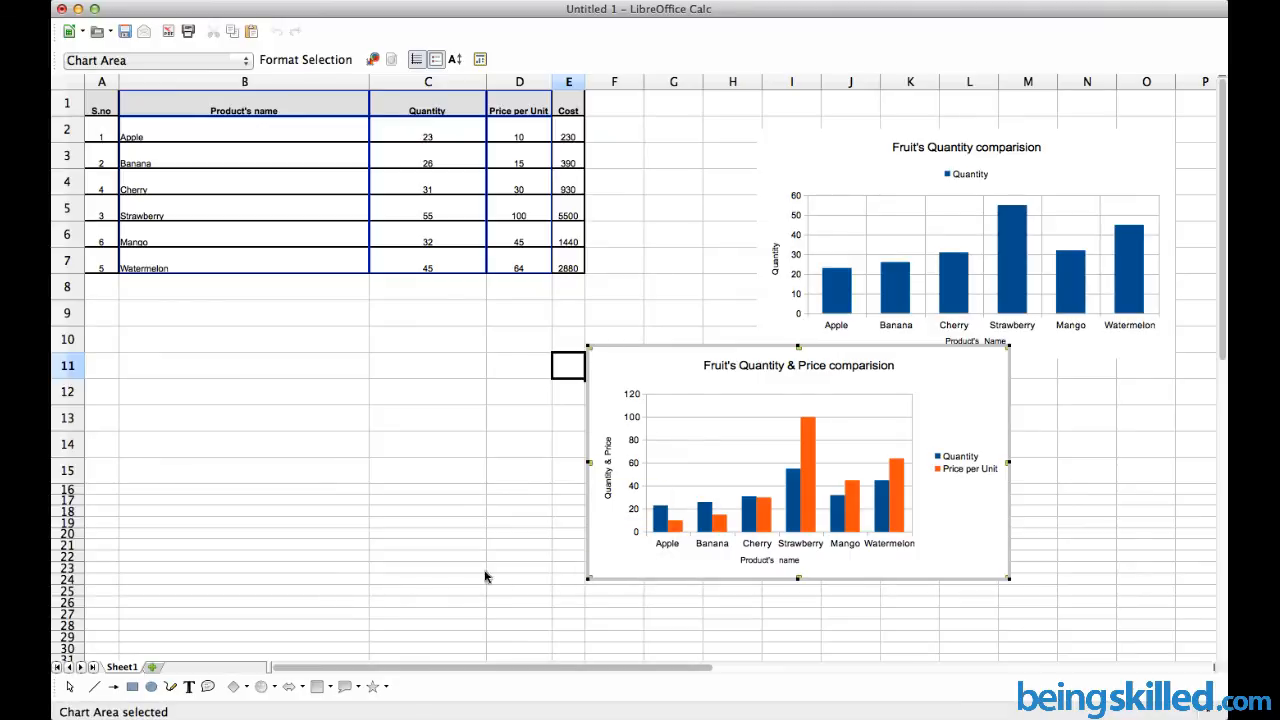
{"action": "mouse_move", "coordinate": [597, 580]}
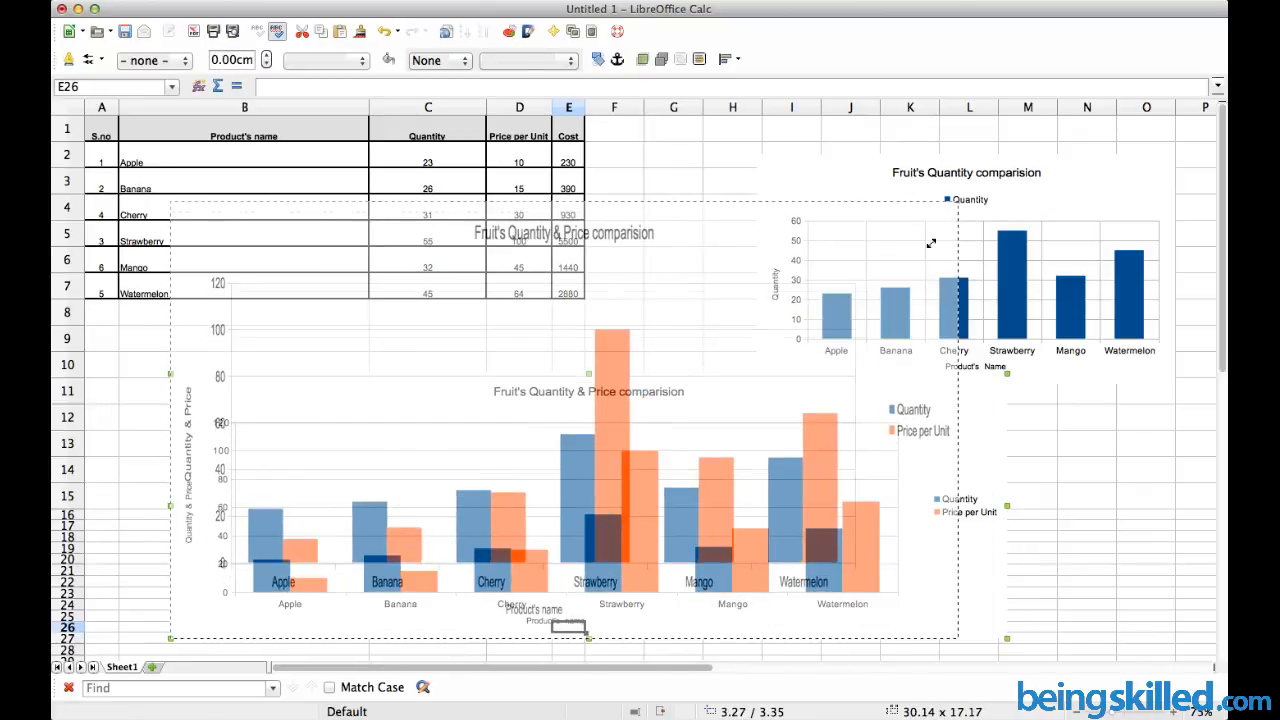
{"action": "left_click_drag", "start_coordinate": [930, 245], "coordinate": [855, 310]}
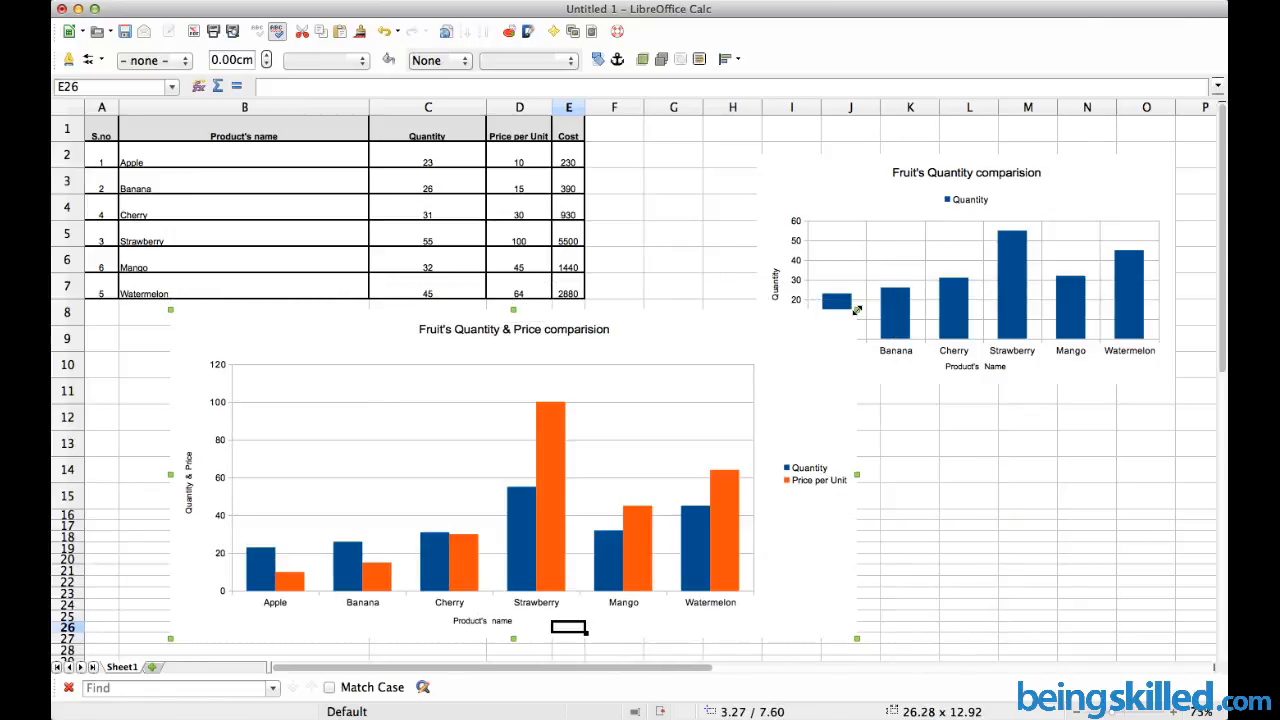
{"action": "mouse_move", "coordinate": [768, 170]}
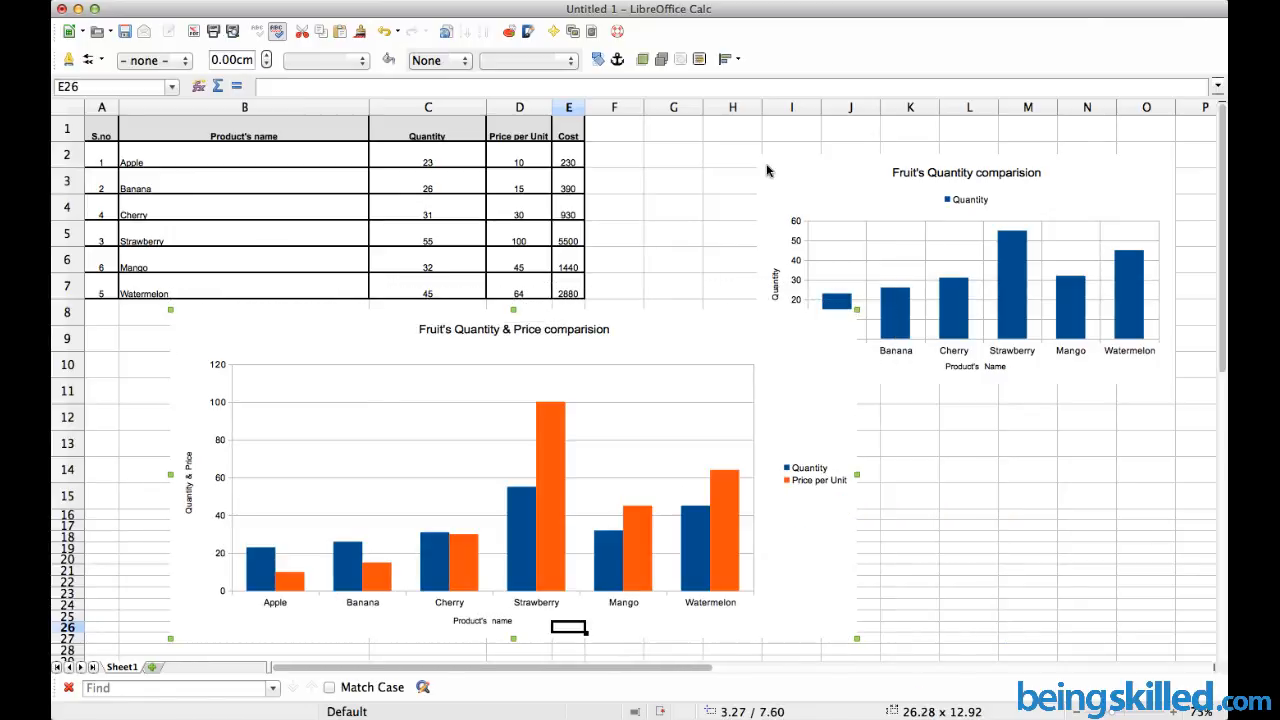
{"action": "left_click", "coordinate": [733, 182]}
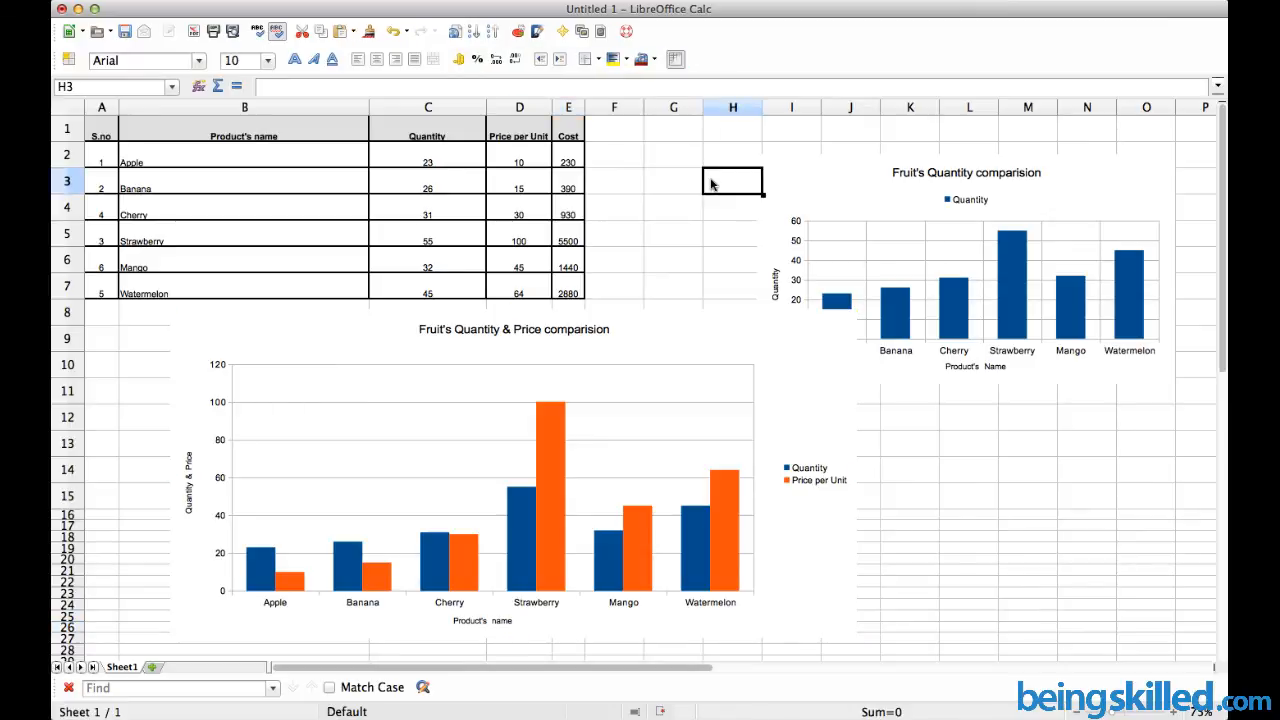